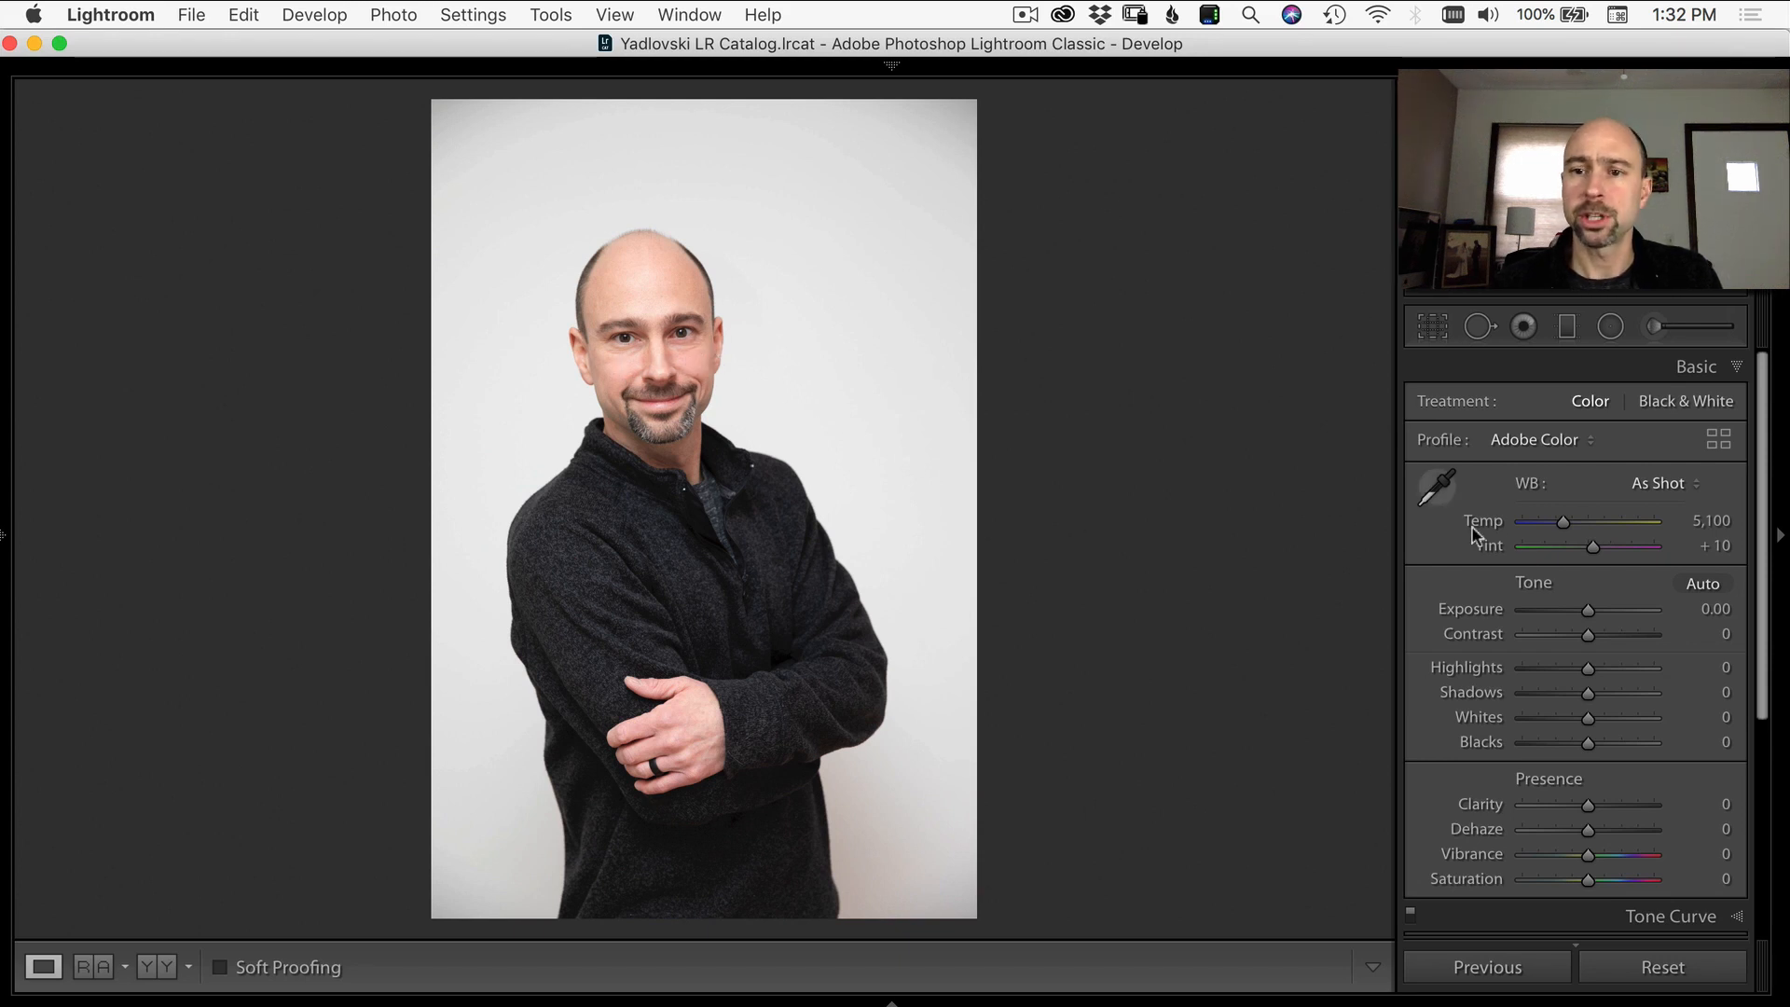
{"action": "mouse_move", "coordinate": [1509, 610]}
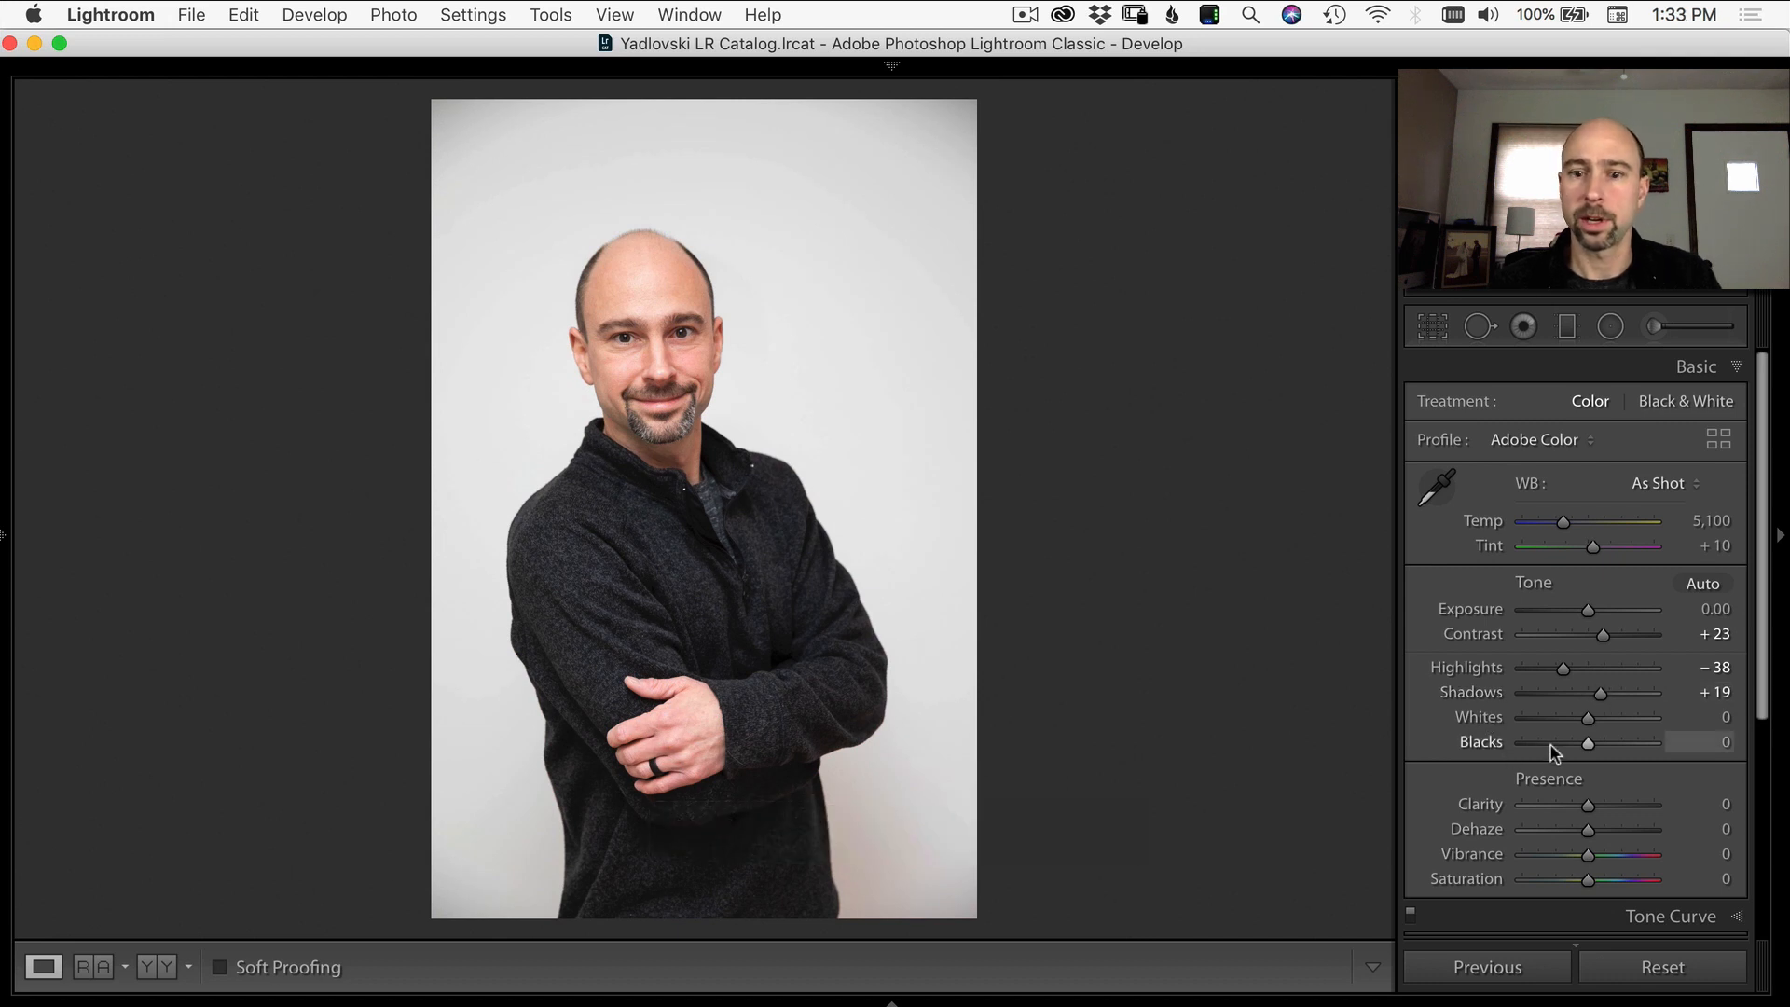
- Scroll down Lightroom's develop panels toward the HSL/Color adjustments
{"action": "scroll", "scroll_direction": "down", "scroll_amount": 3}
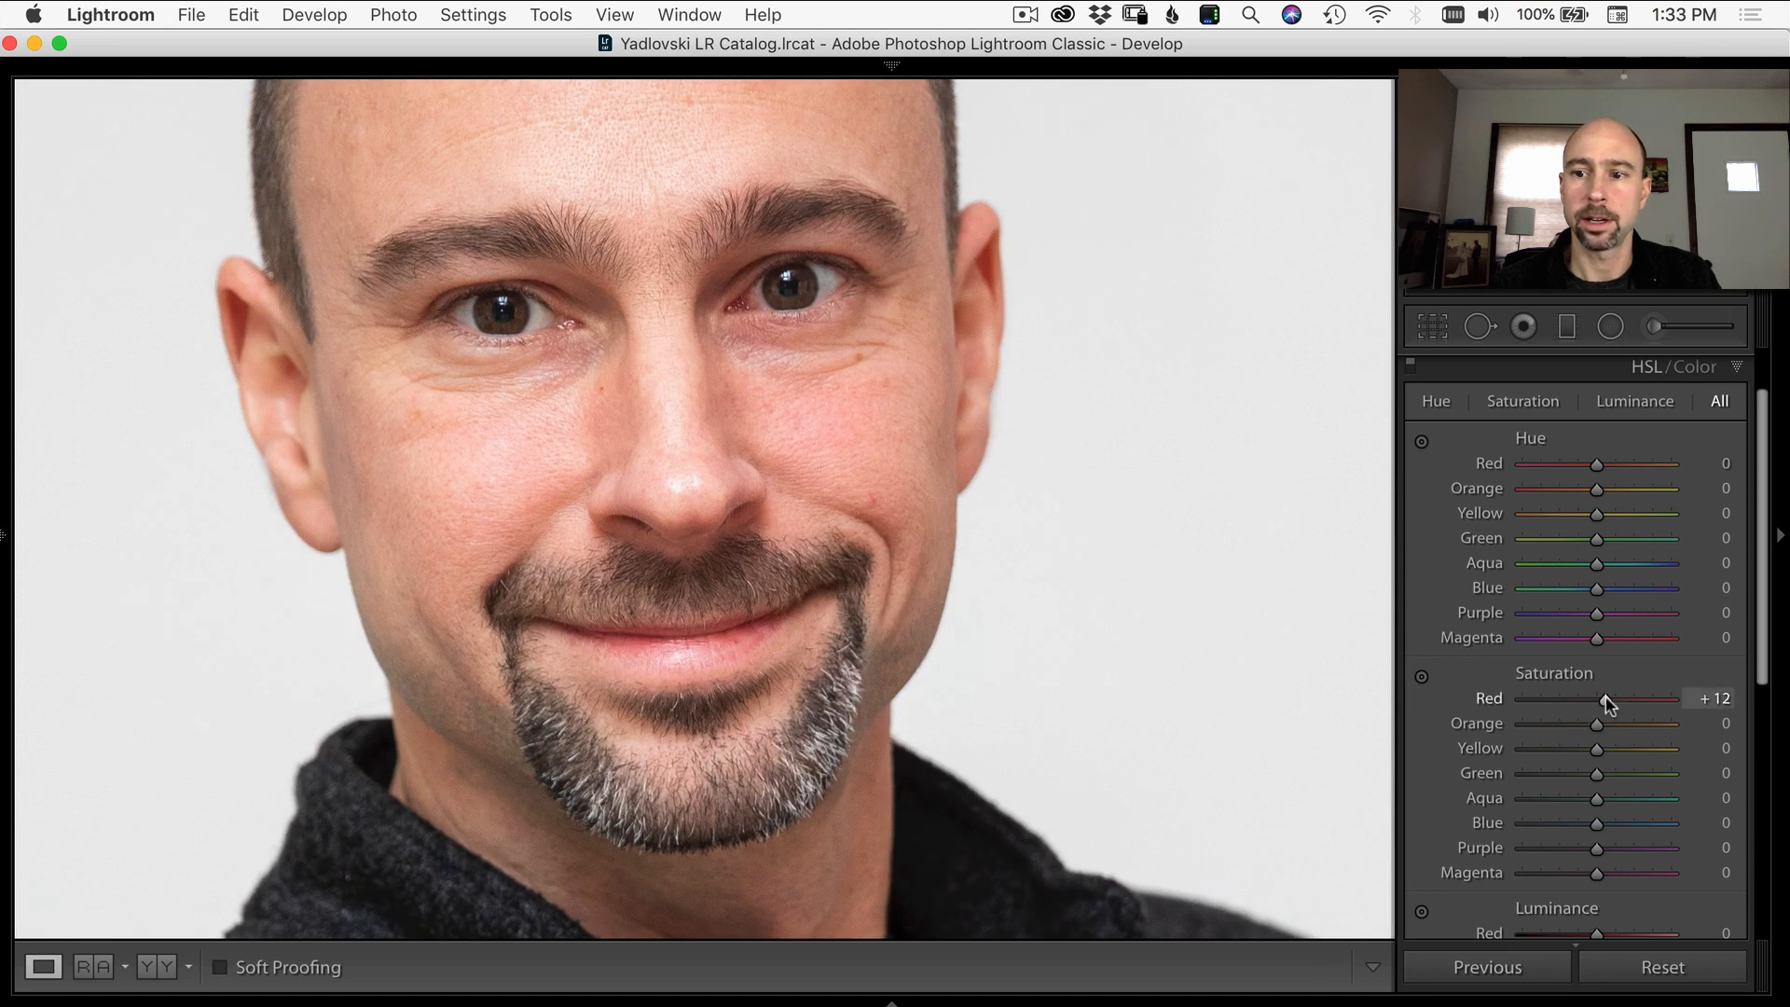
- Test Red Saturation at -72, return it to +12, then nudge it slightly lower
{"action": "left_click_drag", "start_coordinate": [1596, 697], "coordinate": [1546, 697]}
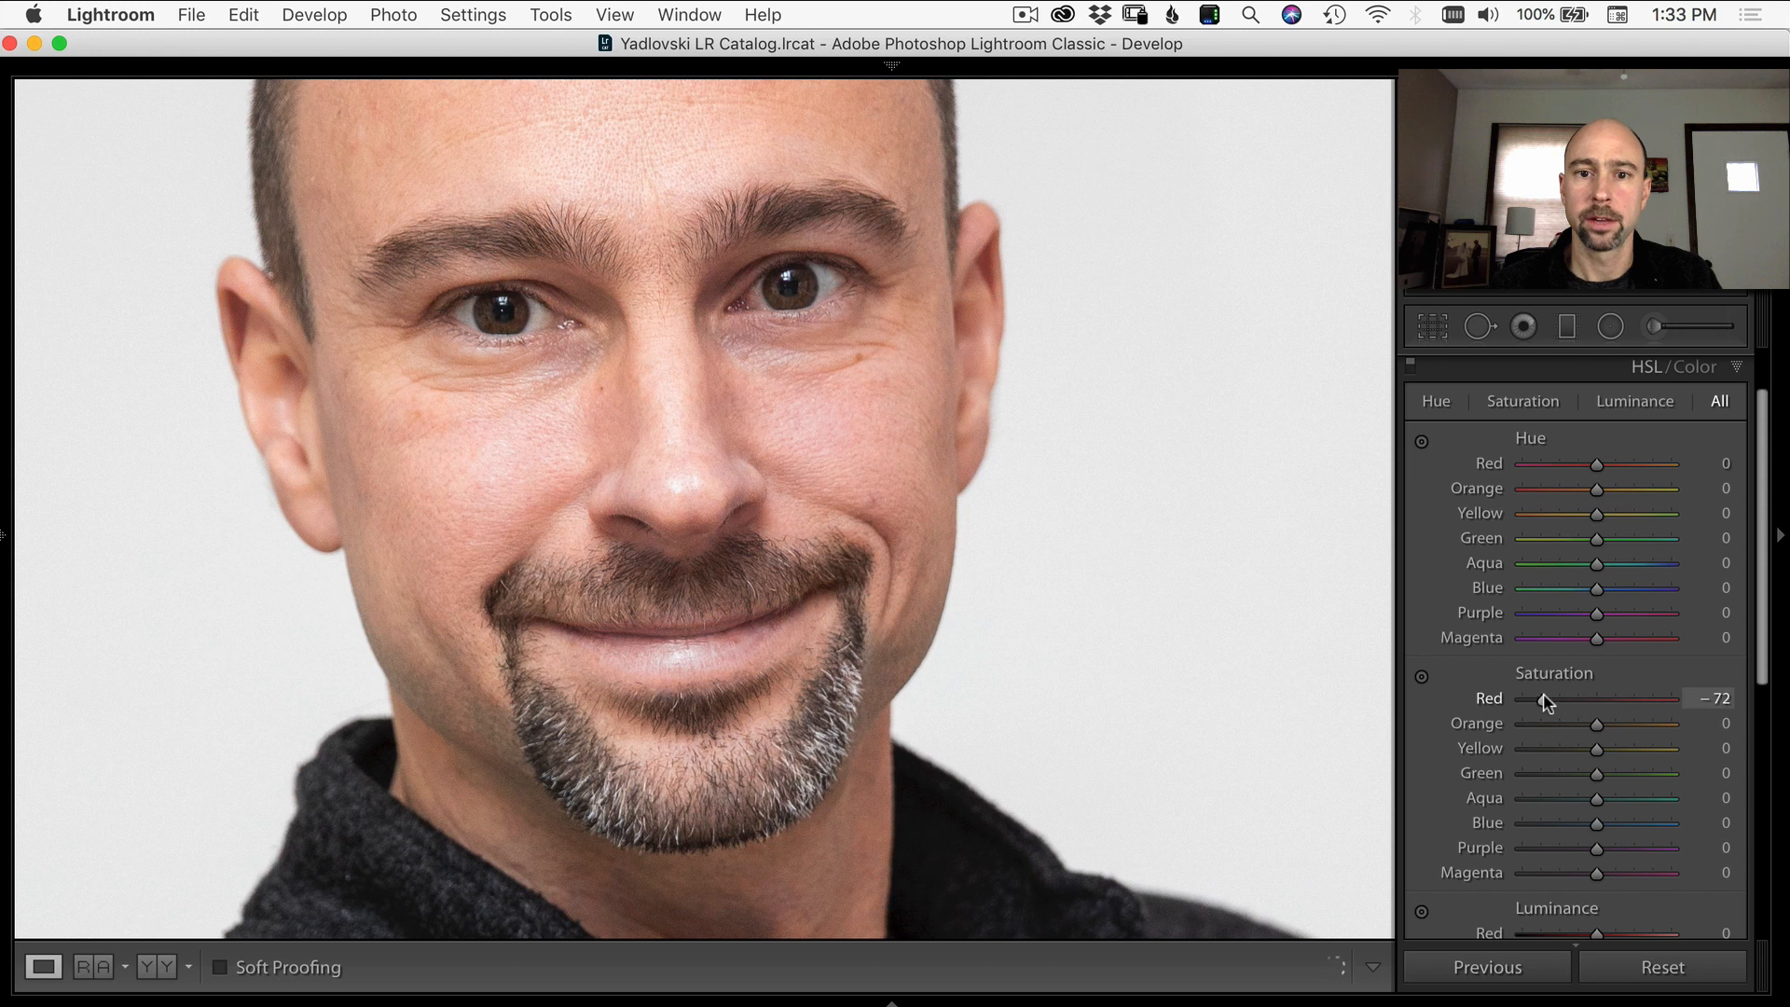
{"action": "left_click_drag", "start_coordinate": [1546, 698], "coordinate": [1604, 698]}
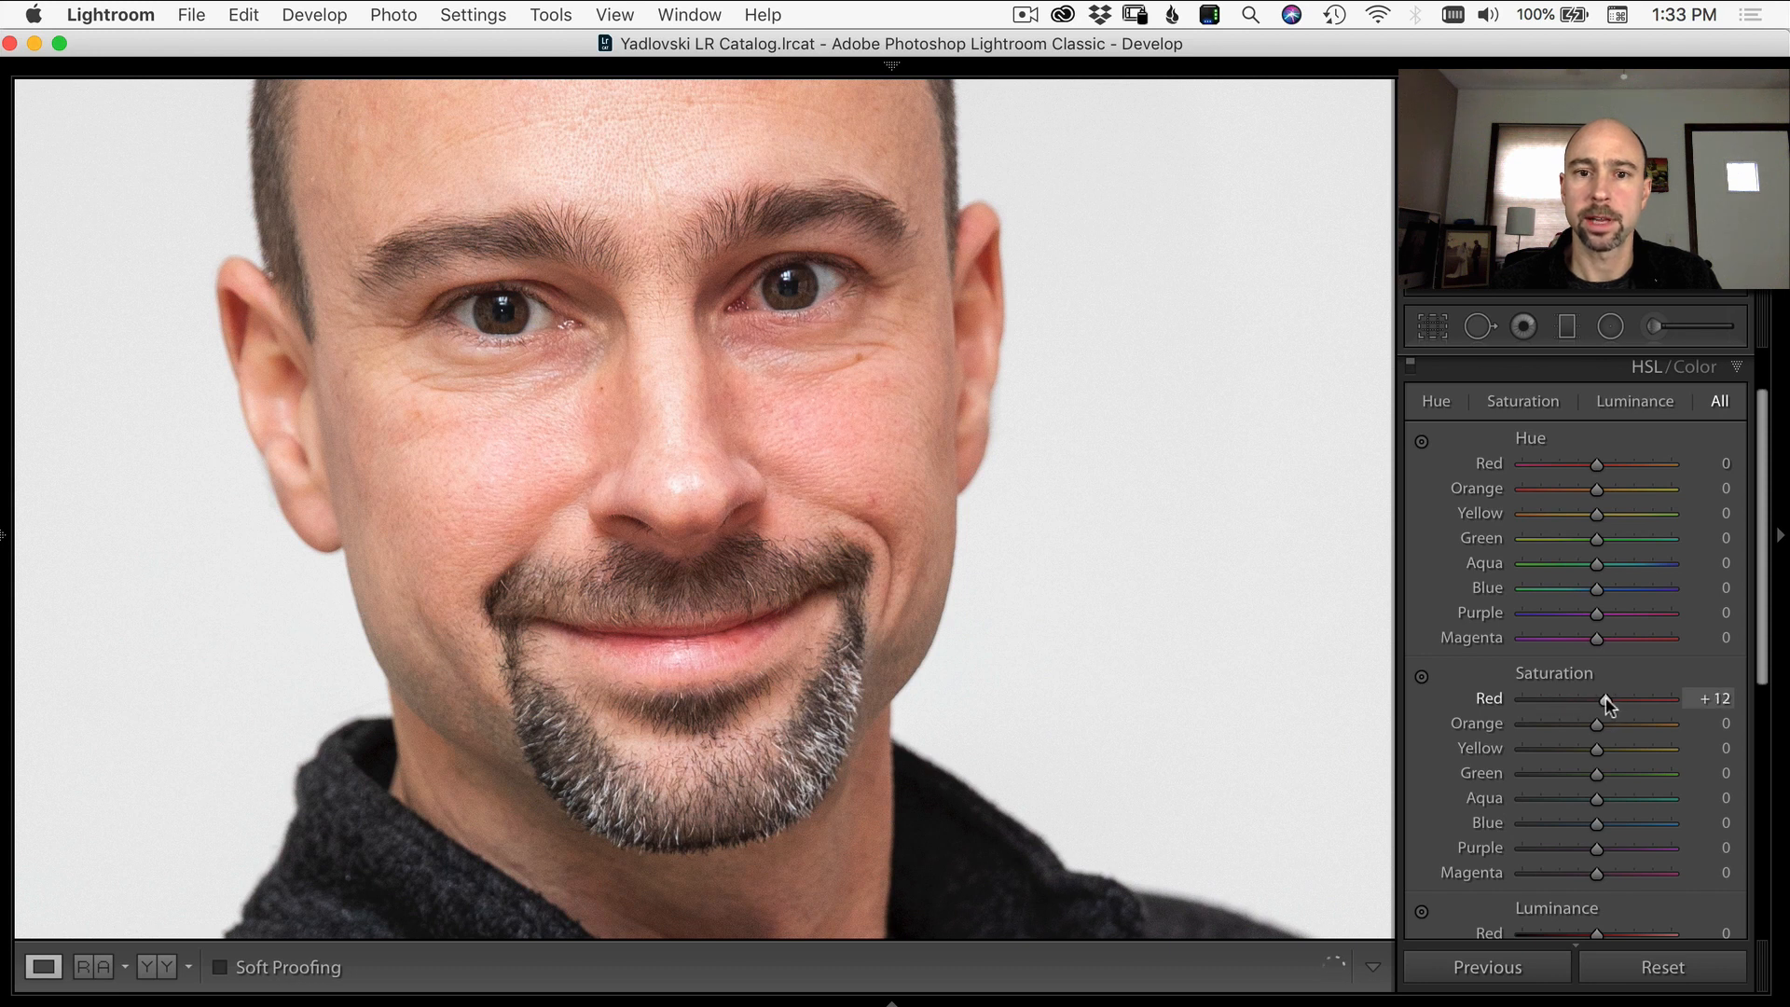
{"action": "left_click_drag", "start_coordinate": [1606, 697], "coordinate": [1601, 697]}
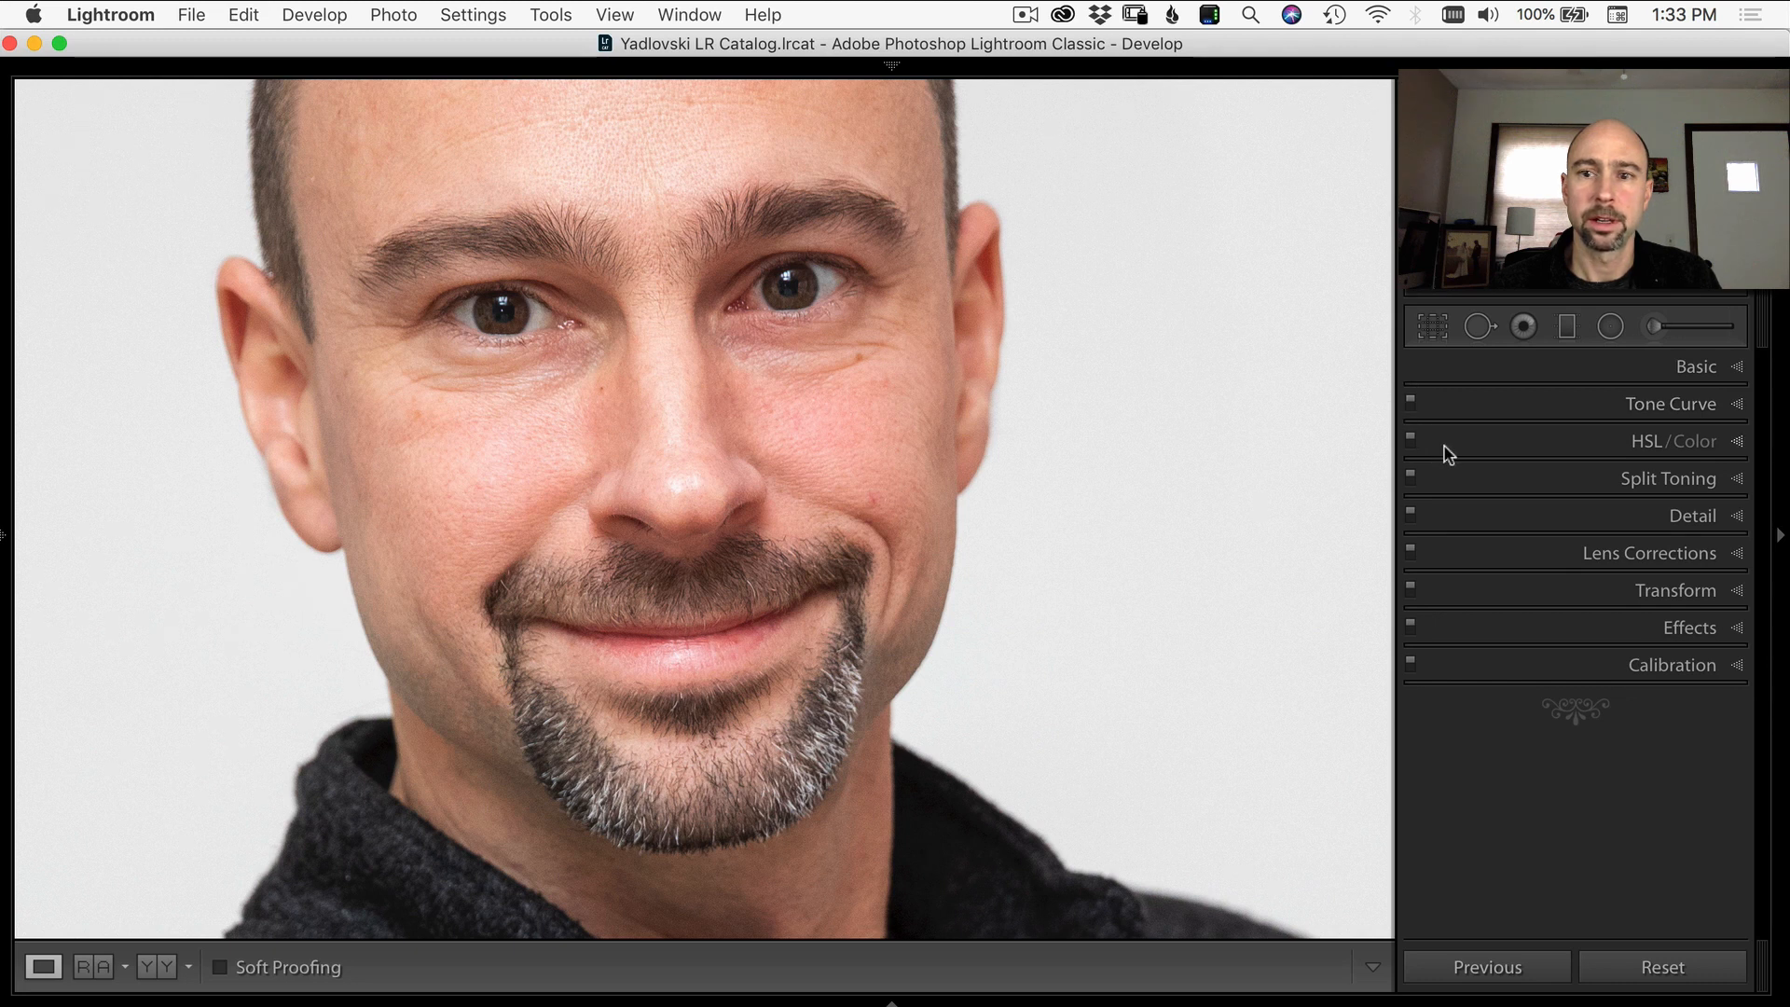
- Expand HSL/Color, fine-tune Red Luminance to -15, and move to Photoshop
{"action": "left_click", "coordinate": [1672, 441]}
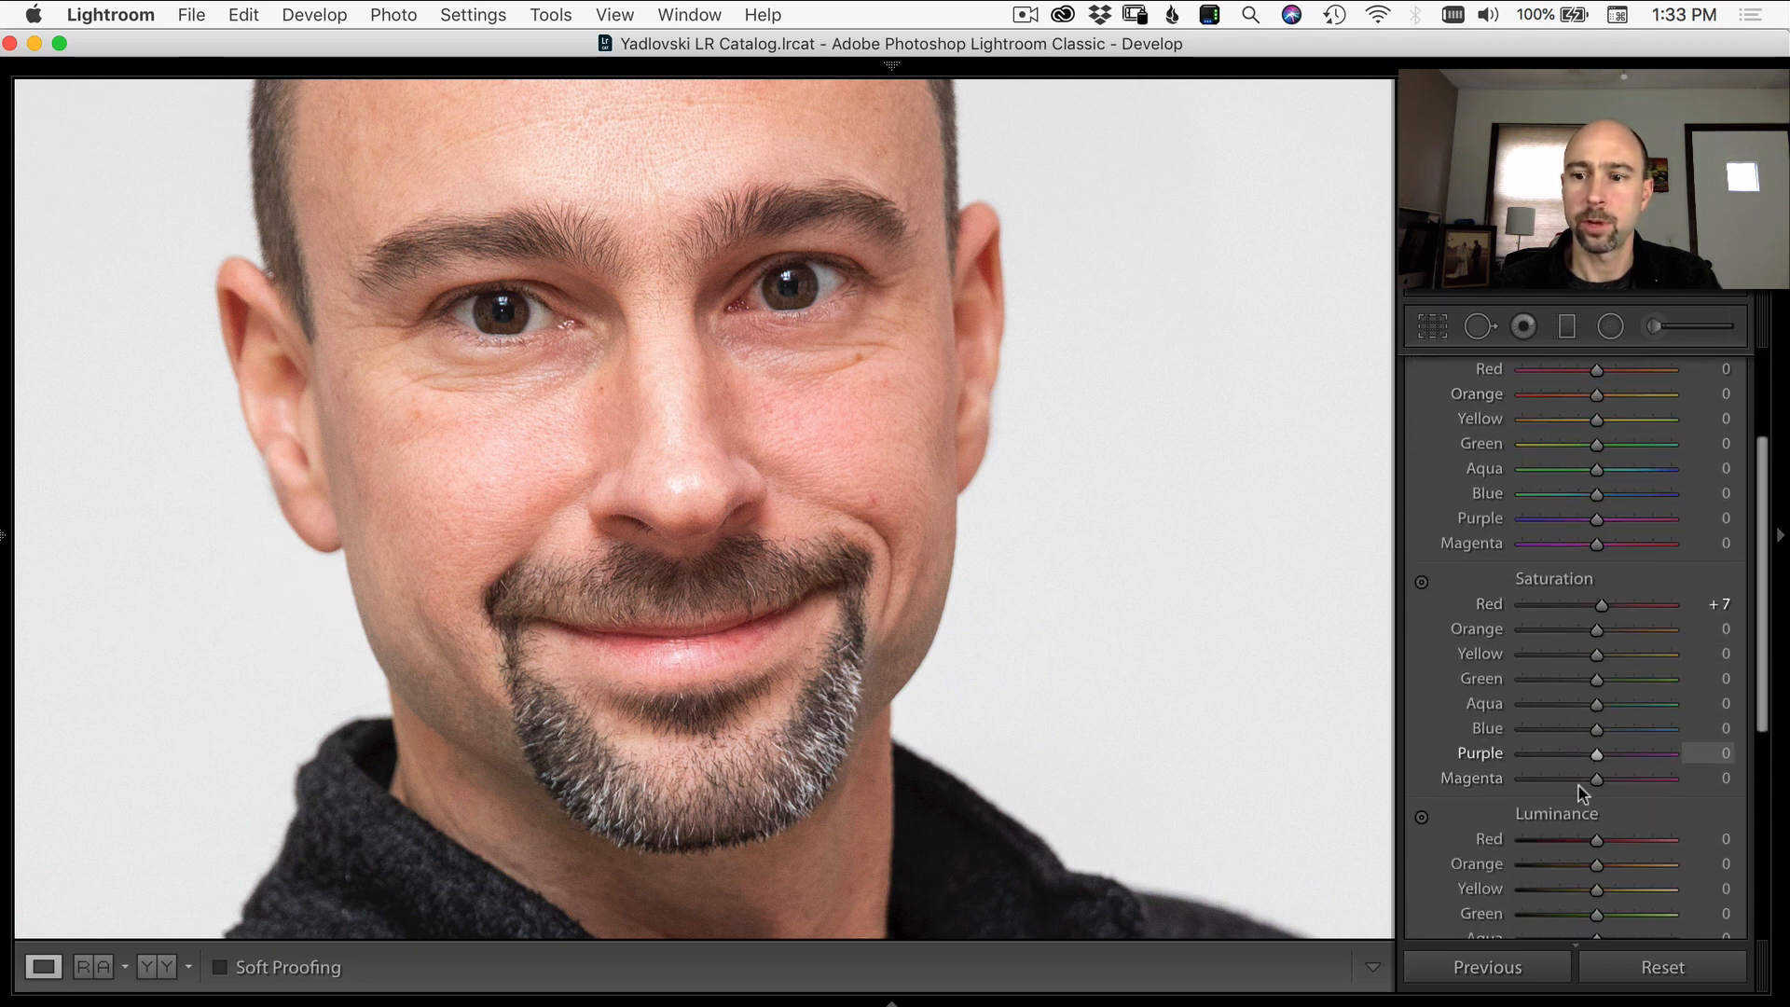
{"action": "left_click_drag", "start_coordinate": [1596, 838], "coordinate": [1574, 838]}
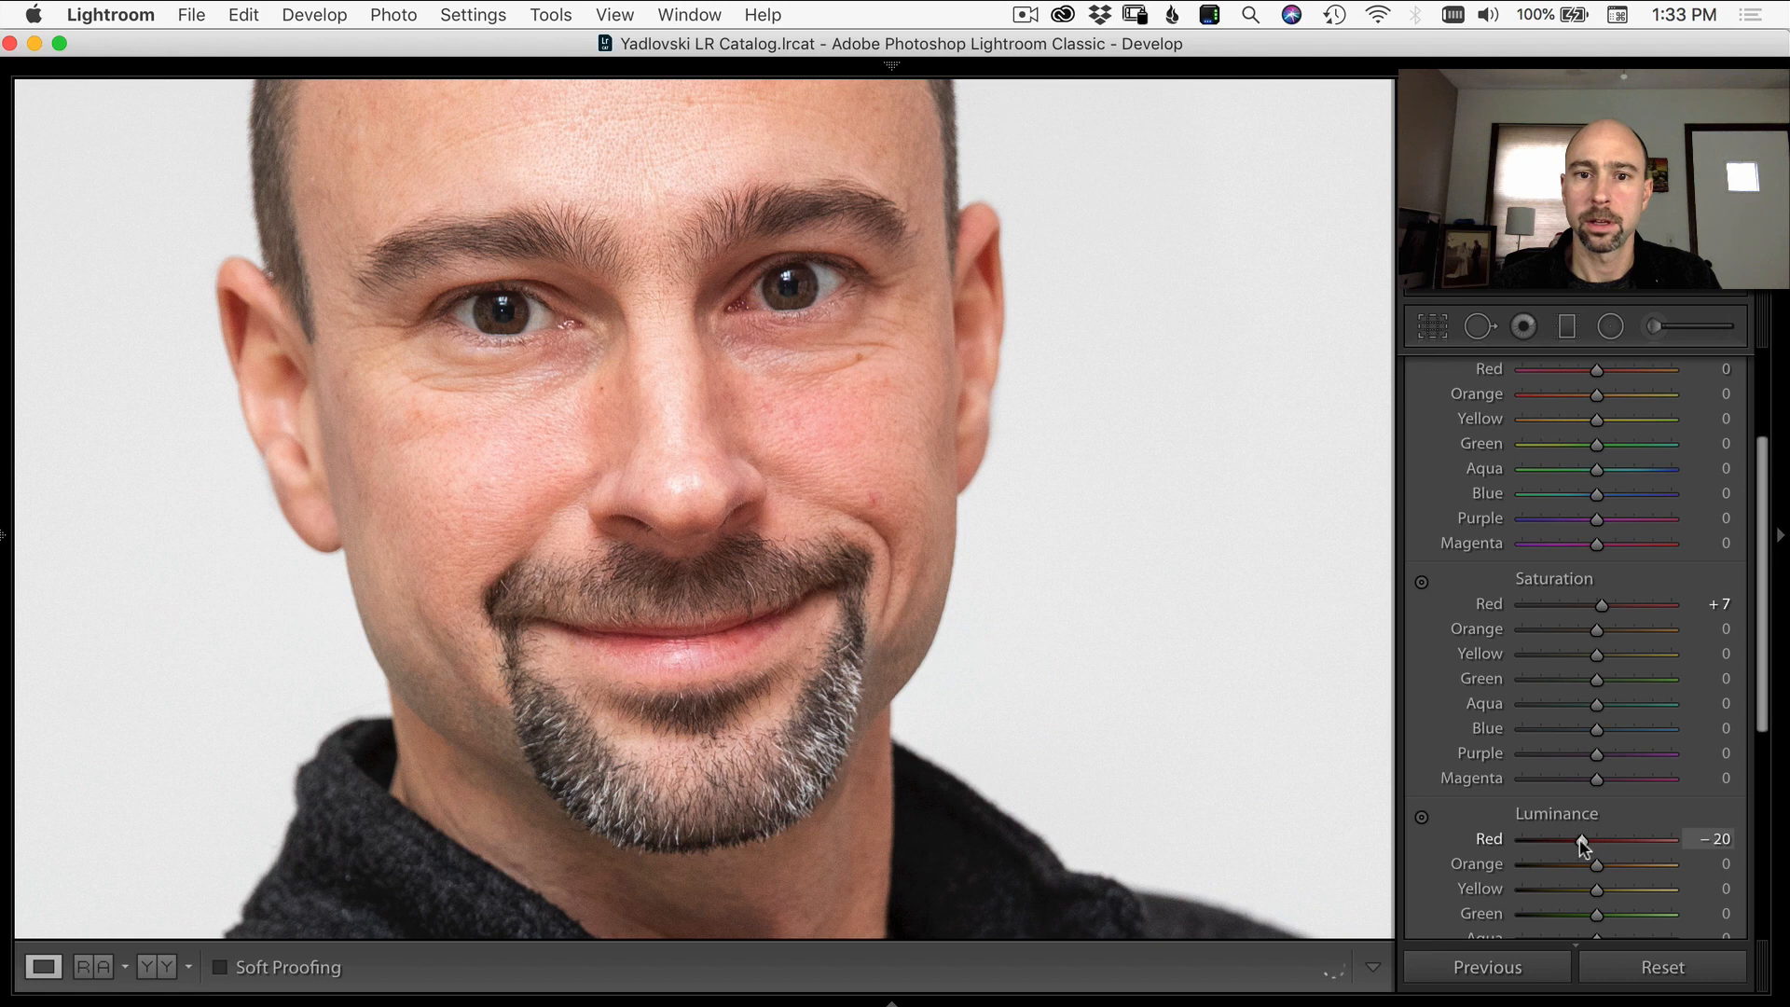
{"action": "left_click_drag", "start_coordinate": [1585, 839], "coordinate": [1597, 838]}
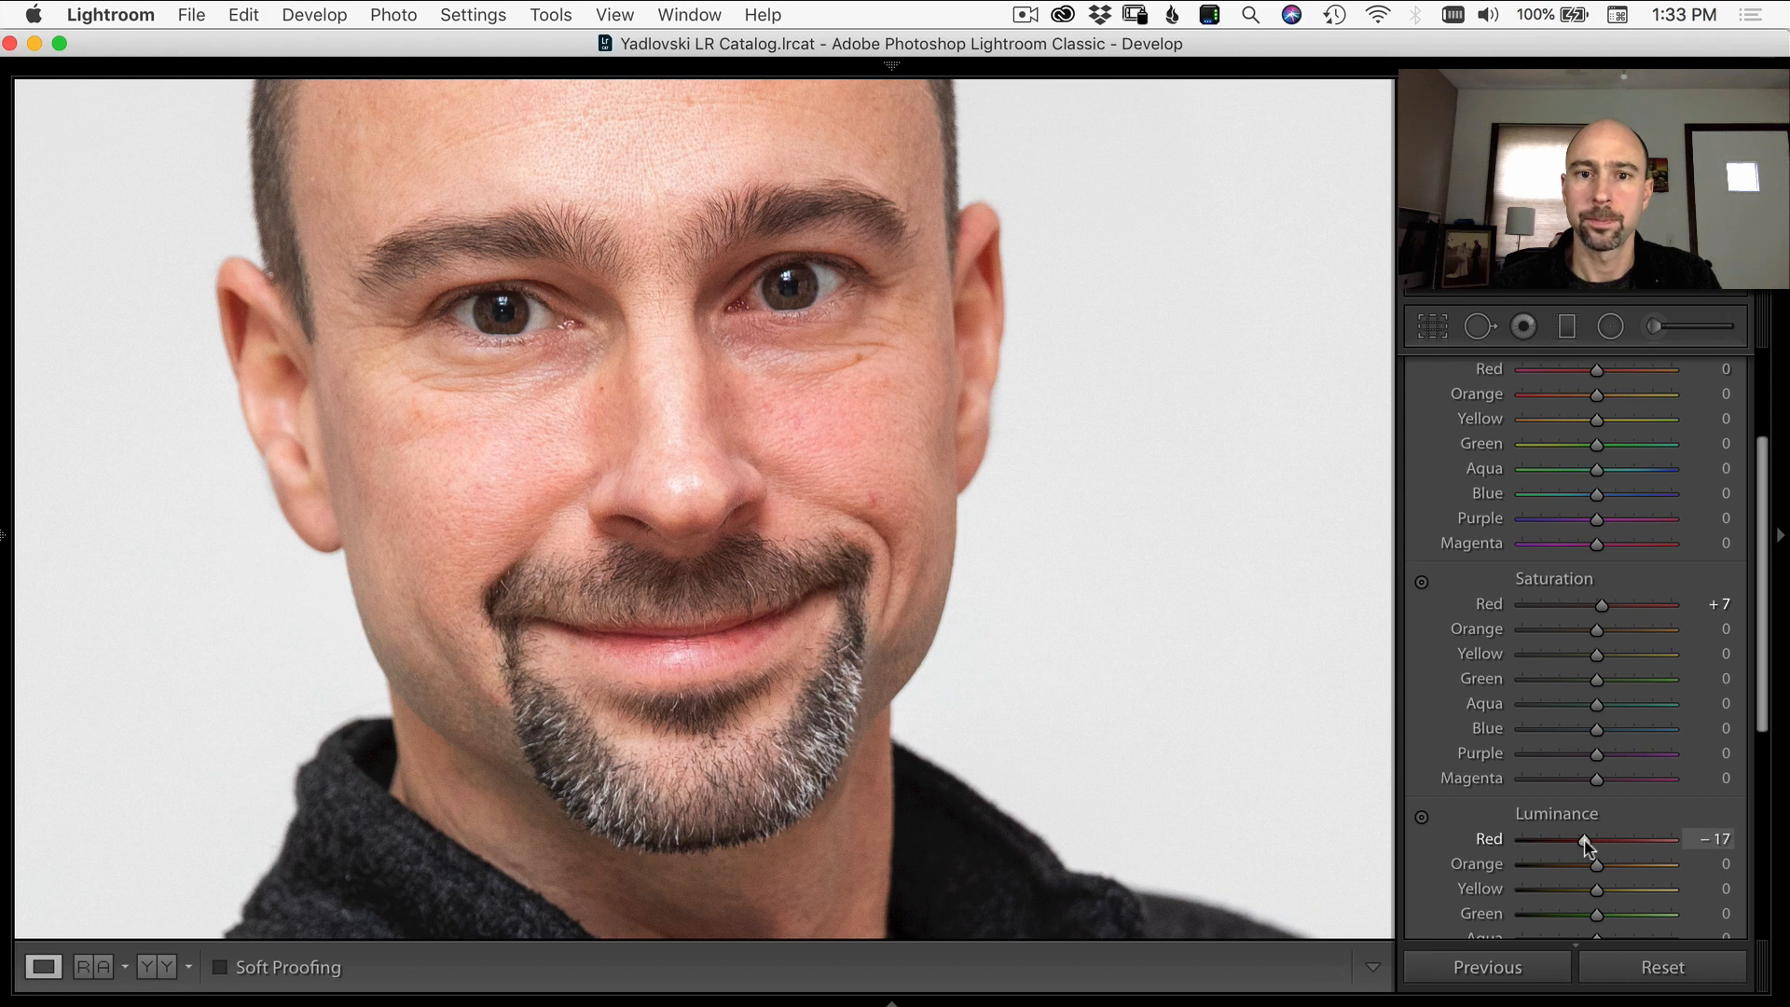
{"action": "left_click_drag", "start_coordinate": [1585, 838], "coordinate": [1591, 838]}
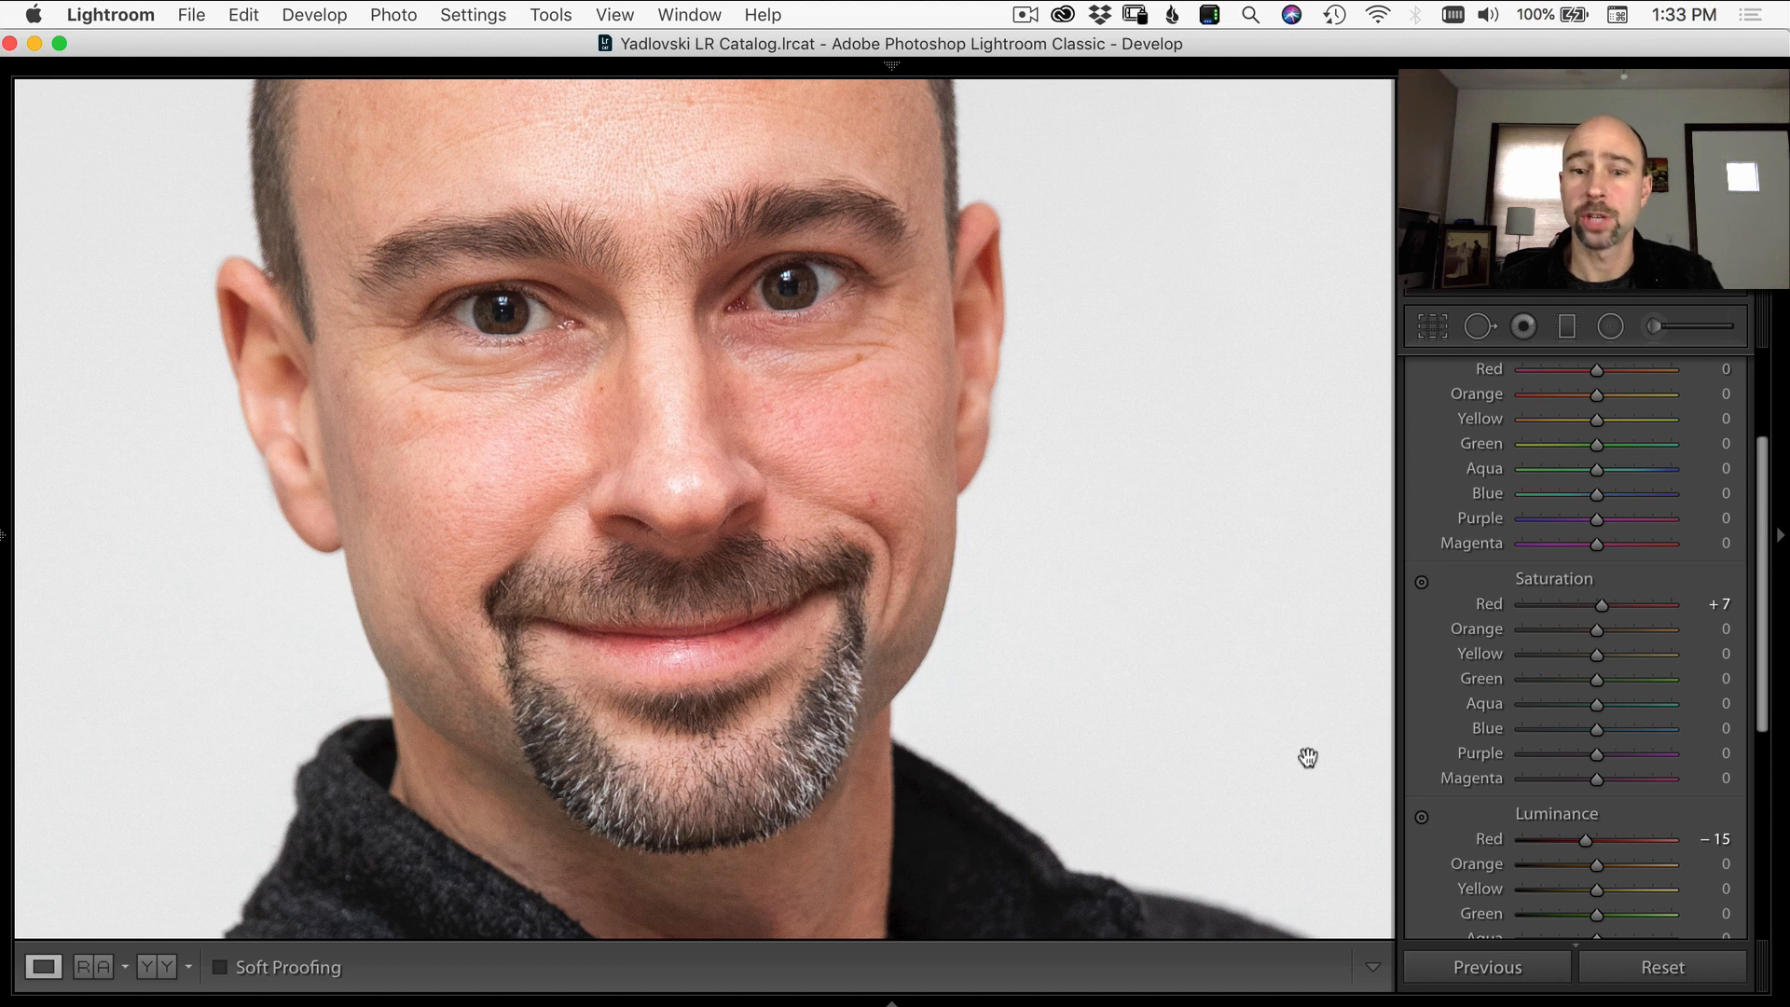
{"action": "mouse_move", "coordinate": [1202, 890]}
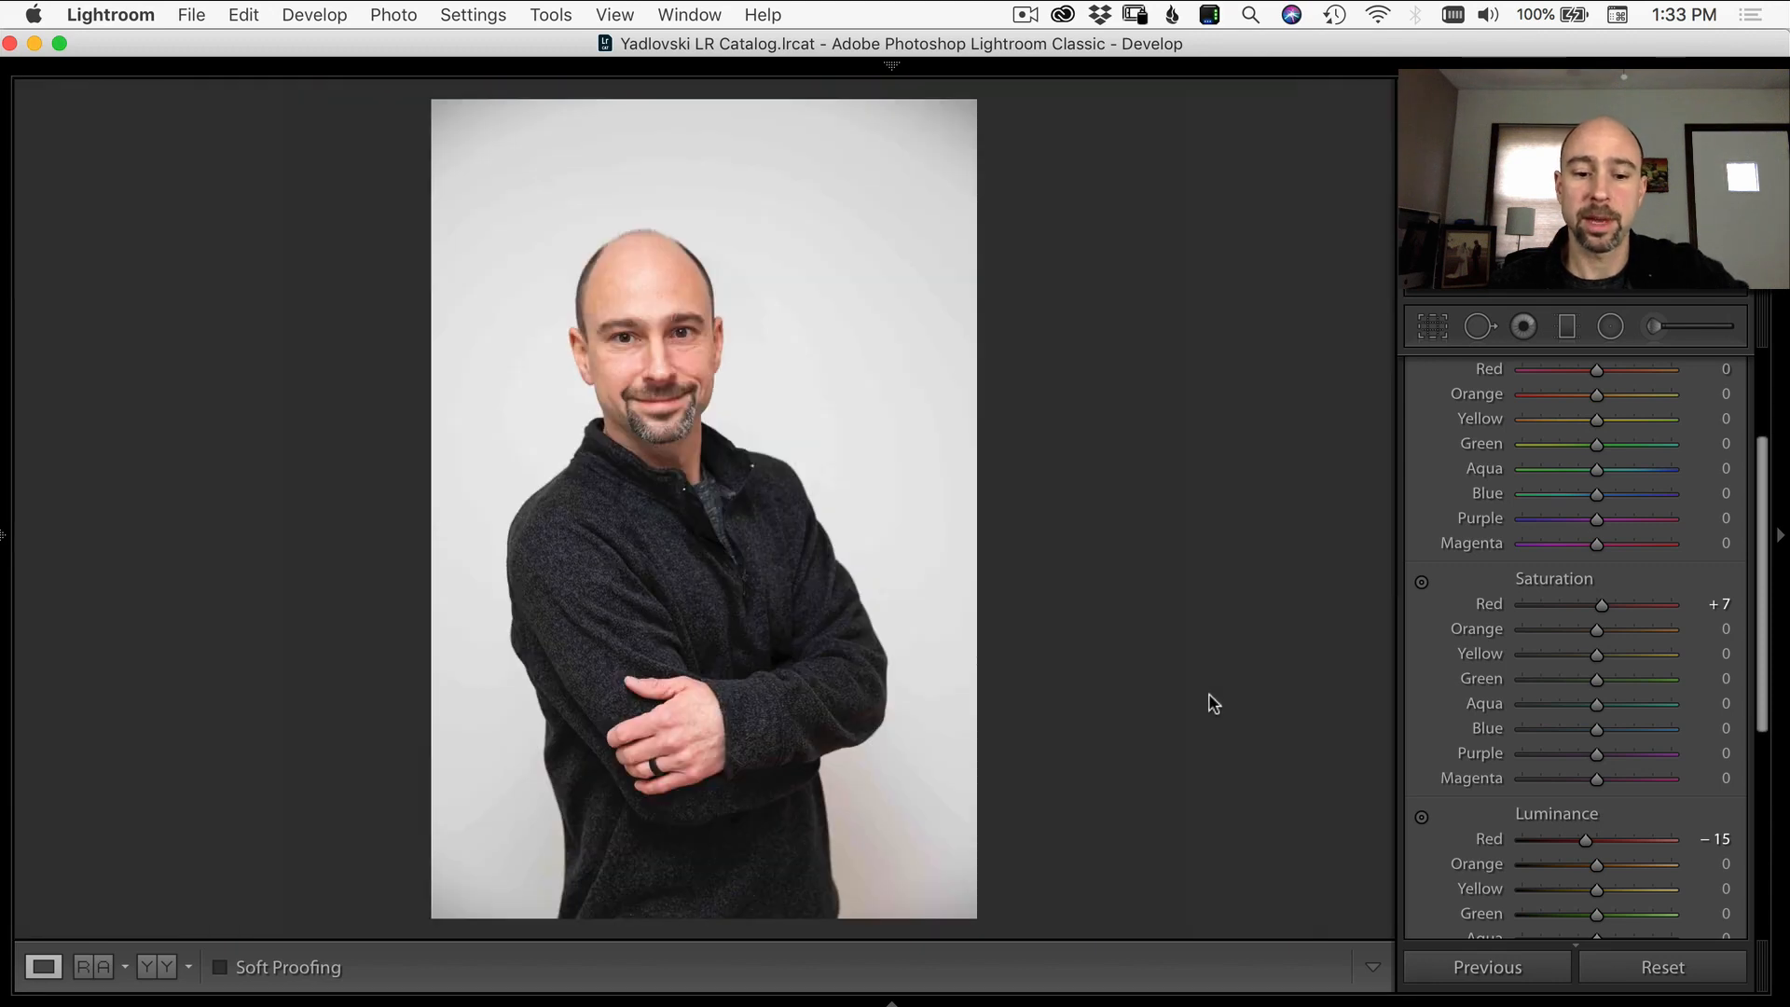
{"action": "left_click", "coordinate": [393, 15]}
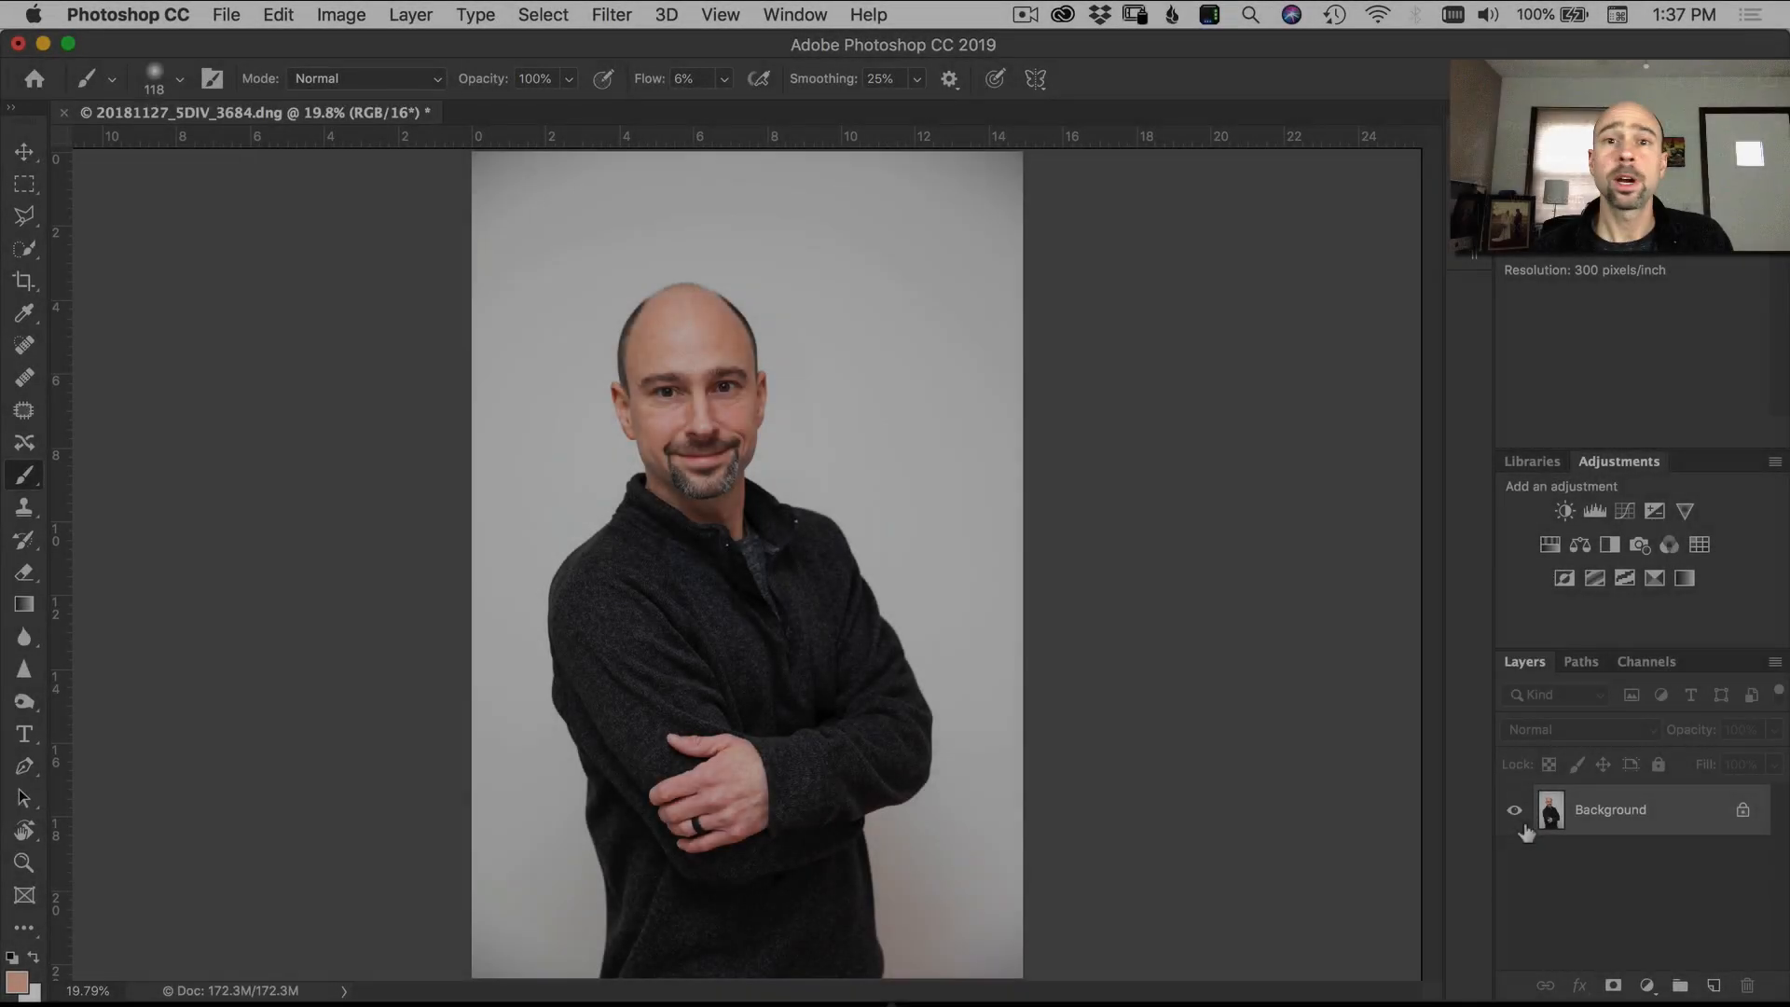
{"action": "mouse_move", "coordinate": [1513, 810]}
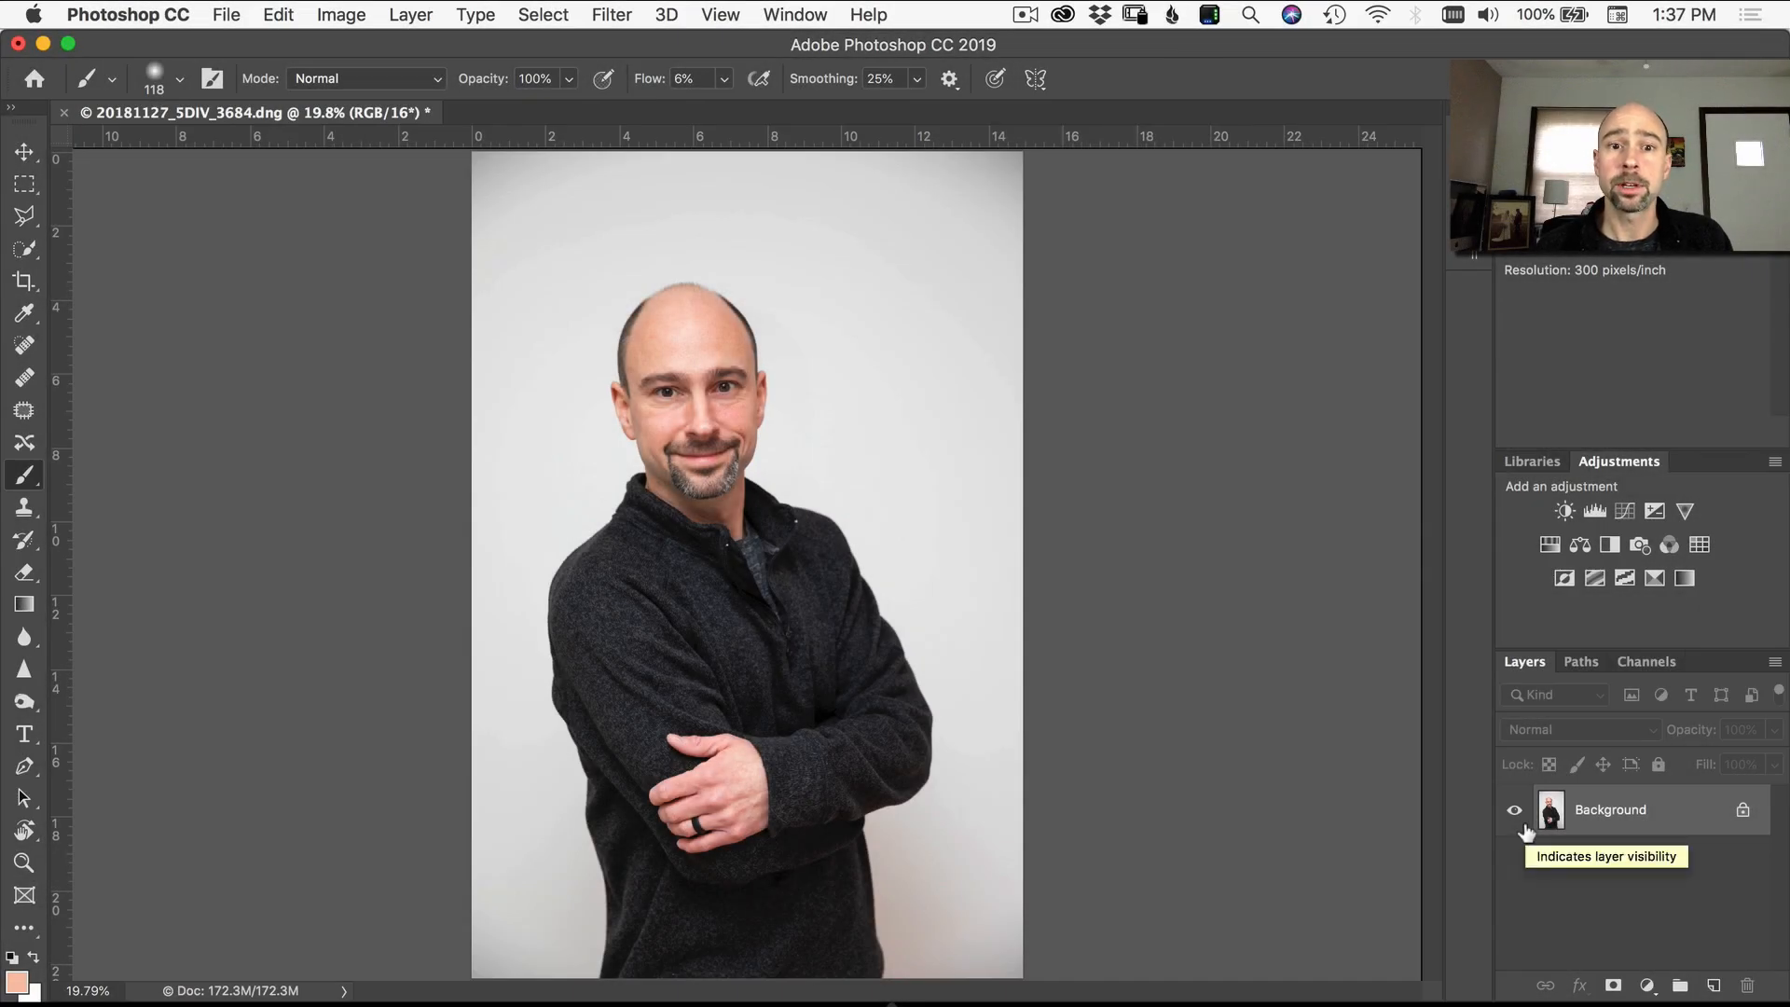
{"action": "mouse_move", "coordinate": [1001, 576]}
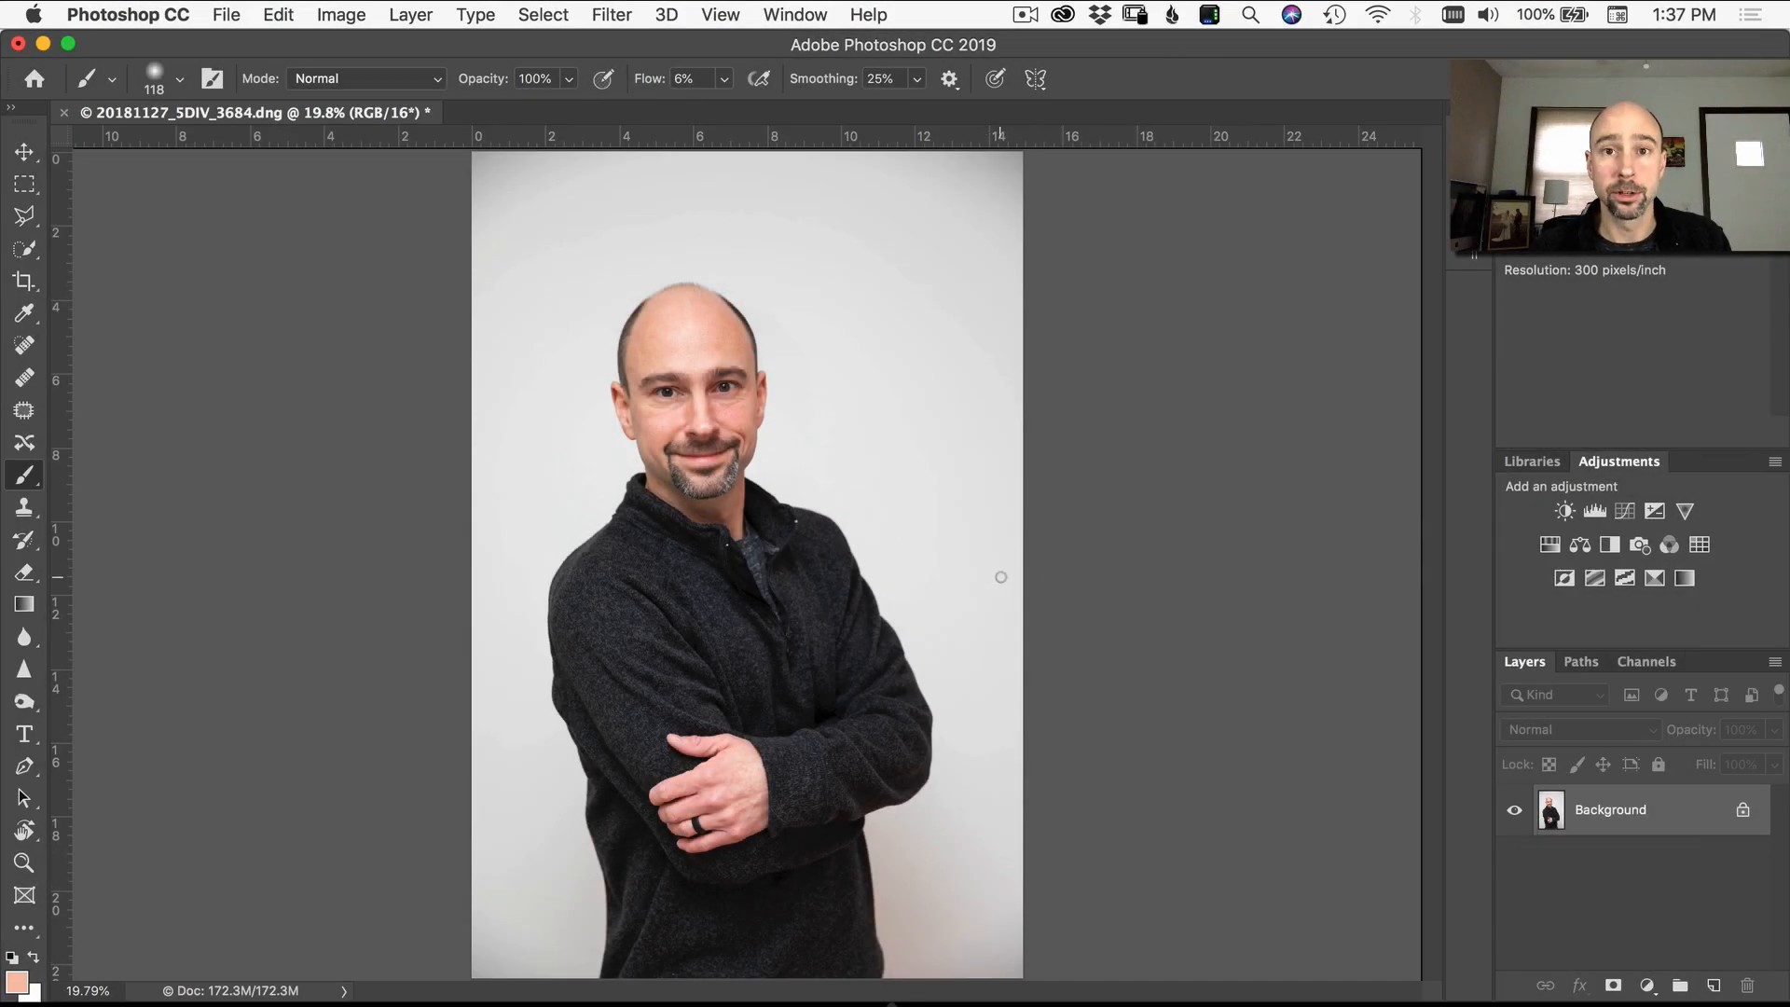
- Zoom in on the face and add Layer 1 above the background in Color mode
{"action": "key", "text": "cmd+="}
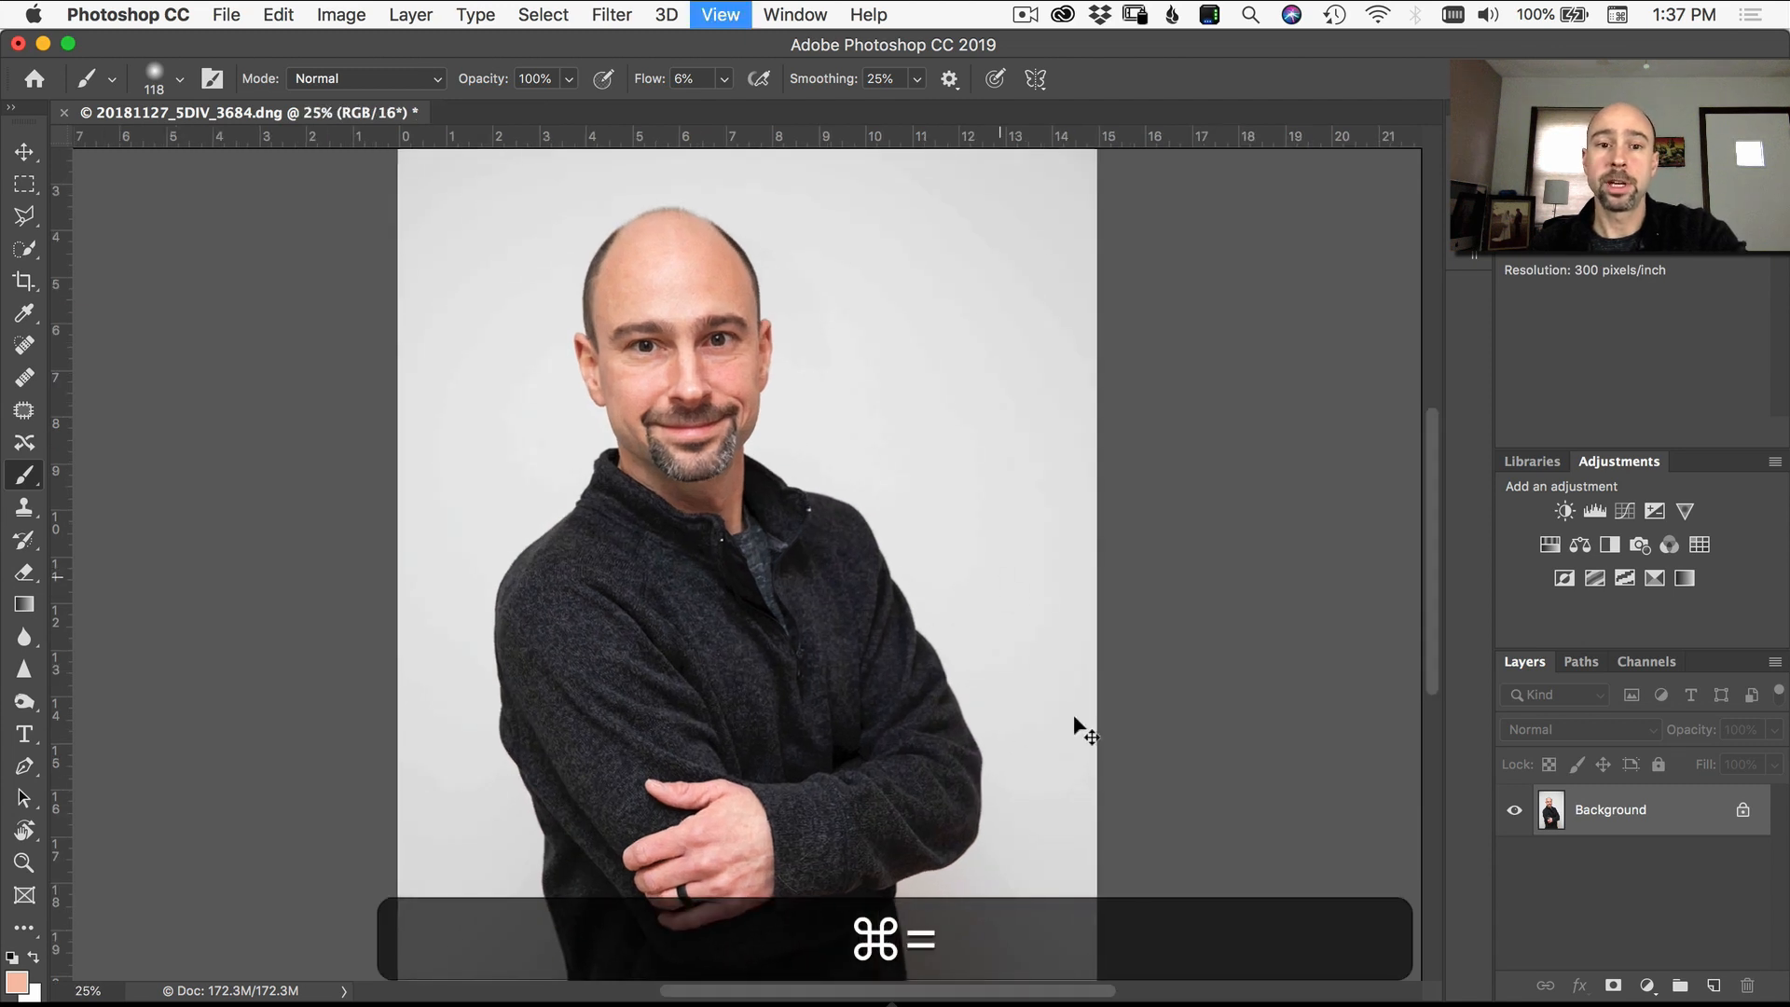
{"action": "key", "text": "cmd+="}
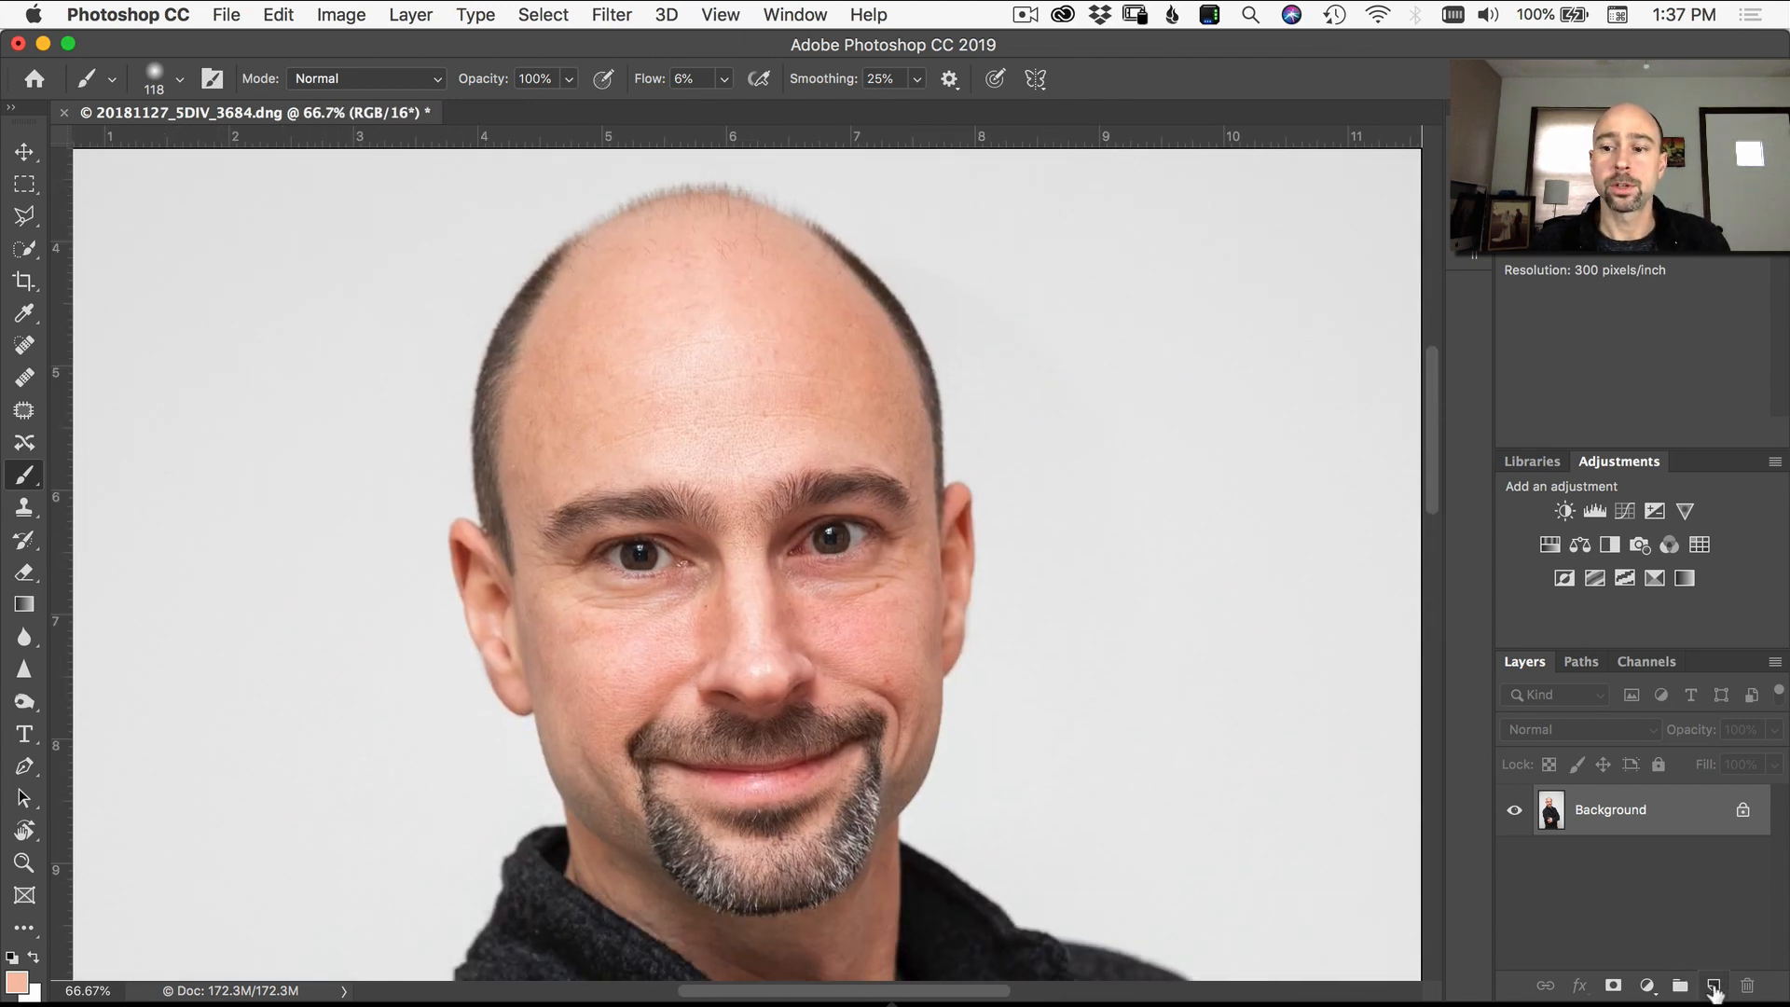
{"action": "left_click", "coordinate": [1731, 984]}
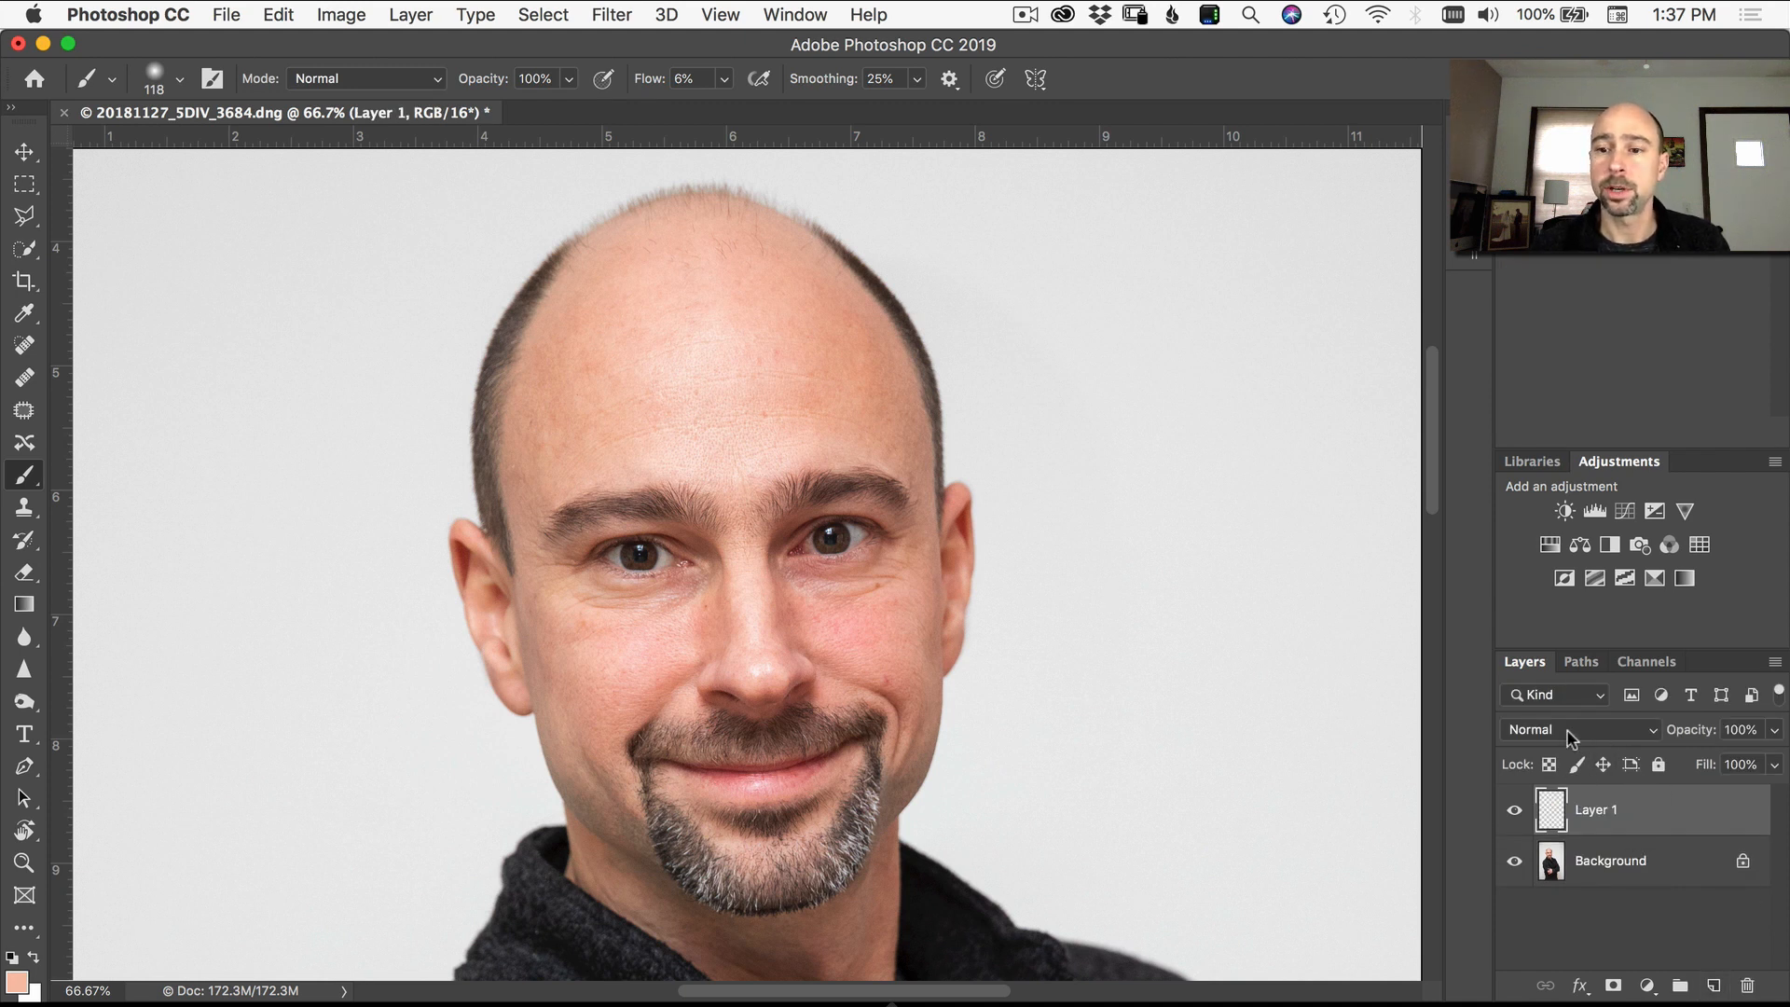
{"action": "left_click", "coordinate": [1580, 729]}
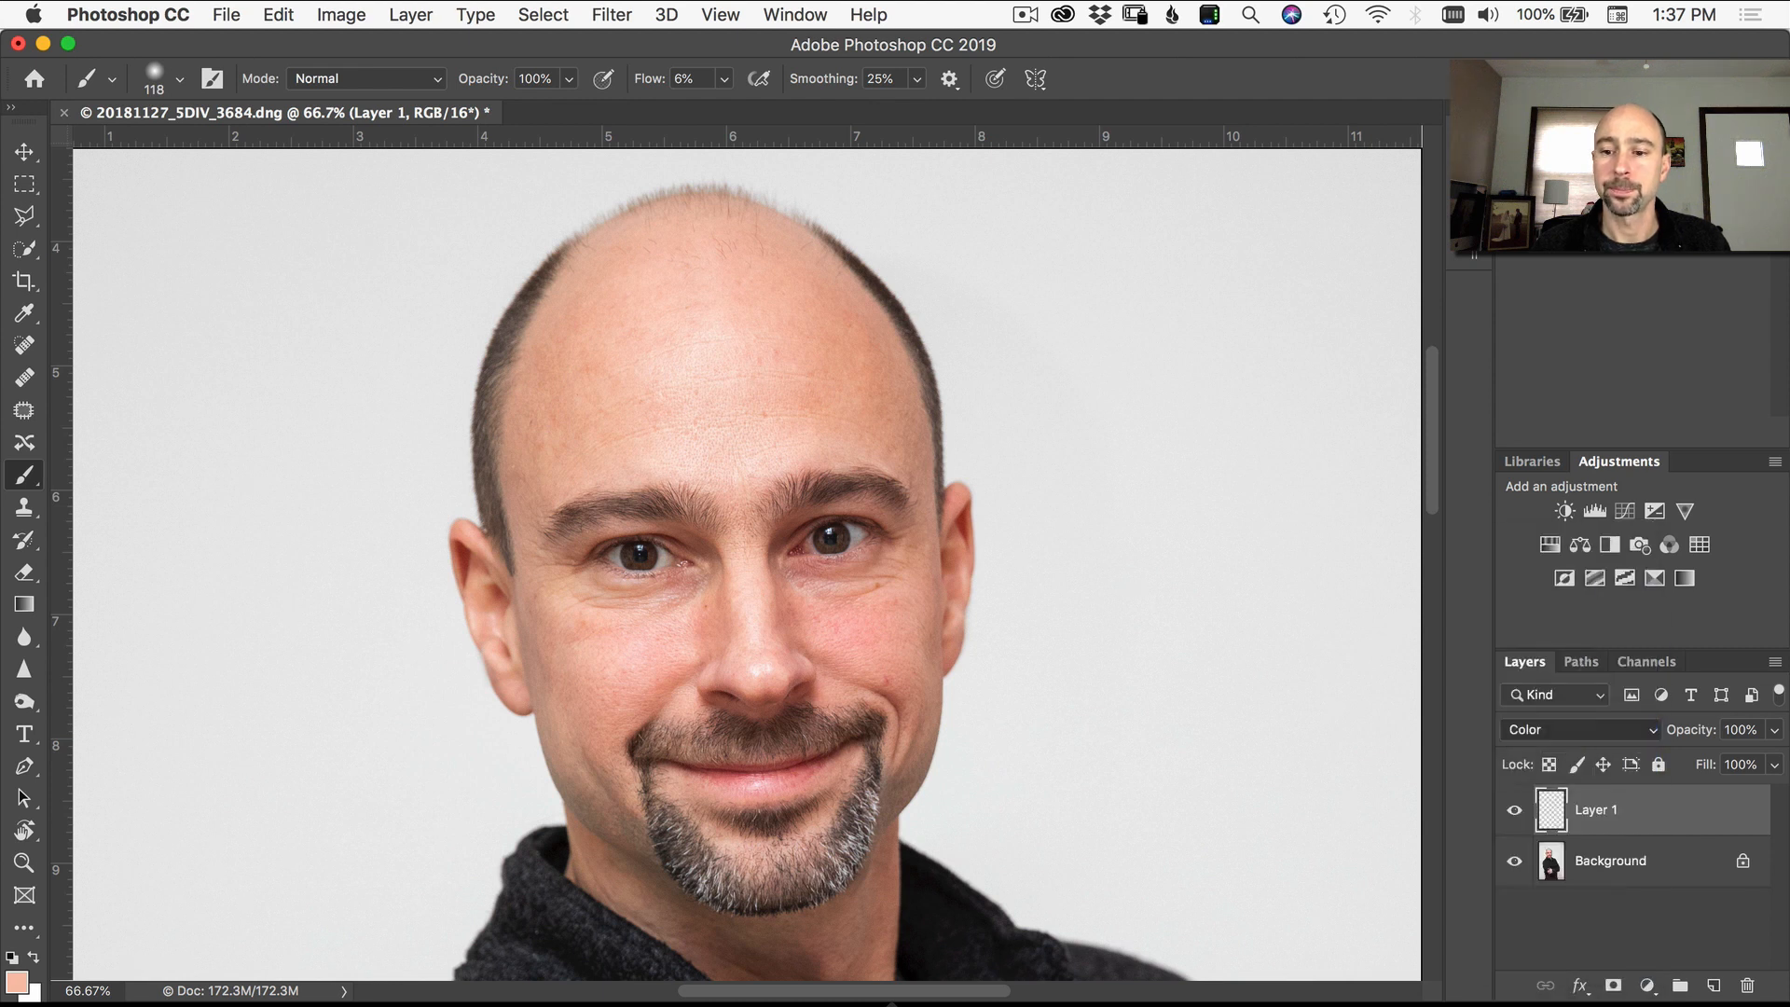
{"action": "key", "text": "cmd+="}
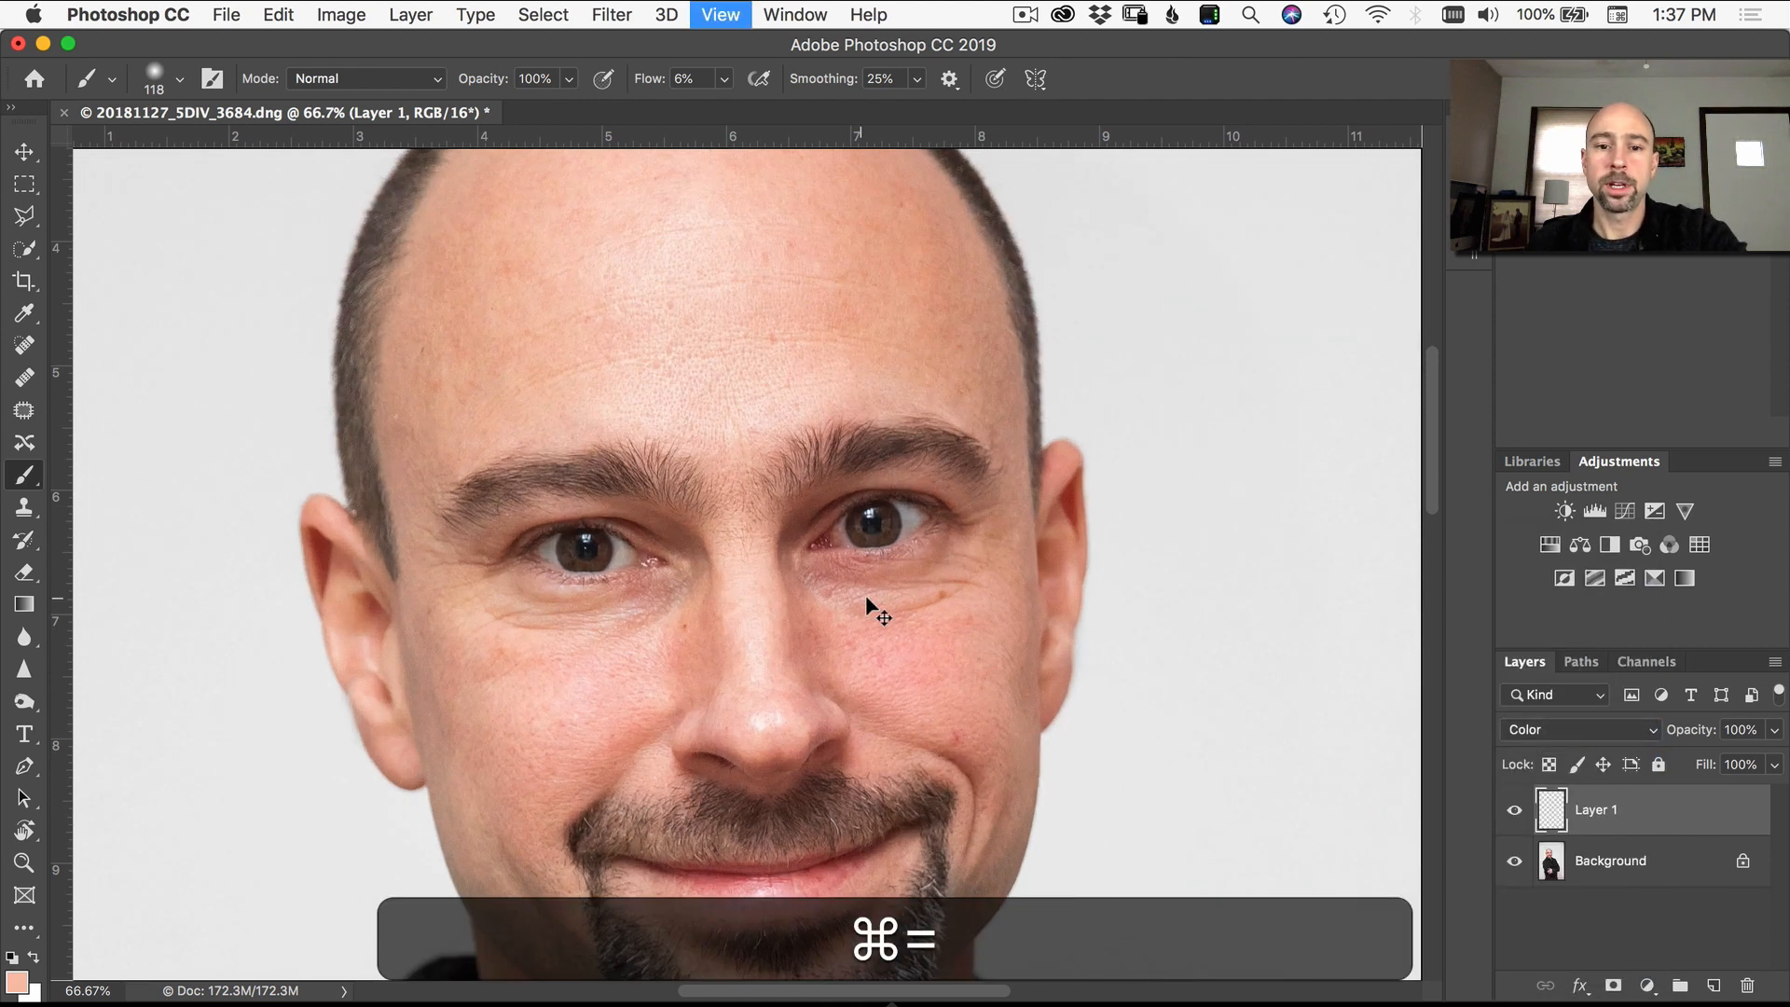
{"action": "key", "text": "cmd+="}
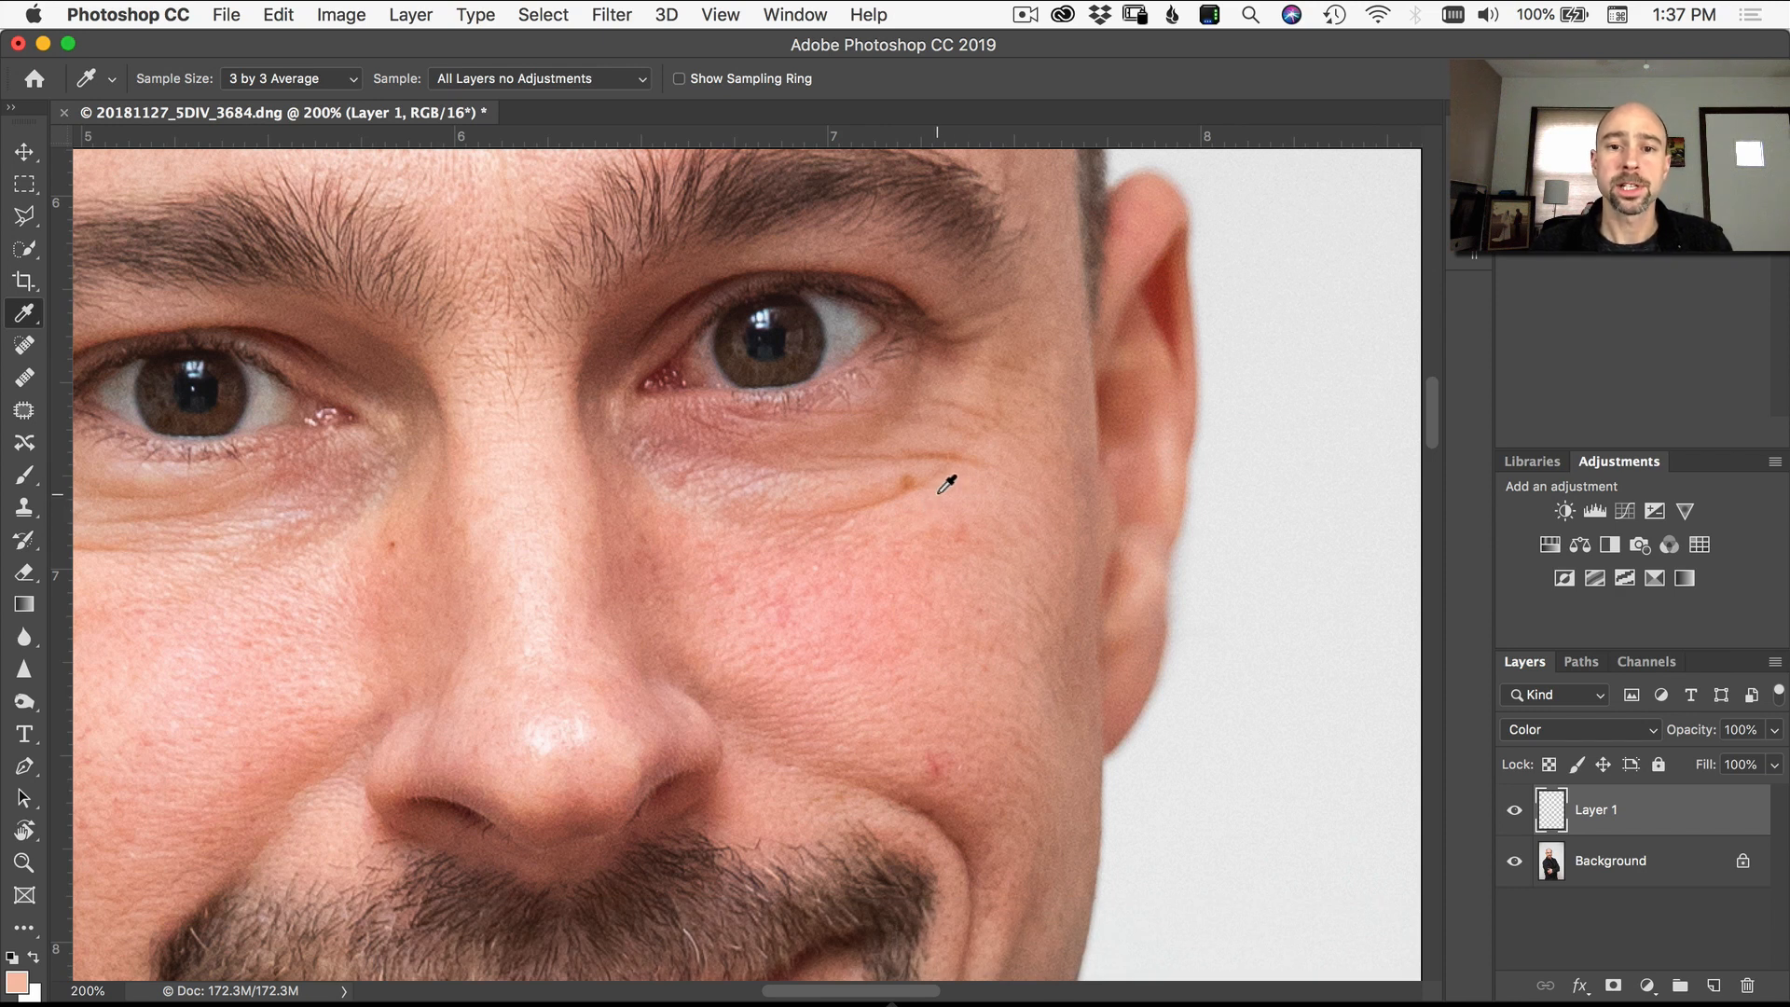
{"action": "mouse_move", "coordinate": [863, 565]}
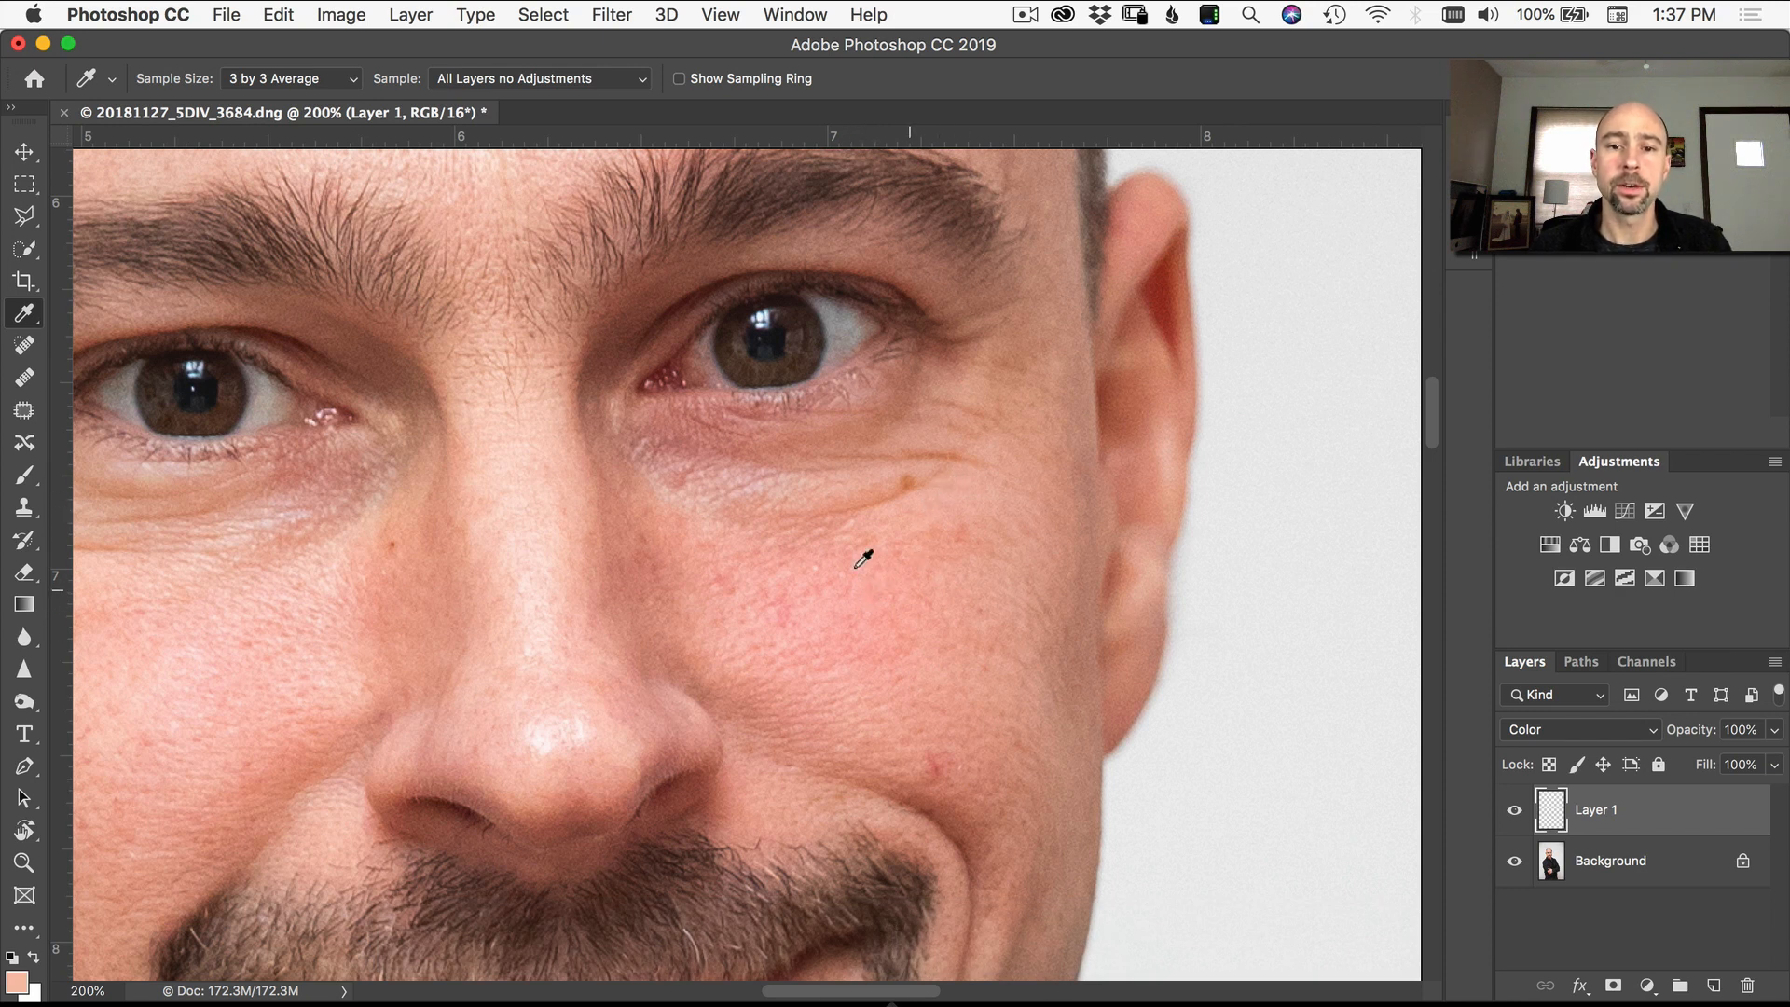
{"action": "mouse_move", "coordinate": [979, 495]}
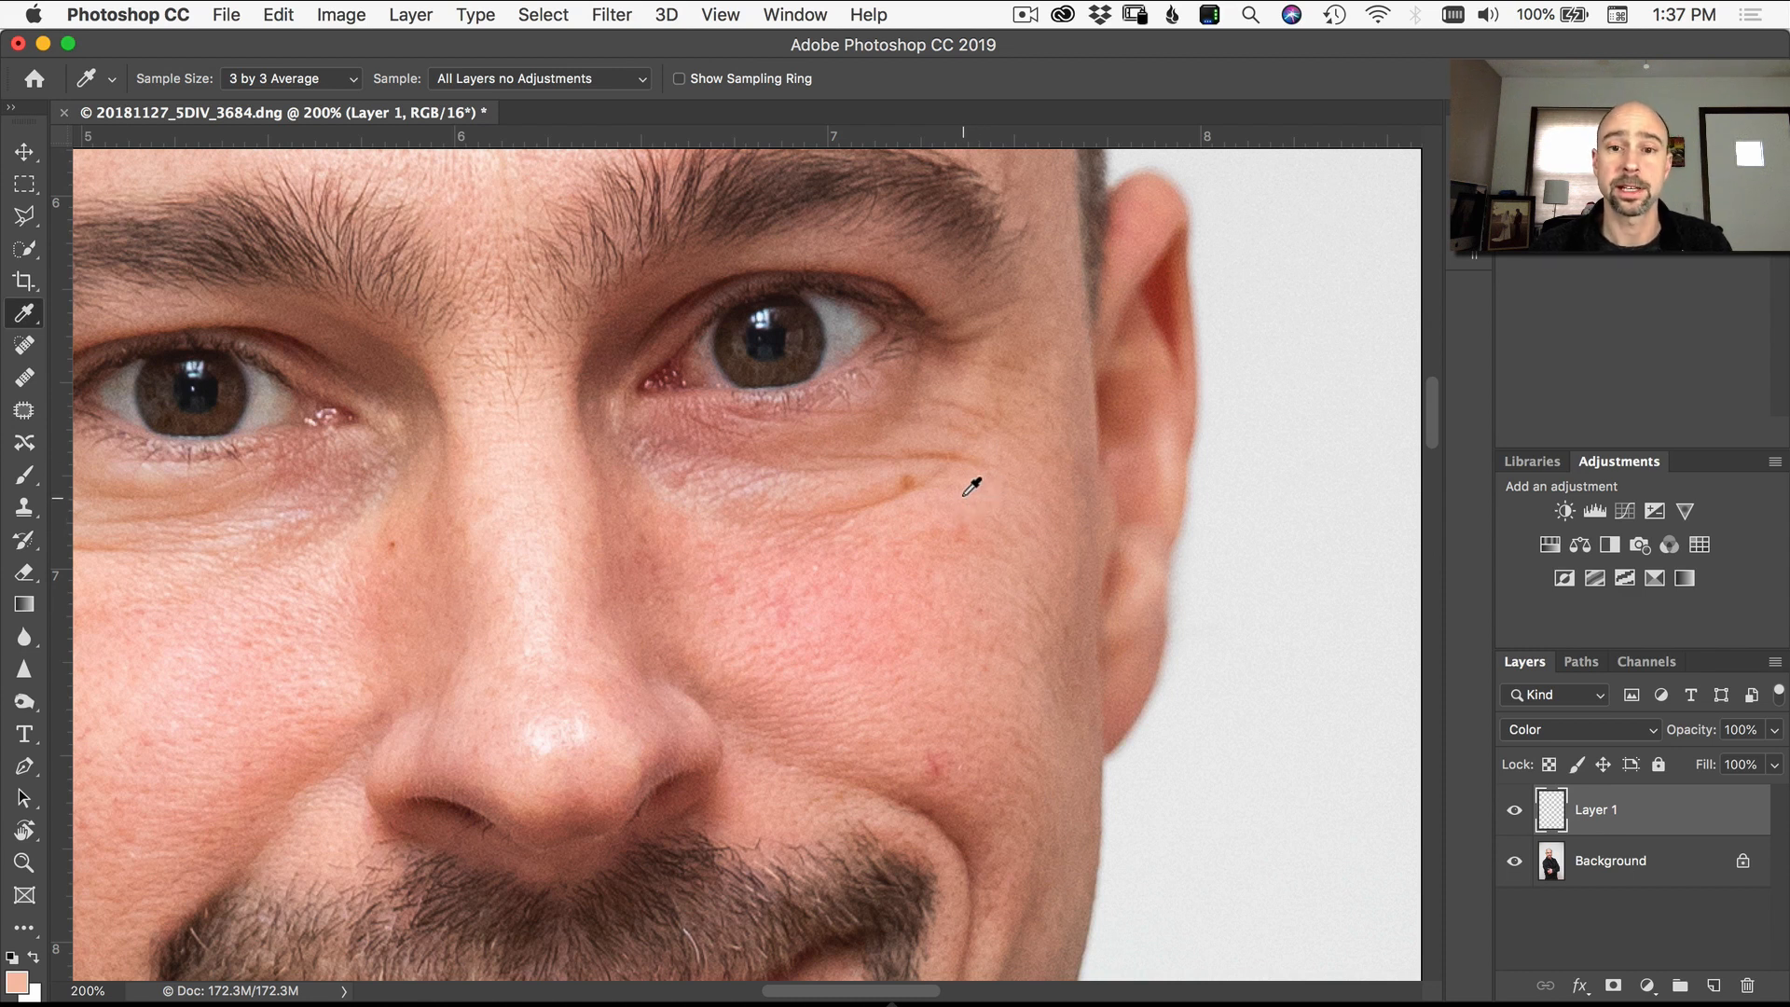
{"action": "mouse_move", "coordinate": [954, 498]}
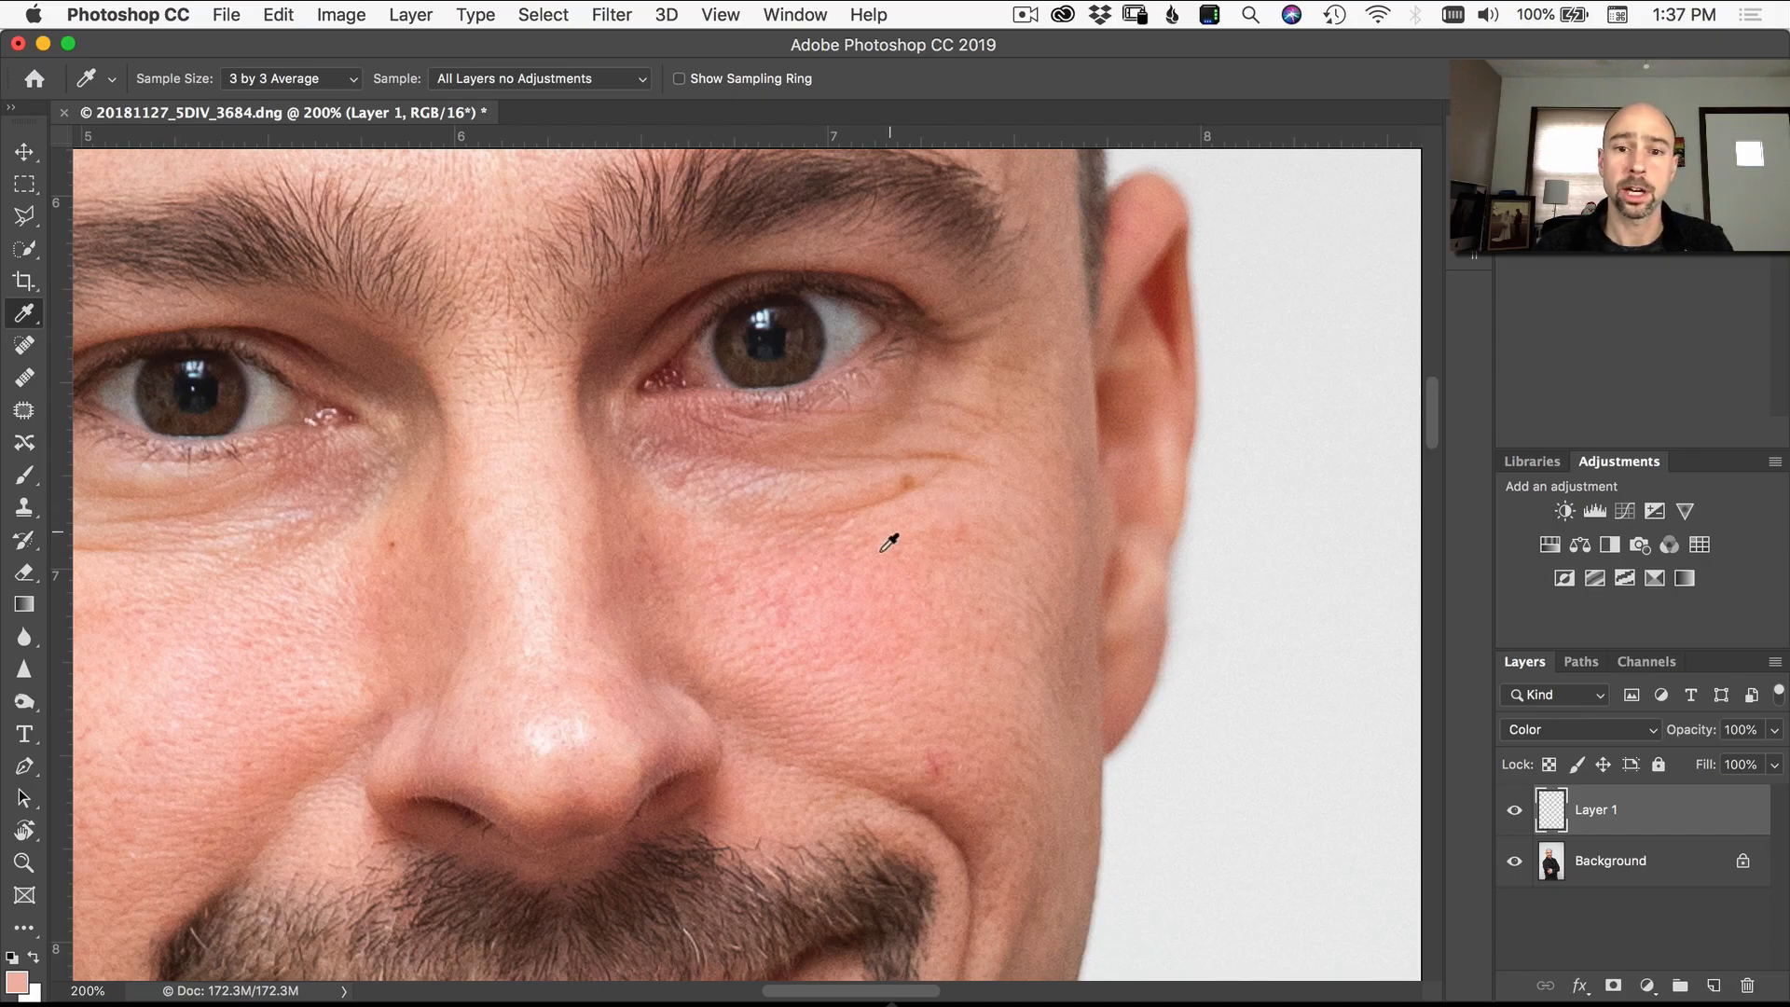
{"action": "mouse_move", "coordinate": [866, 612]}
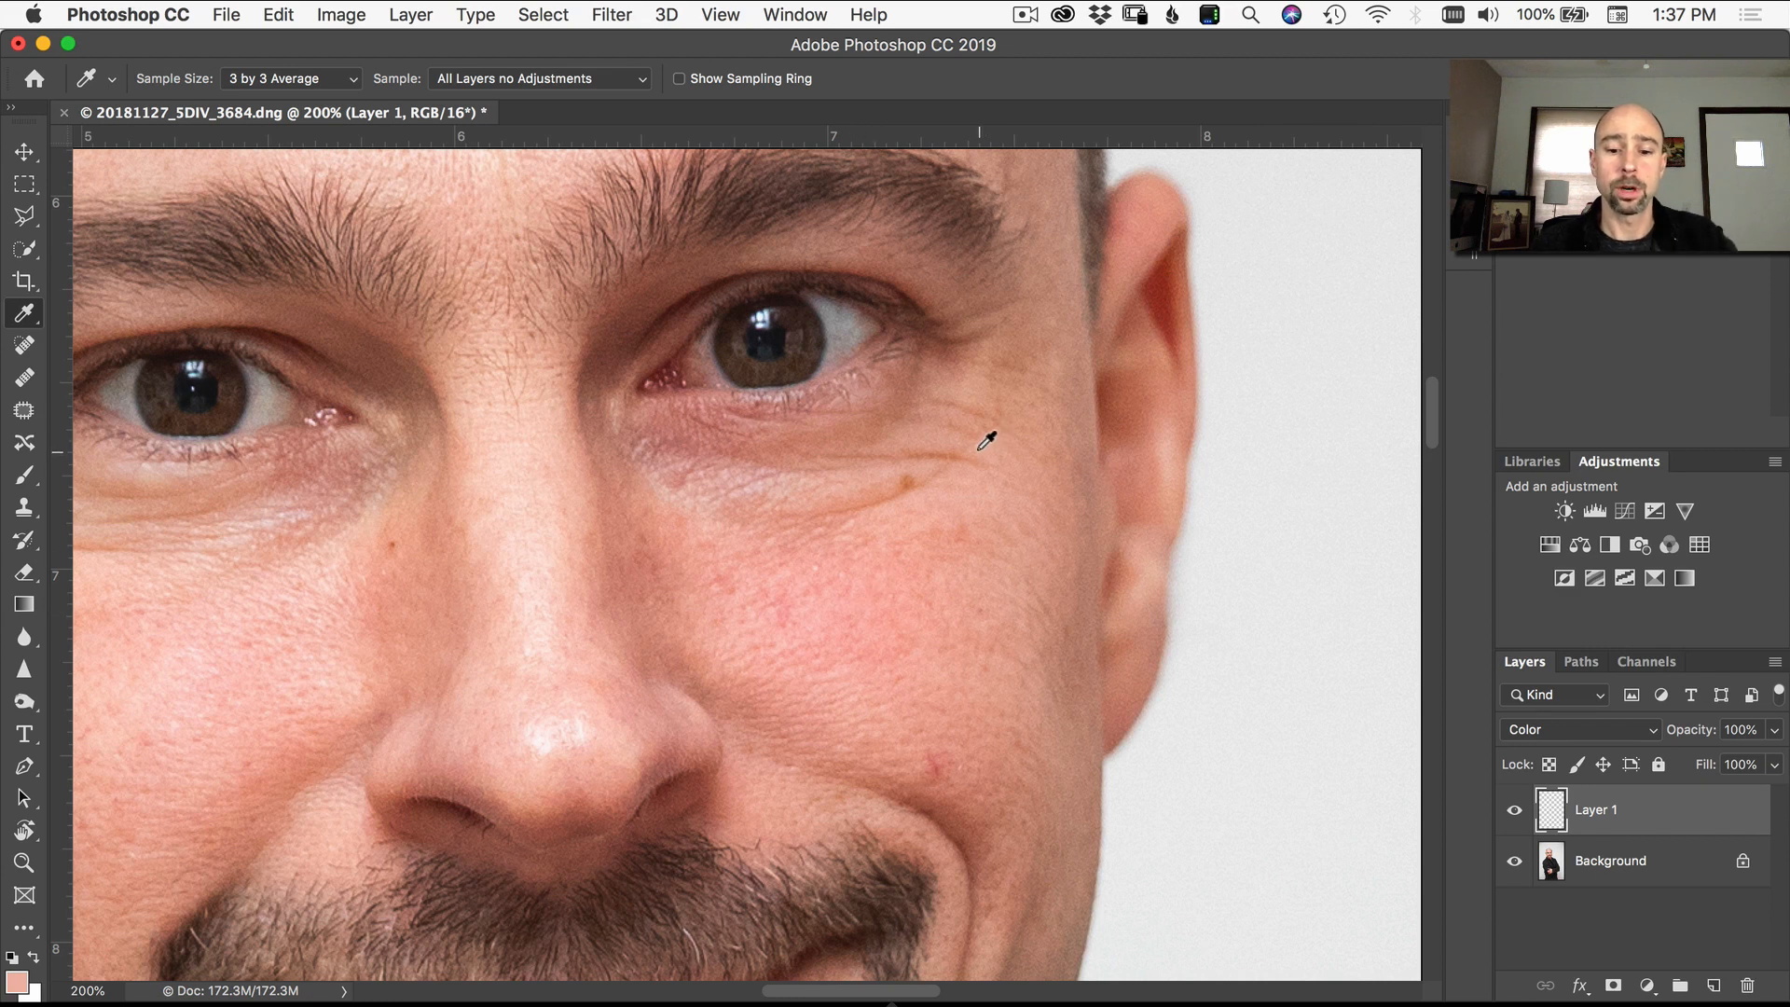
{"action": "mouse_move", "coordinate": [980, 460]}
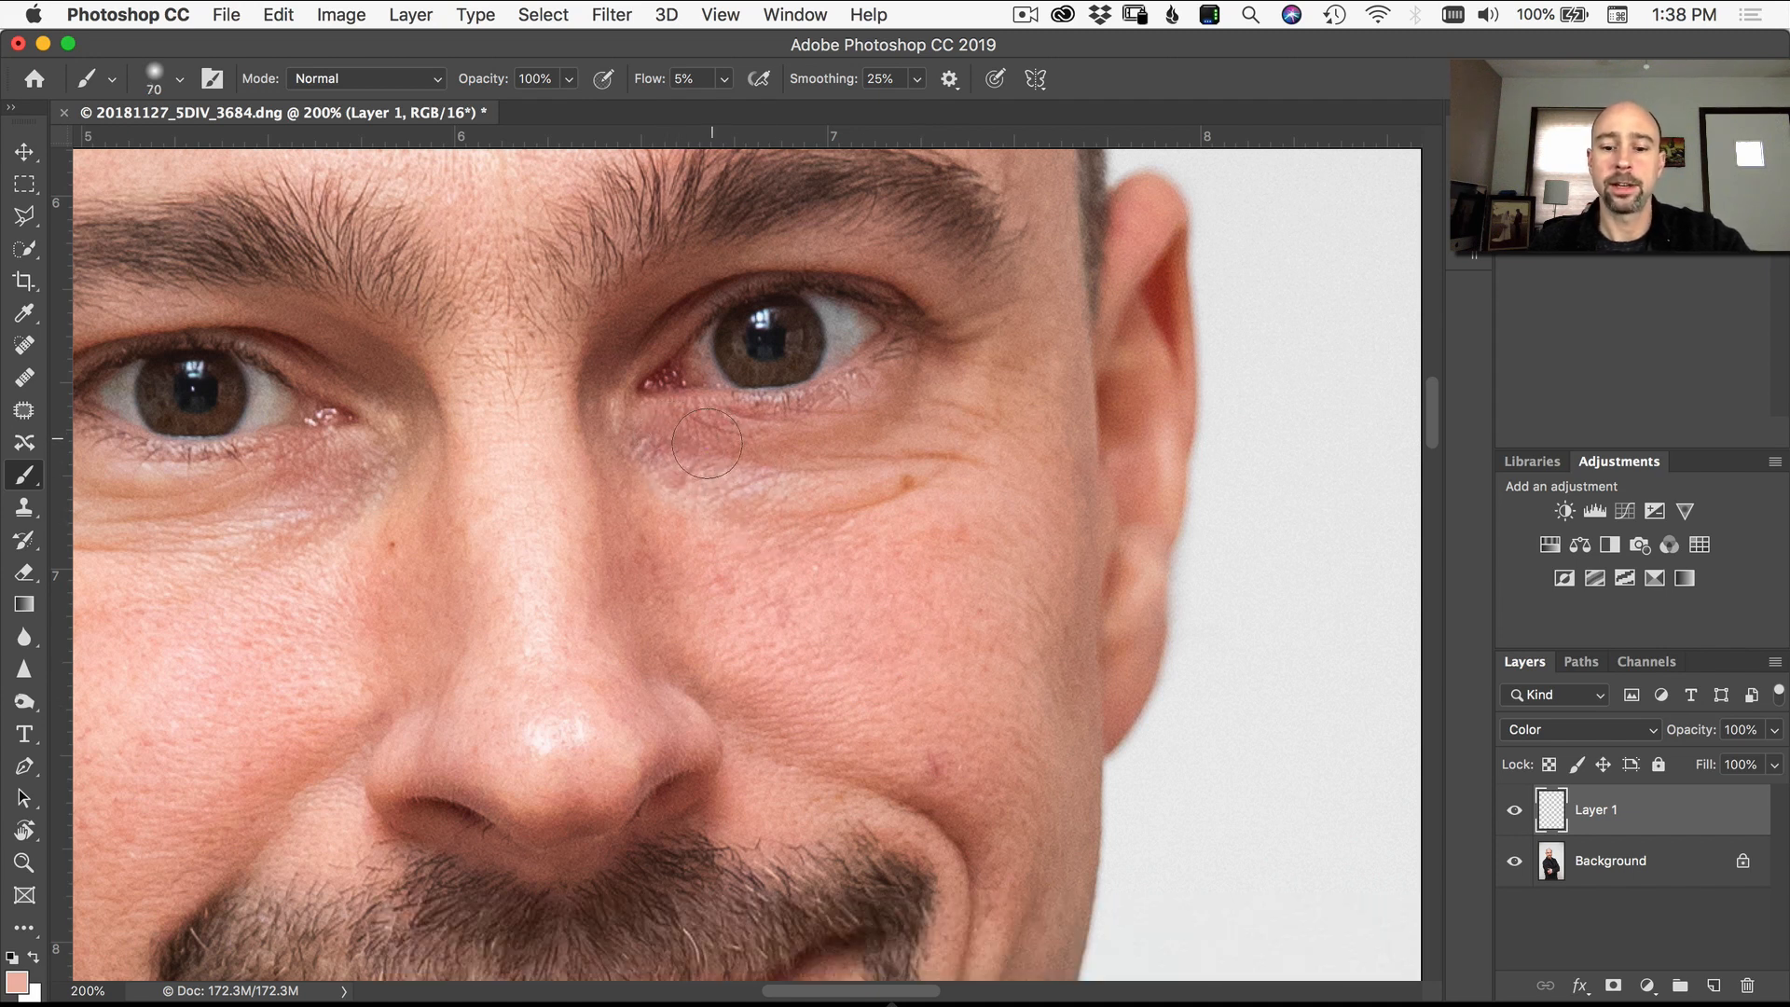
- Sample a skin tone beside the nose, return to the Brush, and zoom out
{"action": "left_click", "coordinate": [22, 312]}
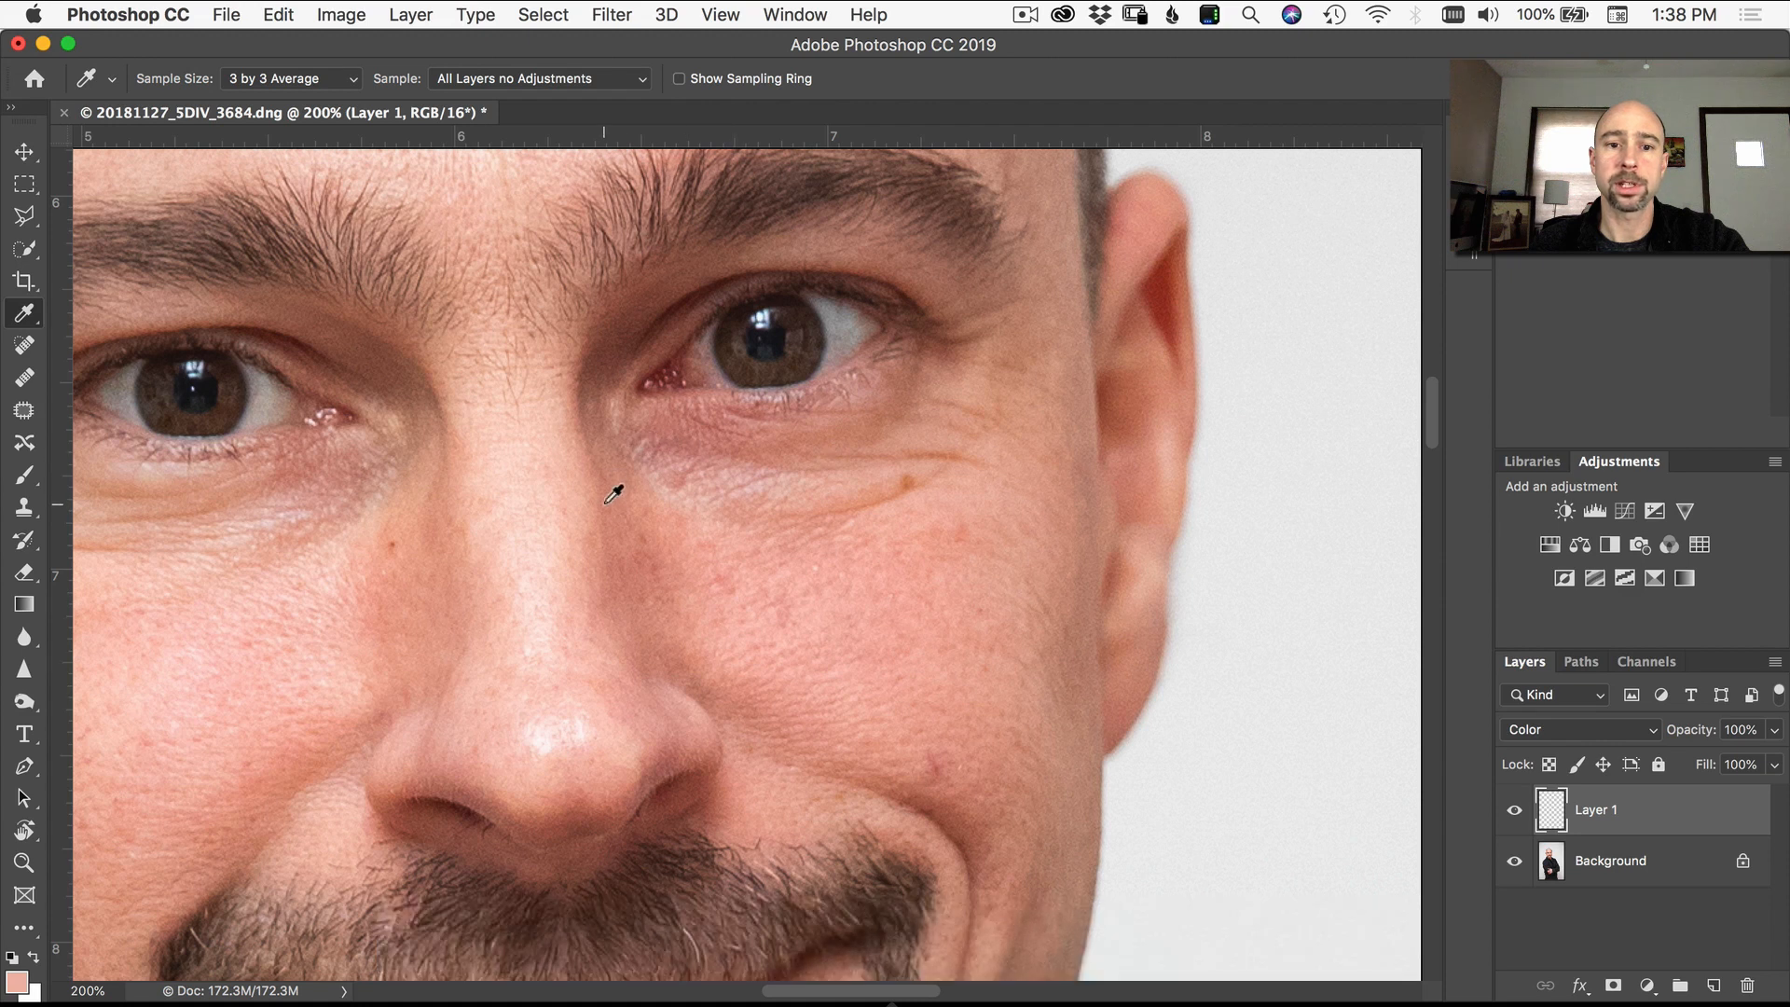
{"action": "key", "text": "b"}
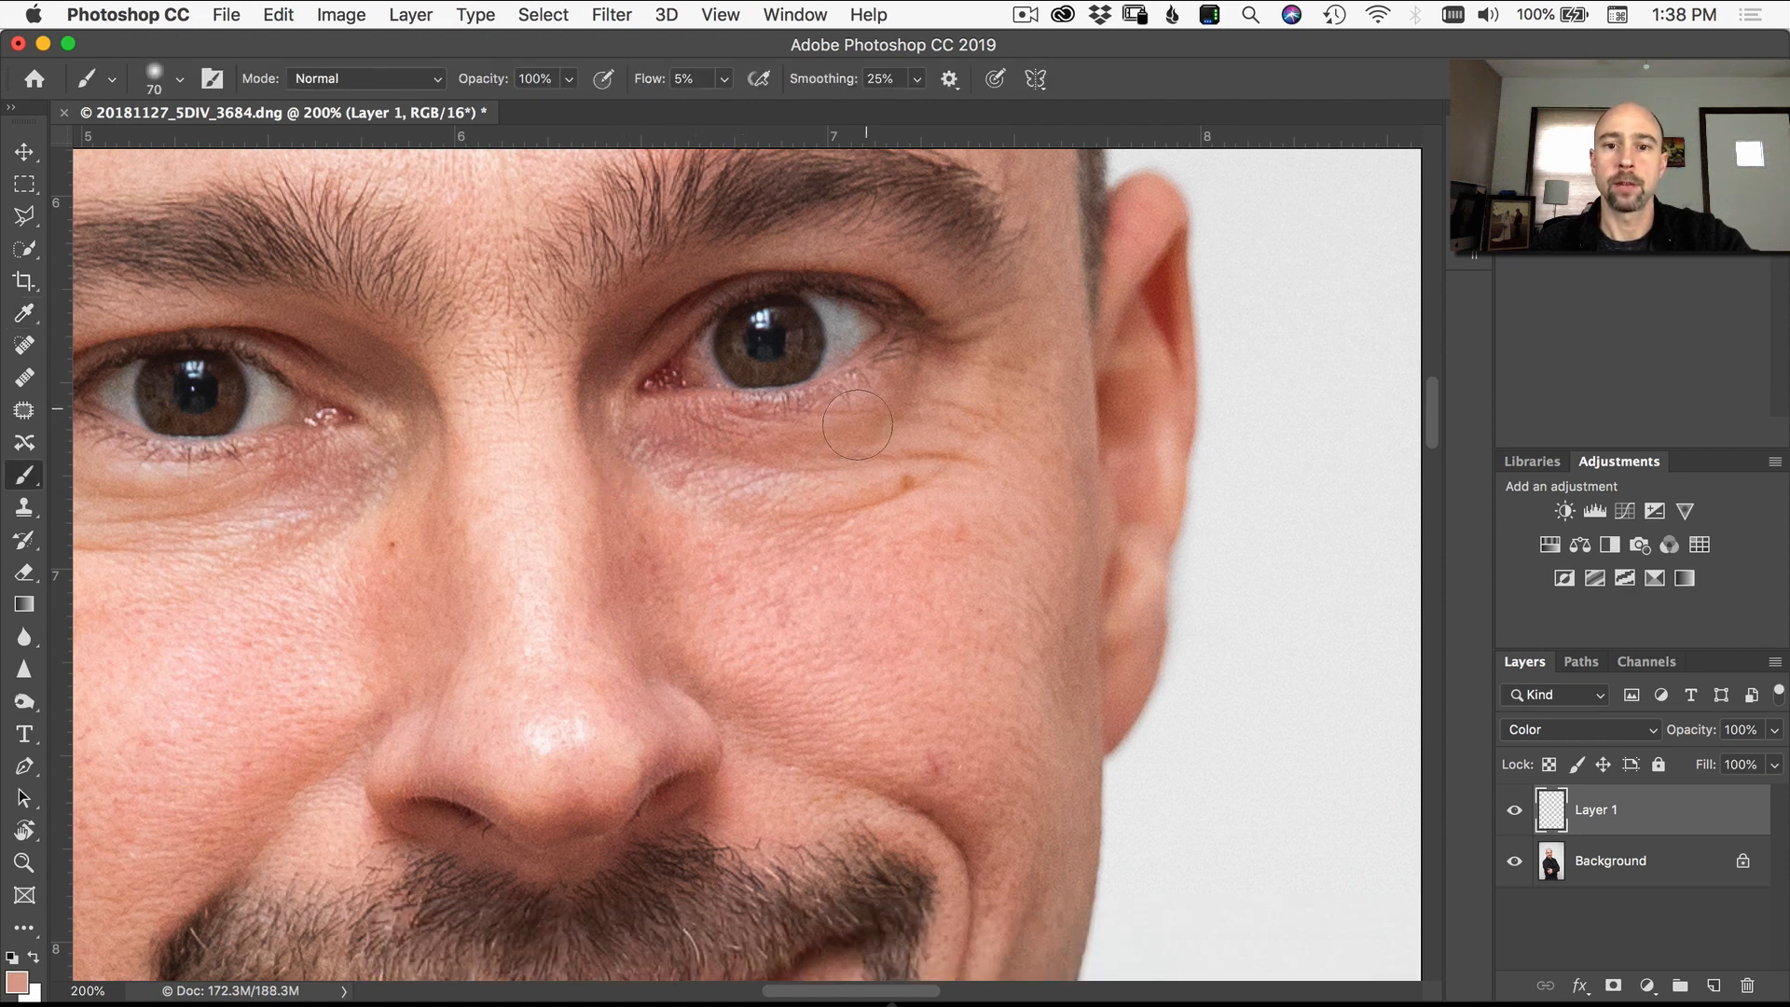
{"action": "key", "text": "cmd+-"}
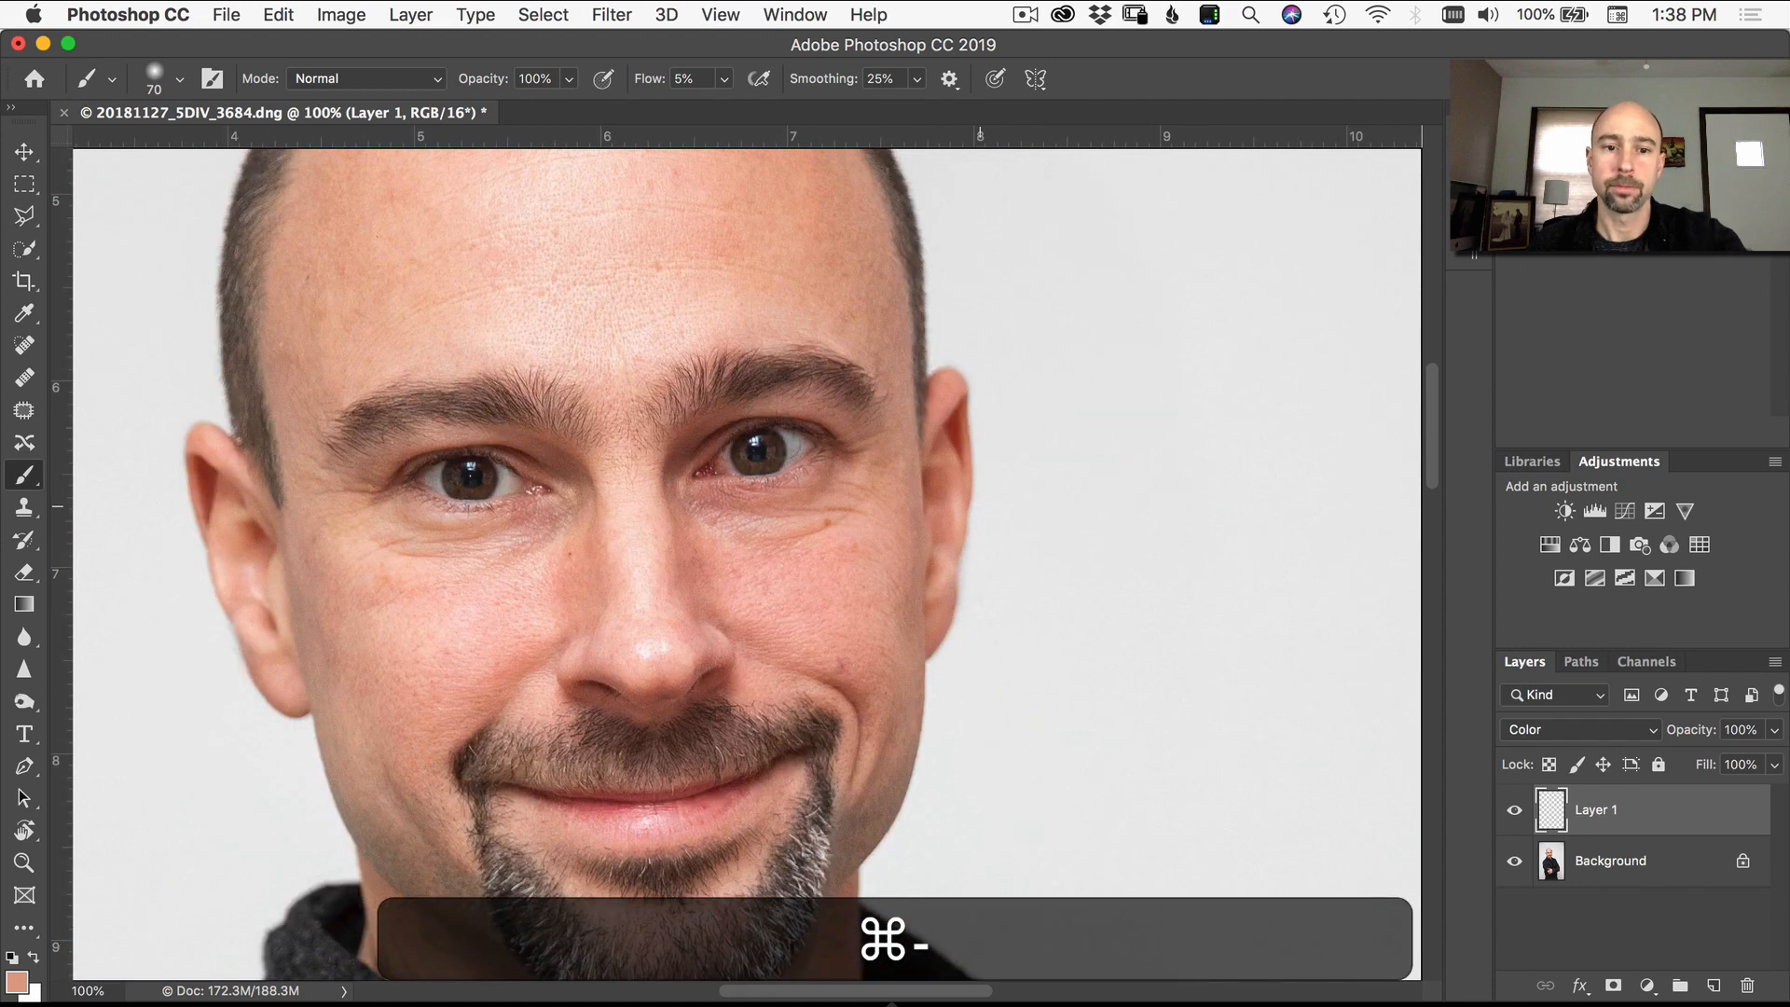
- Paint the left cheek, enlarge the brush to 125, and sample the right cheek's tone
{"action": "left_click", "coordinate": [23, 312]}
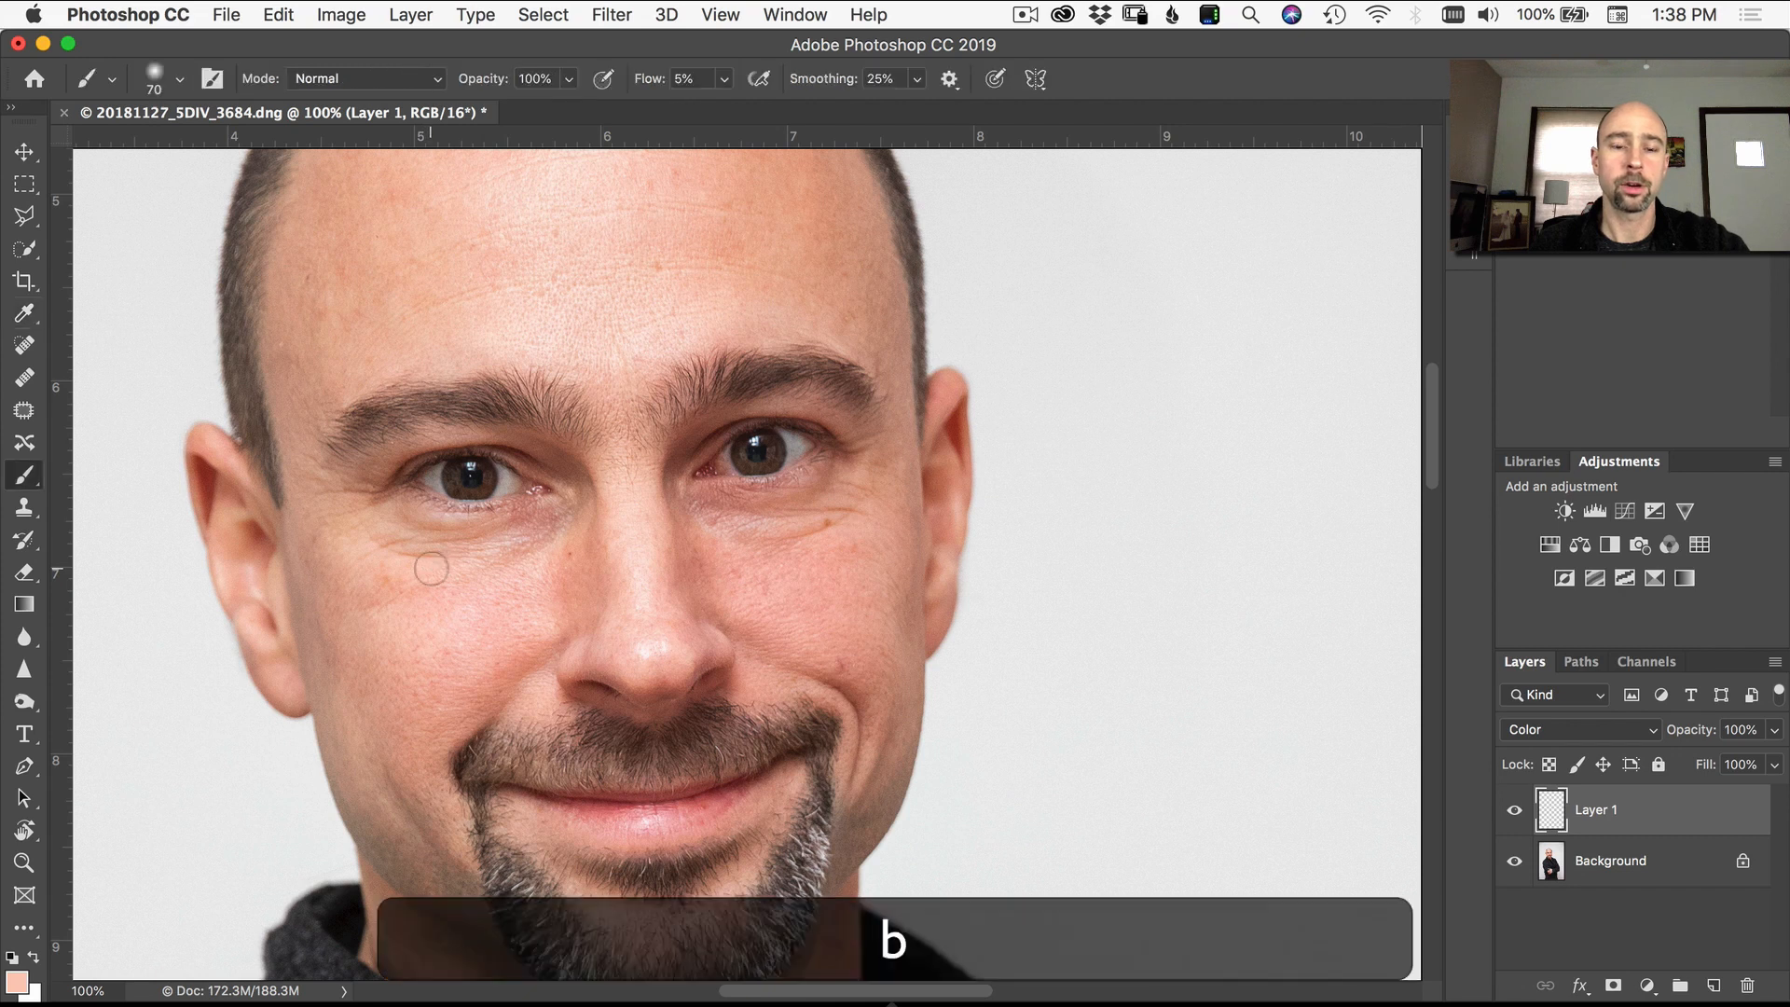
{"action": "key", "text": "]"}
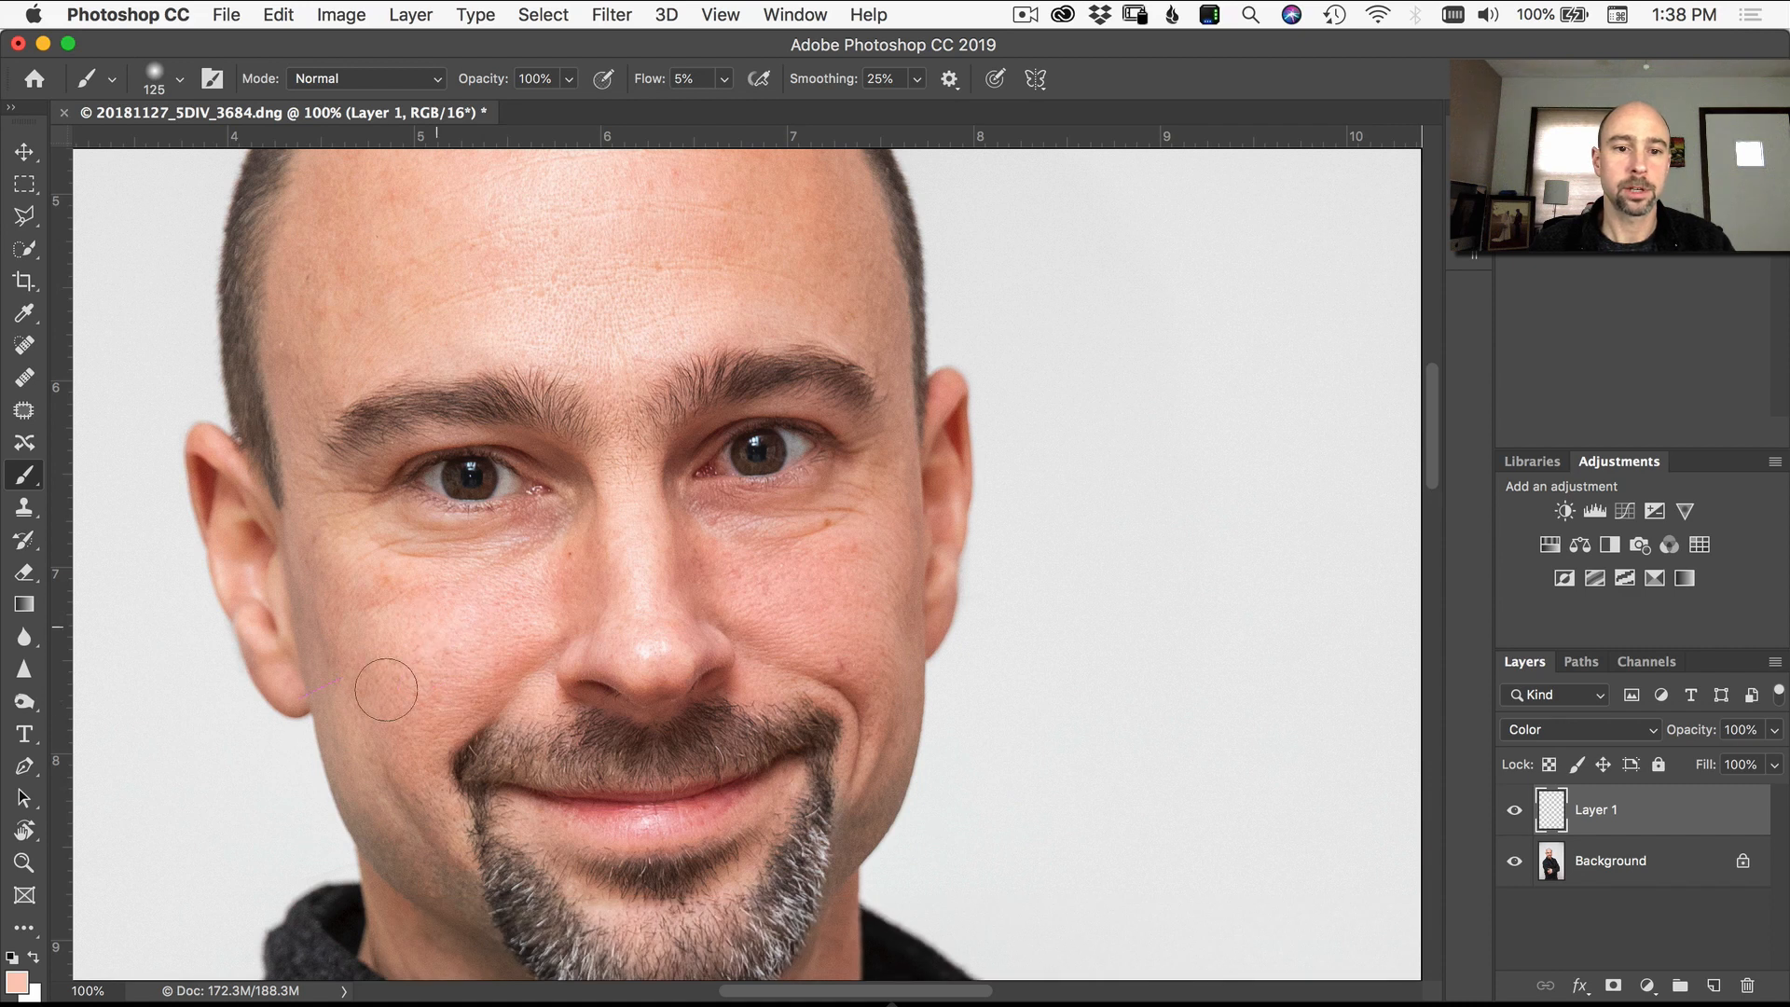
{"action": "mouse_move", "coordinate": [567, 585]}
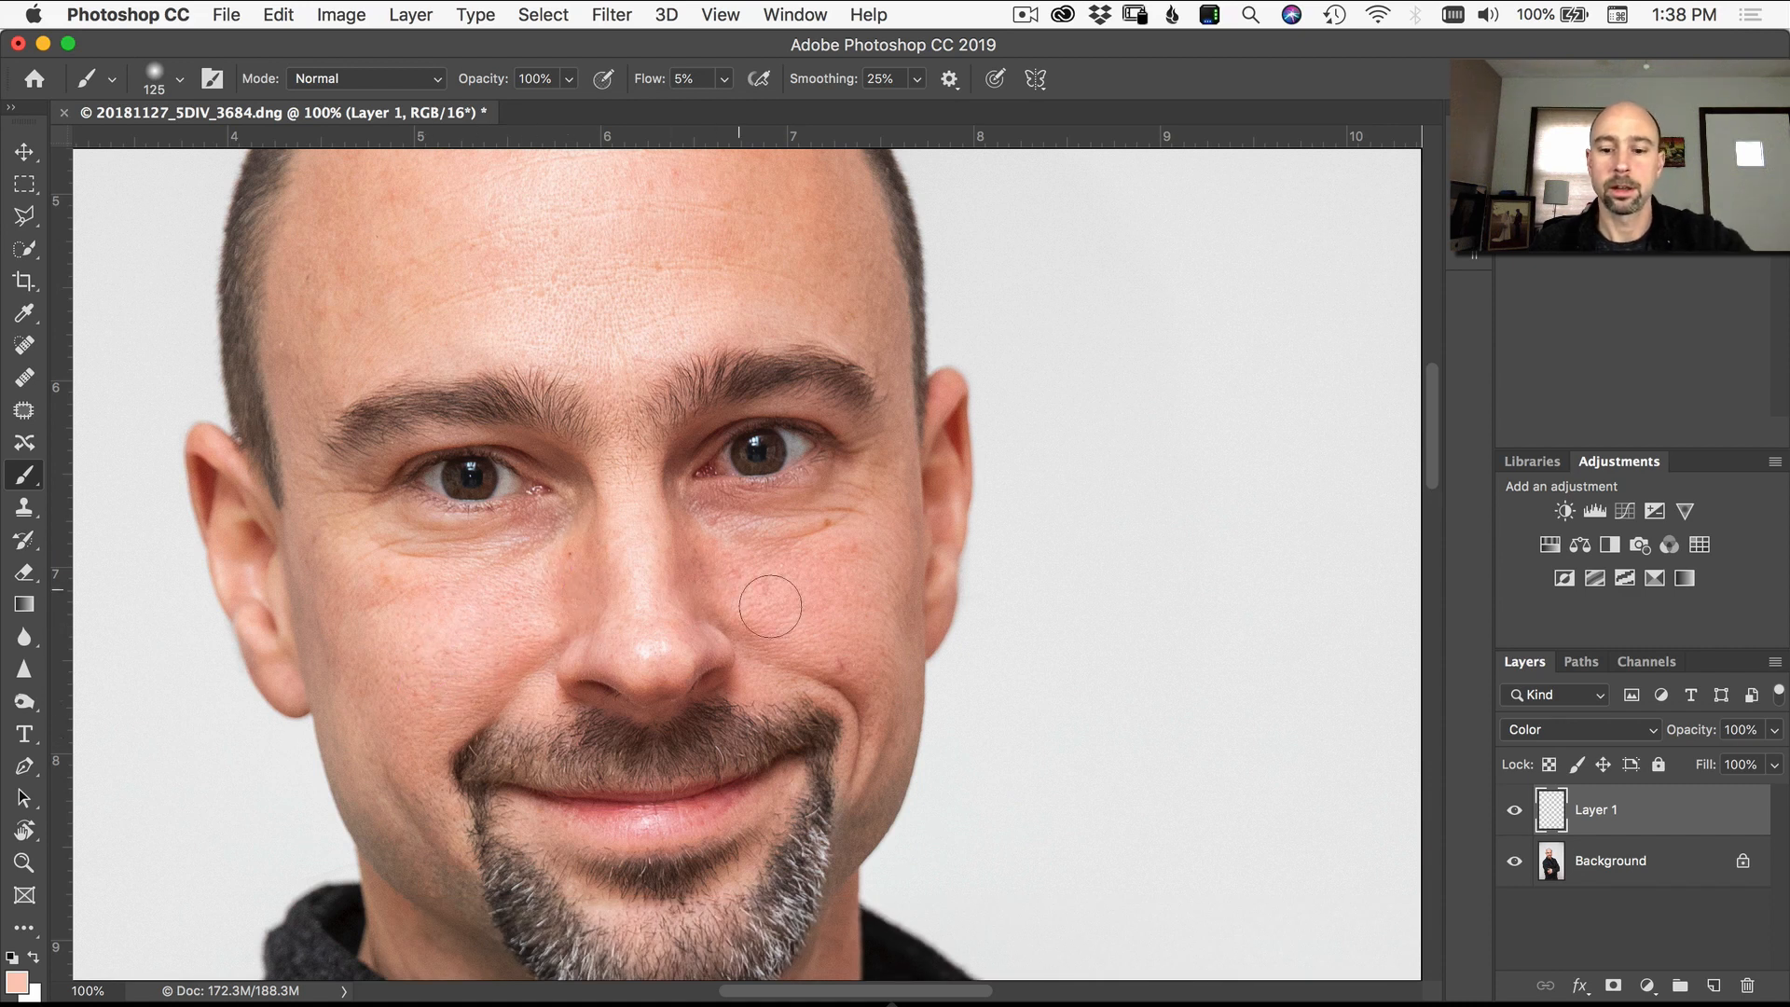
{"action": "left_click", "coordinate": [21, 330]}
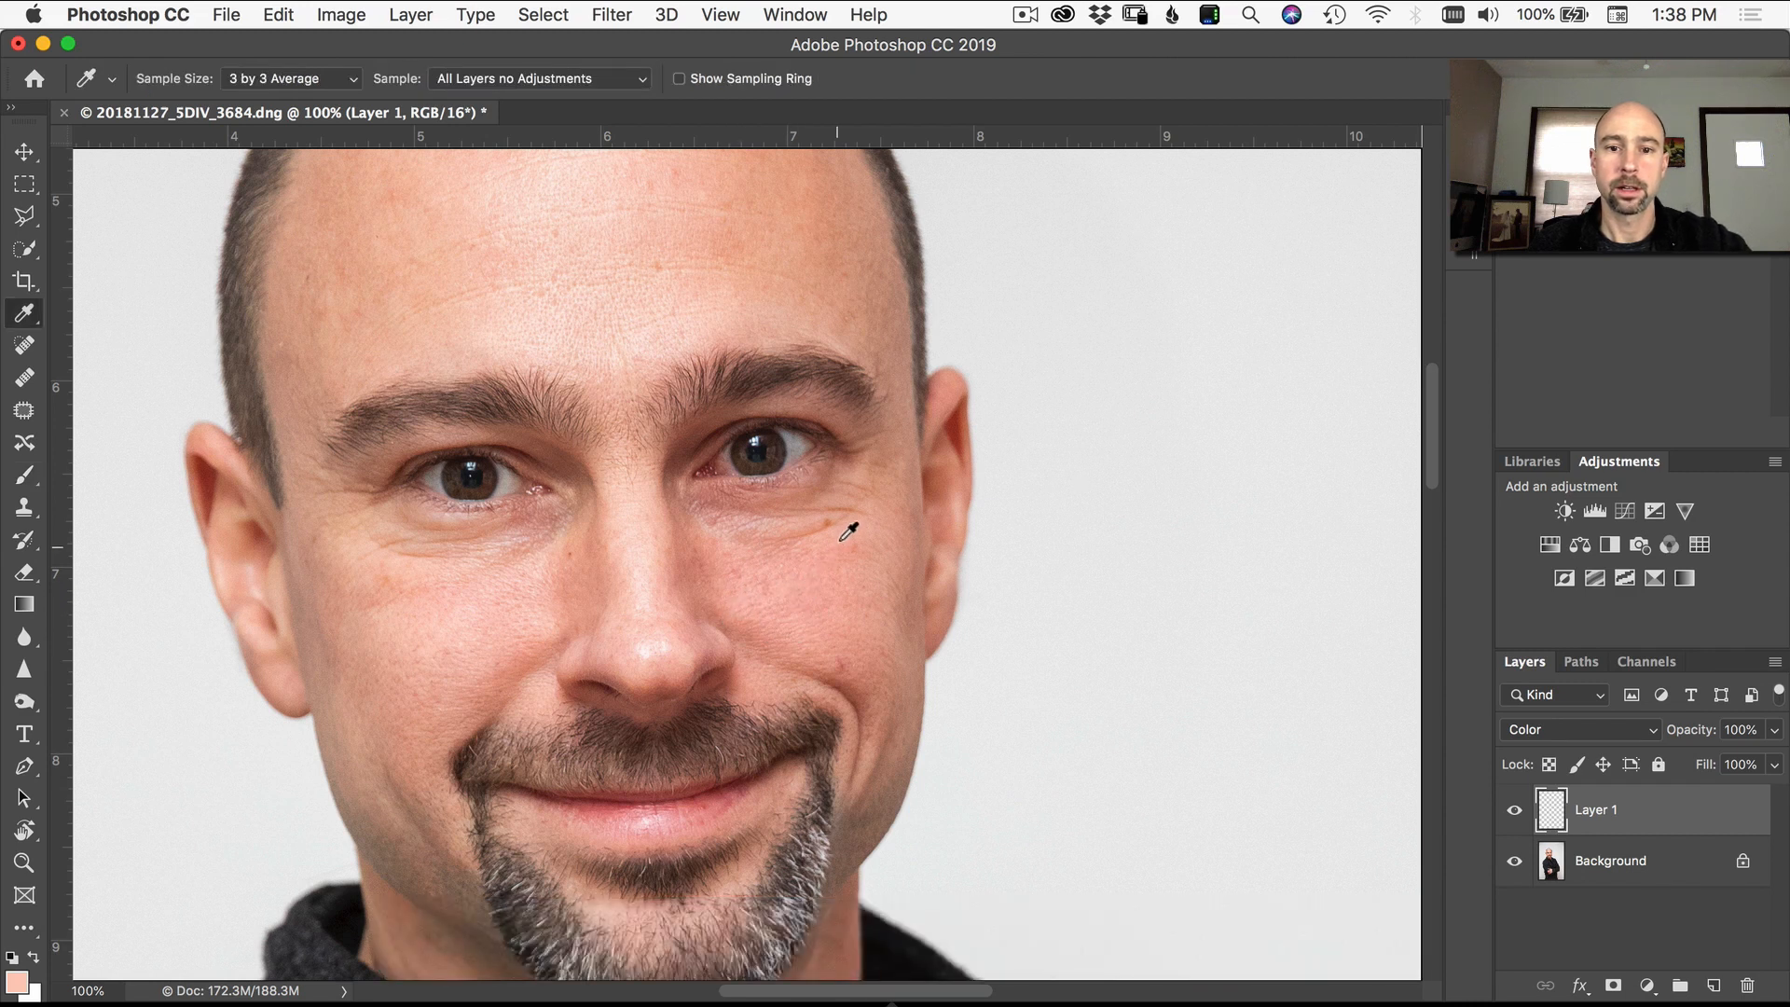
{"action": "mouse_move", "coordinate": [852, 580]}
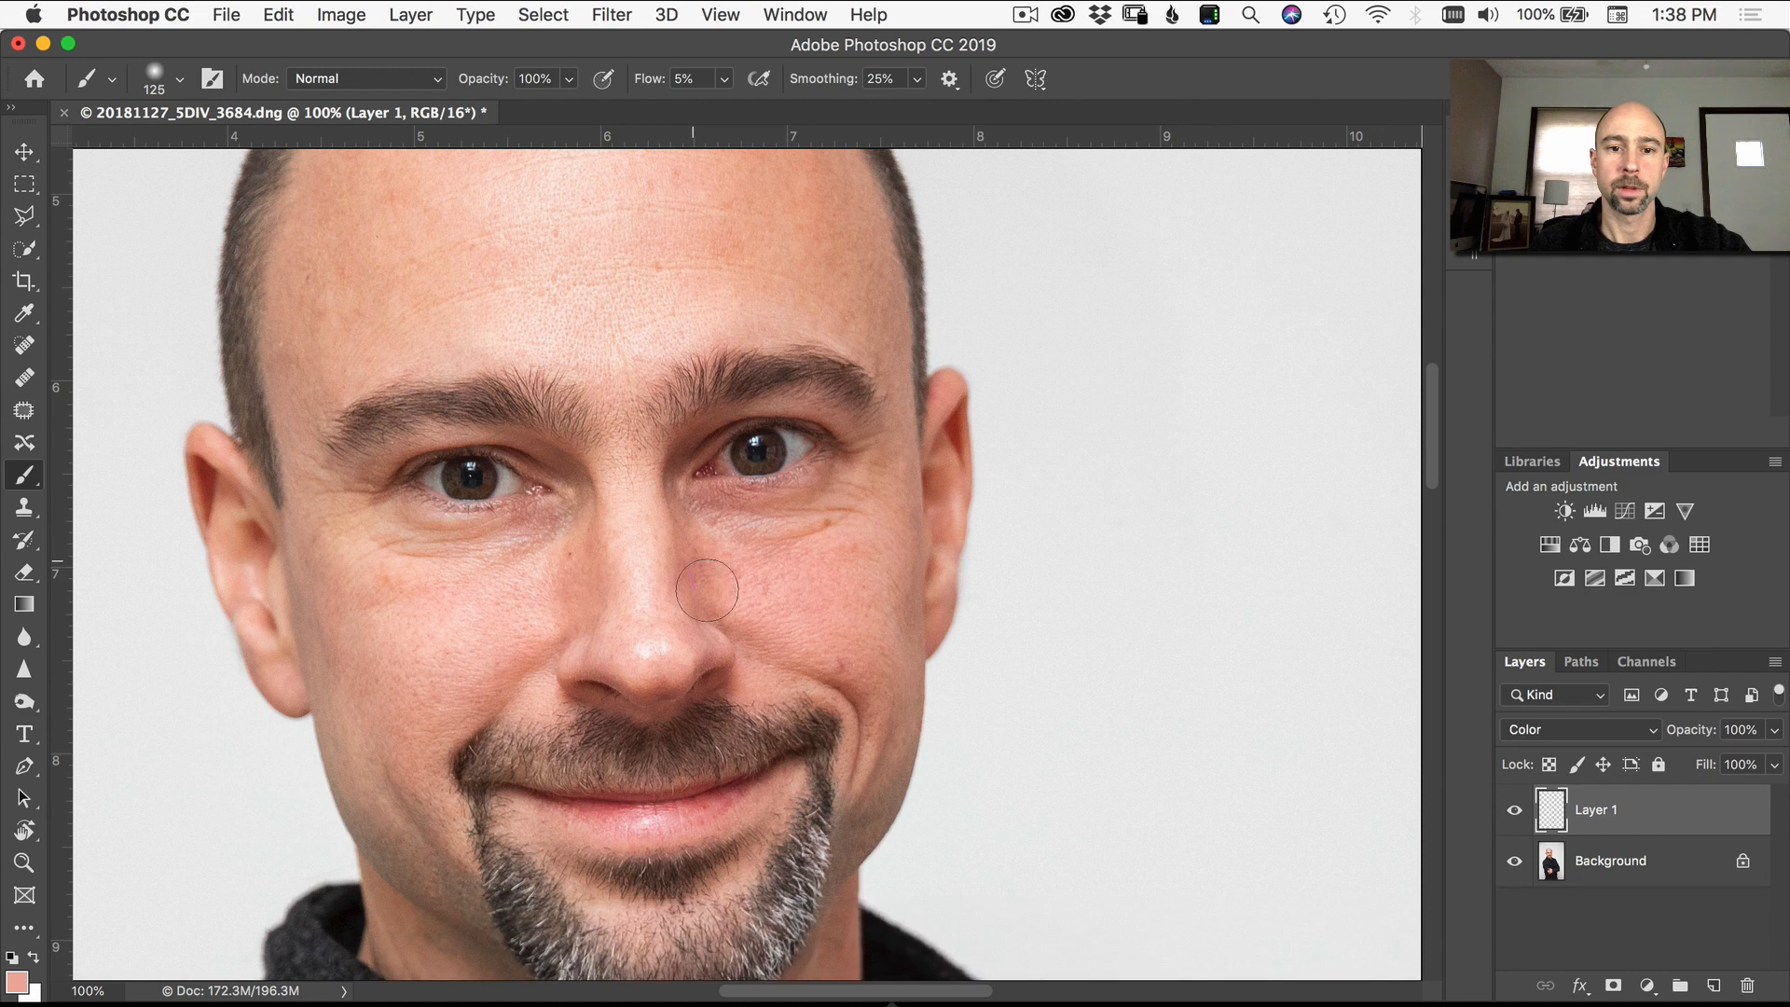
{"action": "mouse_move", "coordinate": [833, 669]}
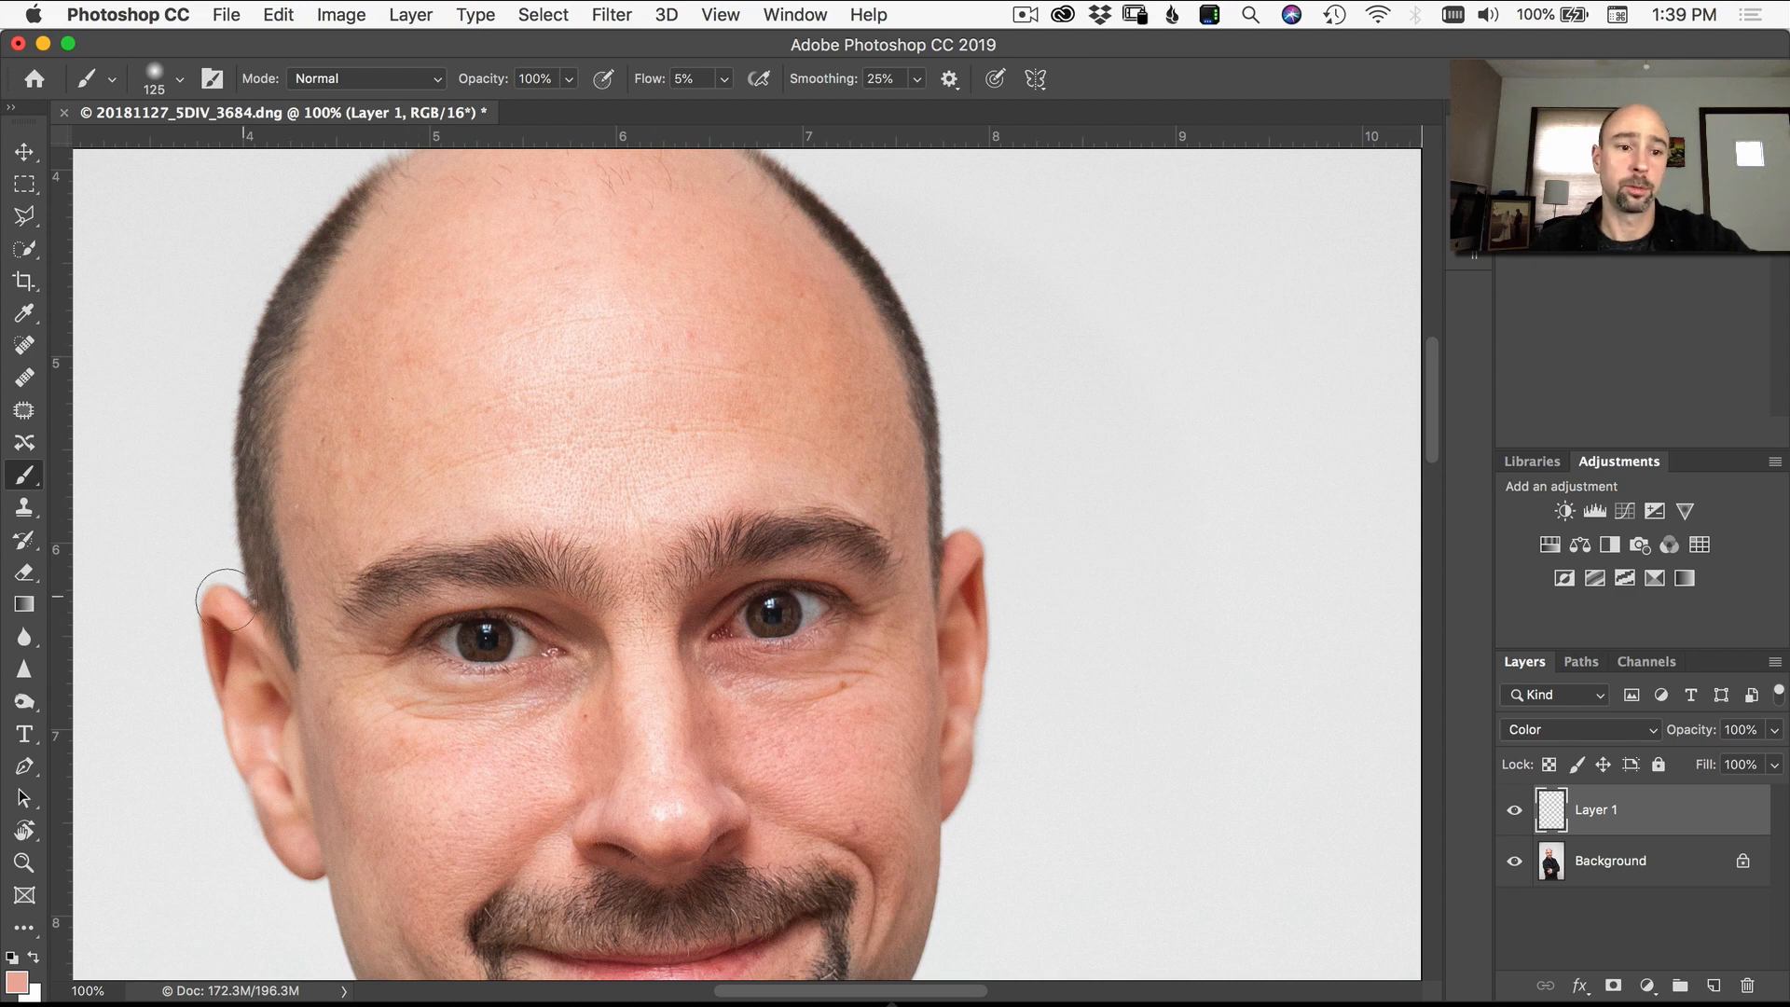
- Sample a forehead skin tone and switch back to the Brush to paint it
{"action": "left_click", "coordinate": [26, 314]}
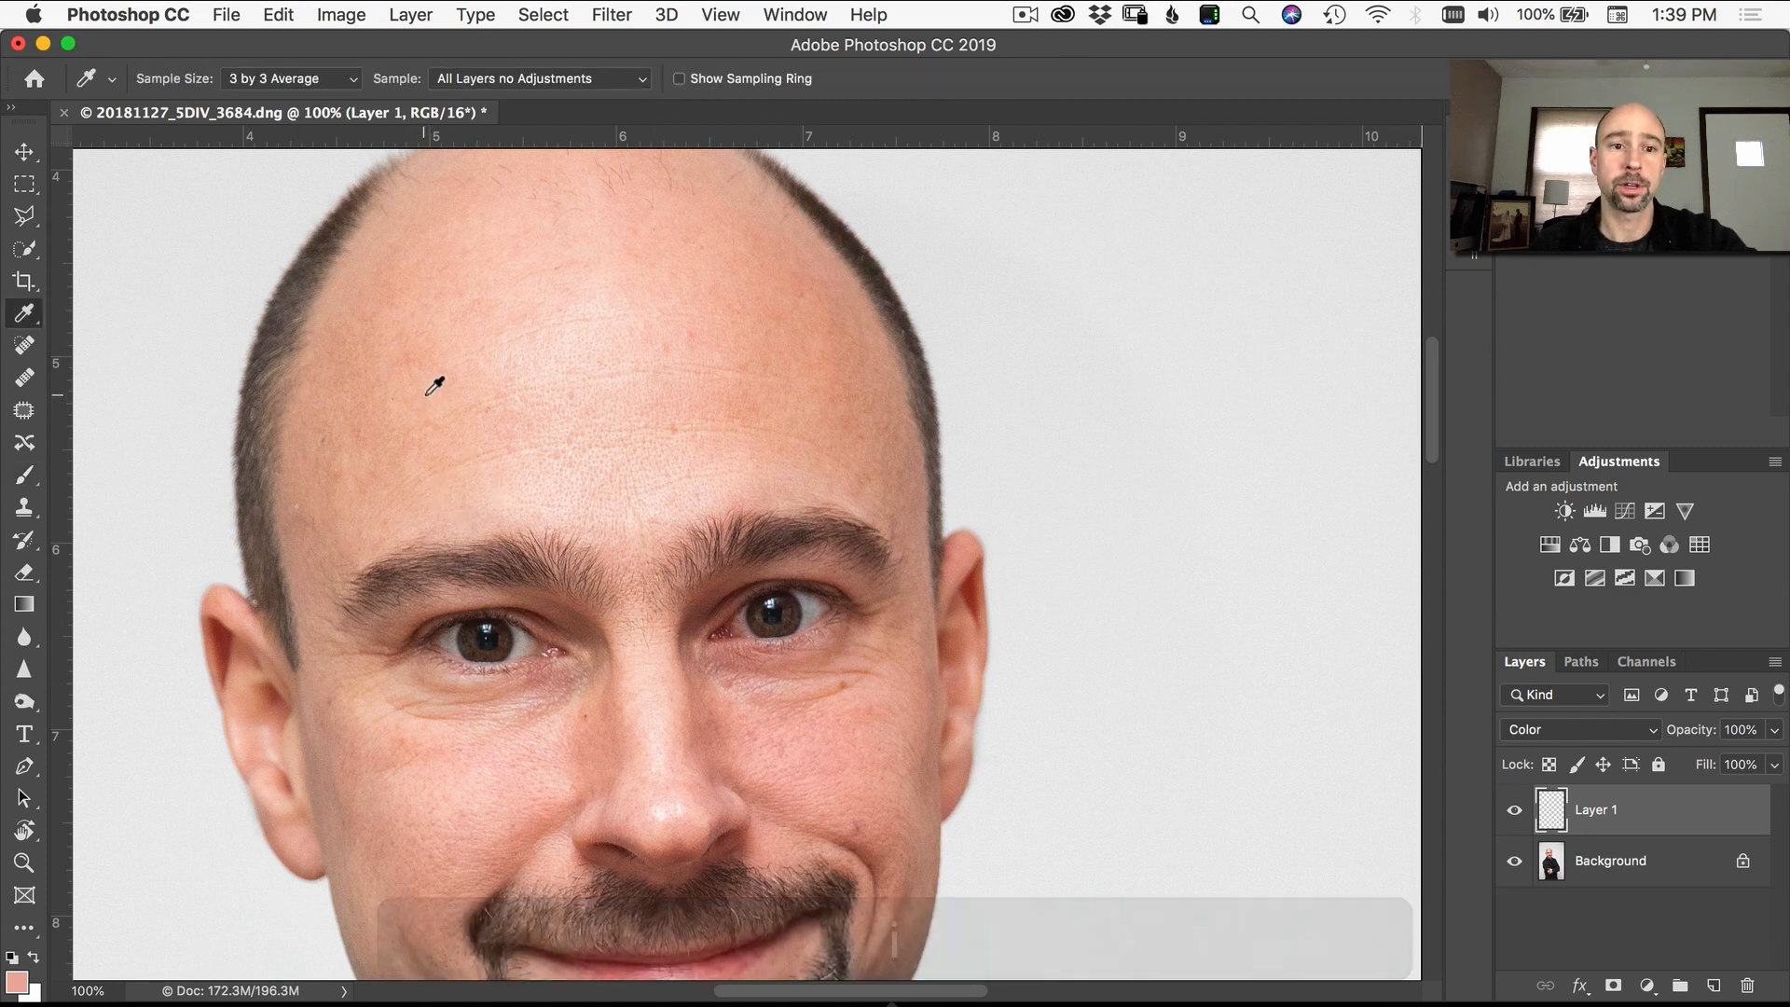
{"action": "key", "text": "b"}
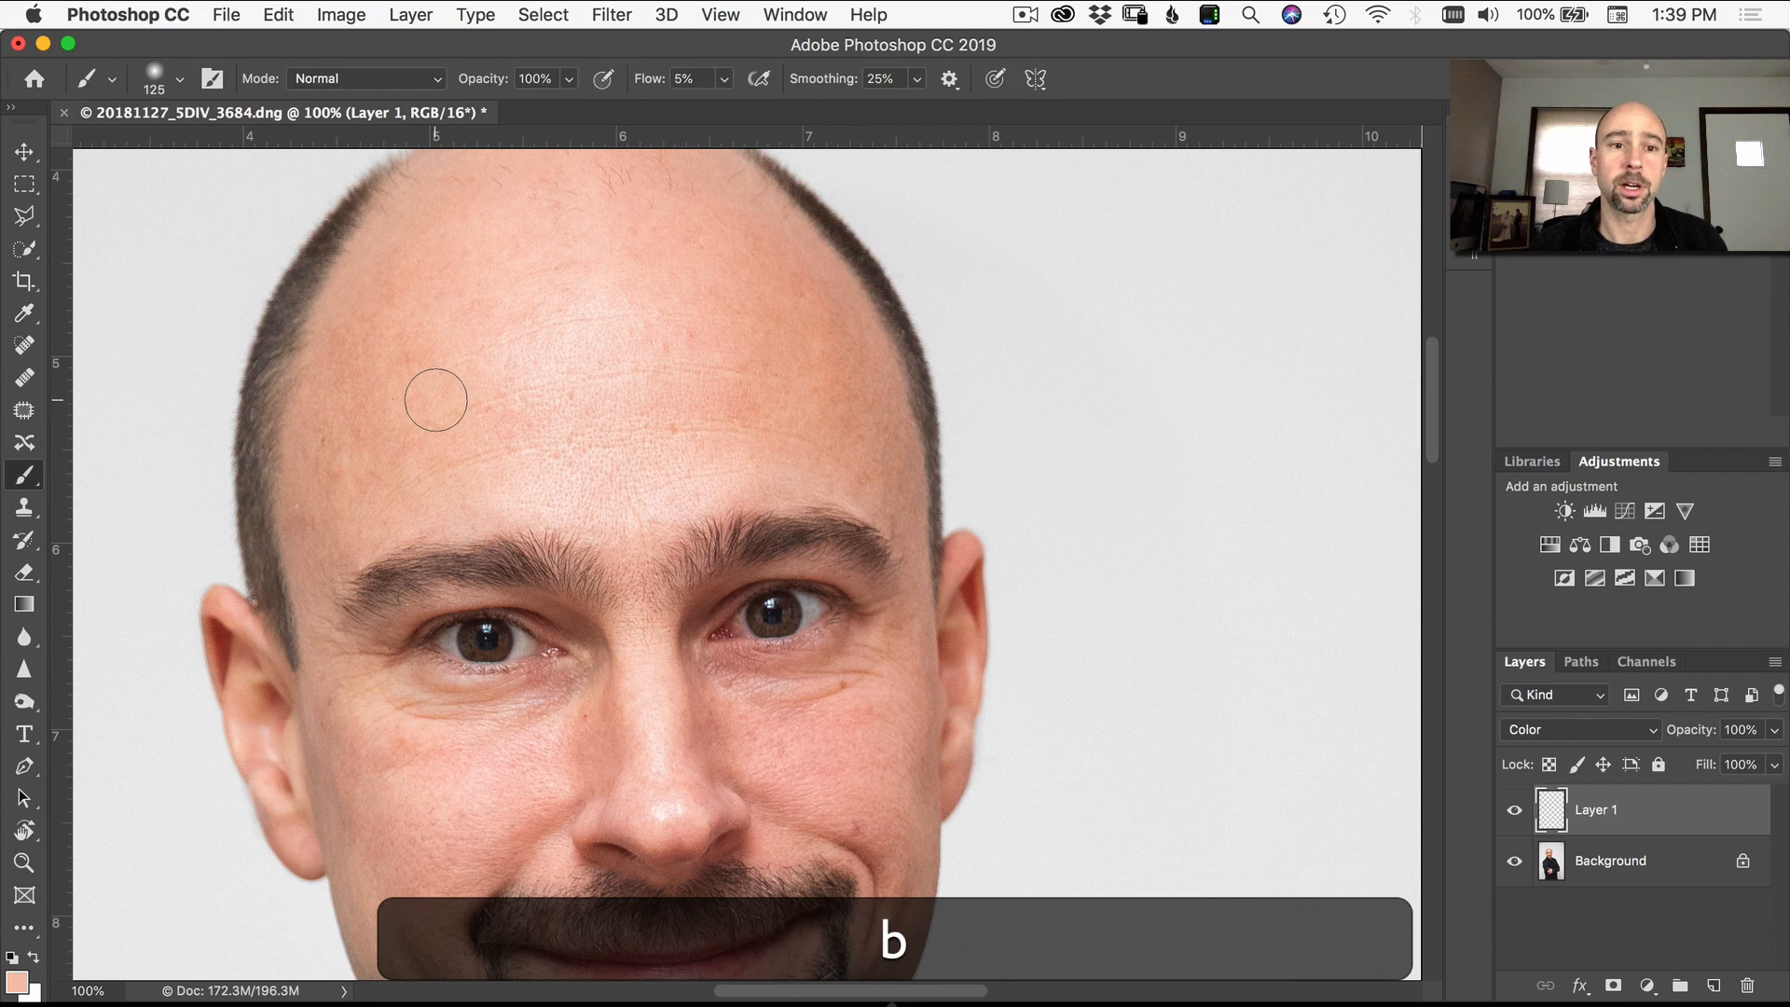
{"action": "mouse_move", "coordinate": [409, 357]}
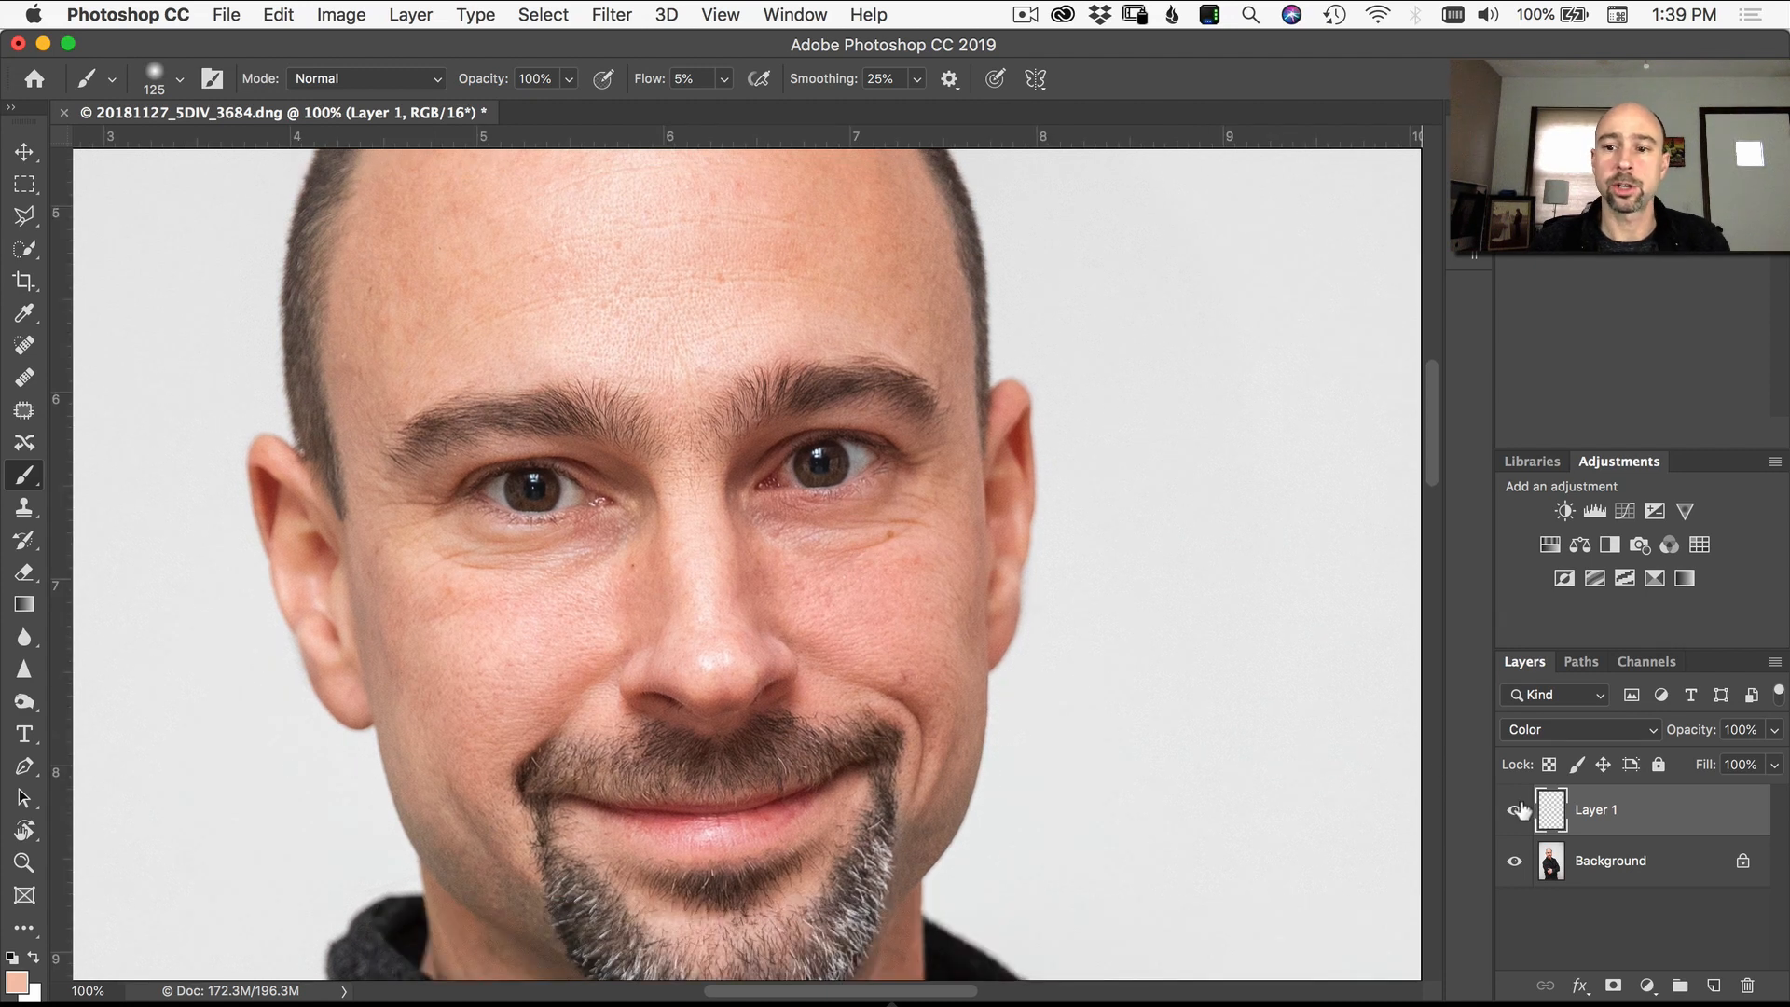
- Toggle Layer 1's visibility repeatedly to compare the retouched skin before and after
{"action": "left_click", "coordinate": [1512, 809]}
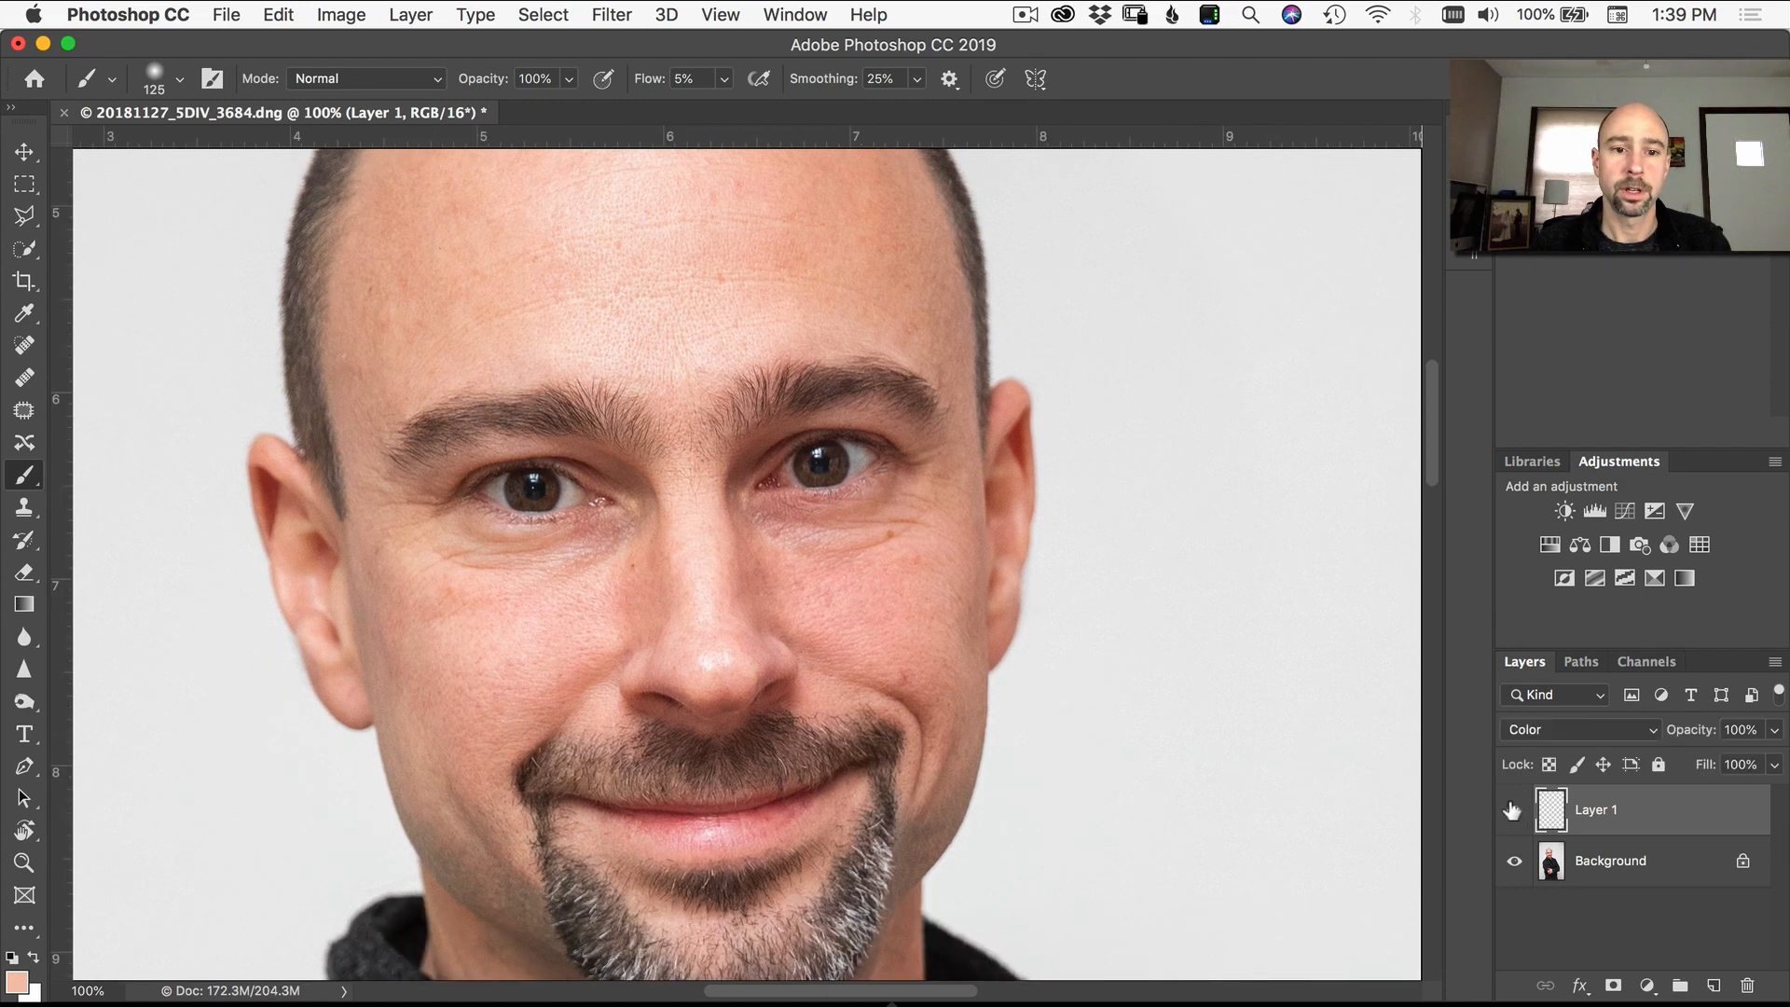
{"action": "left_click", "coordinate": [1511, 809]}
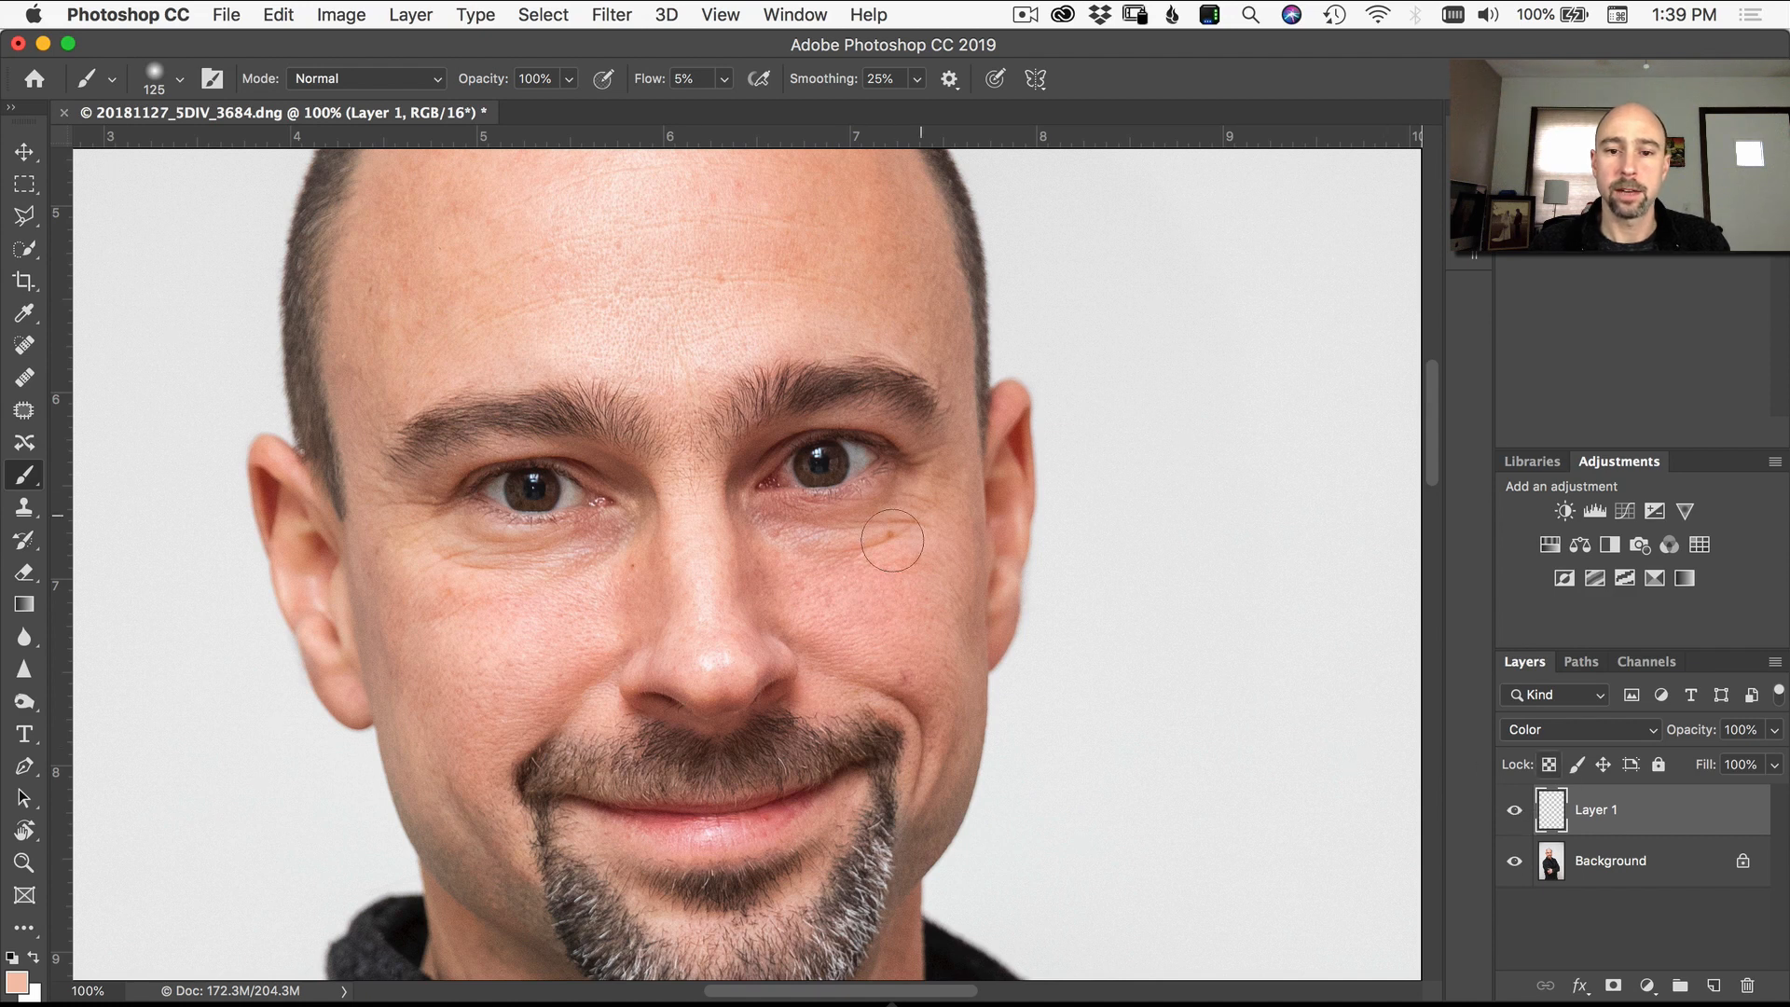
{"action": "mouse_move", "coordinate": [895, 667]}
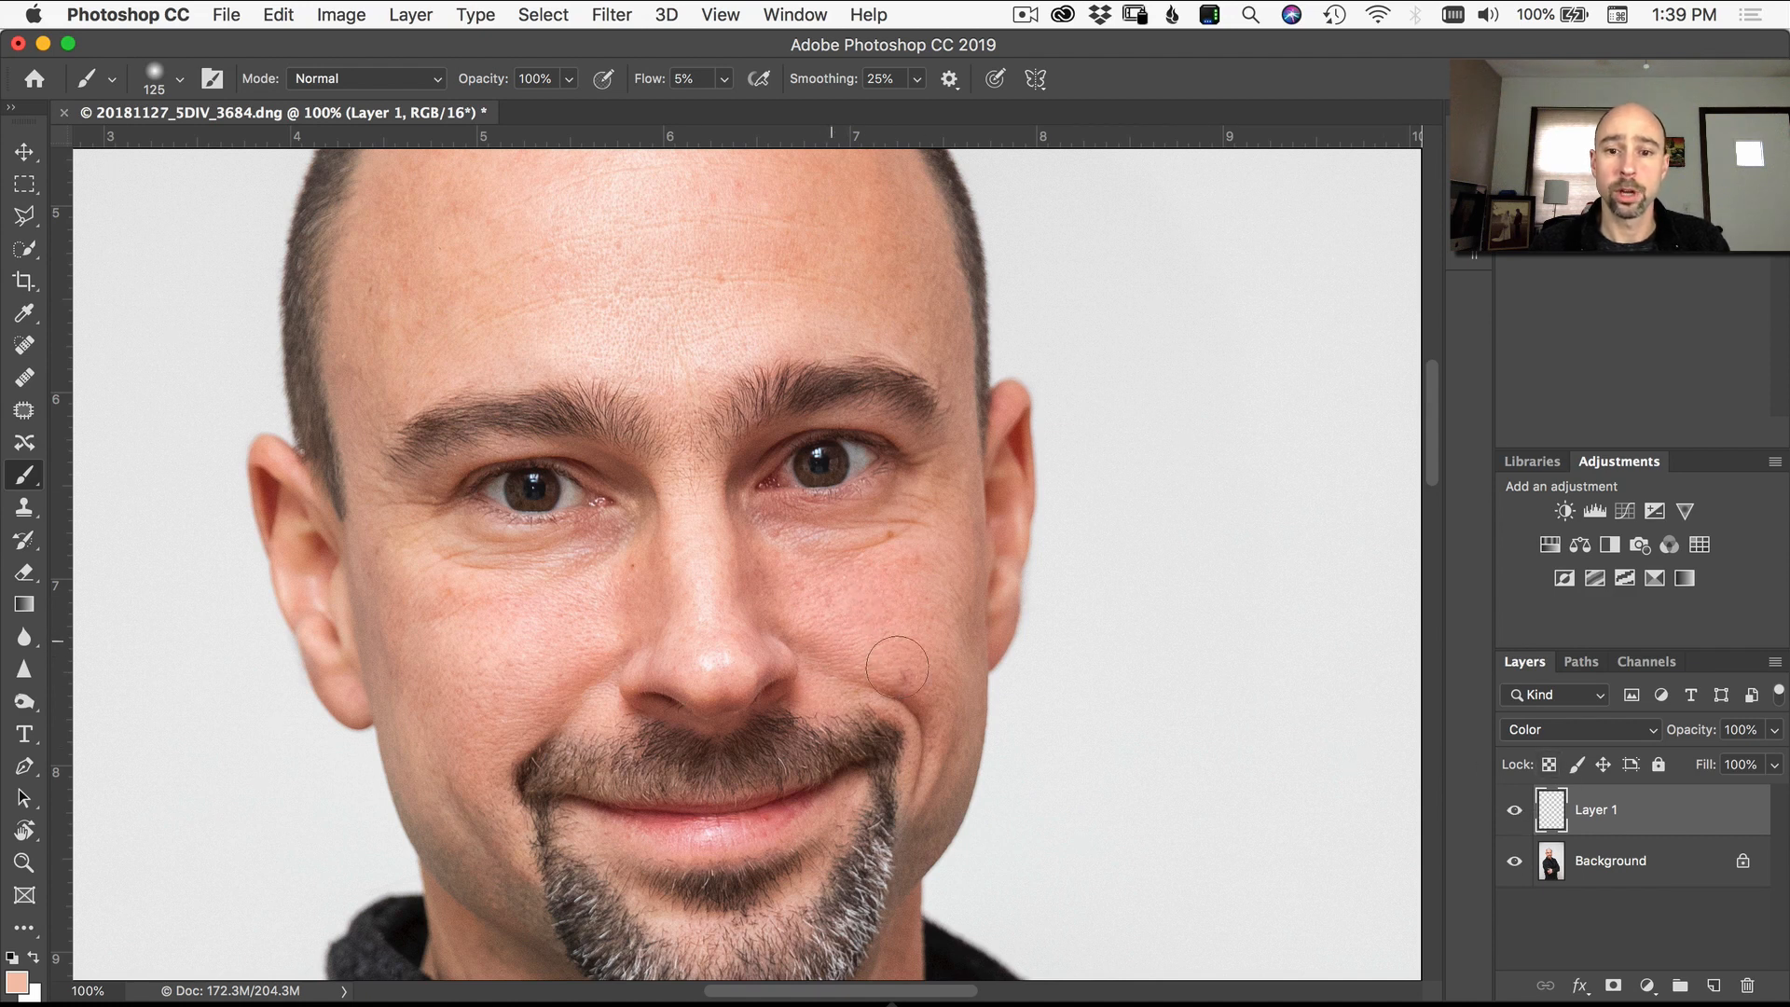
{"action": "left_click", "coordinate": [1512, 811]}
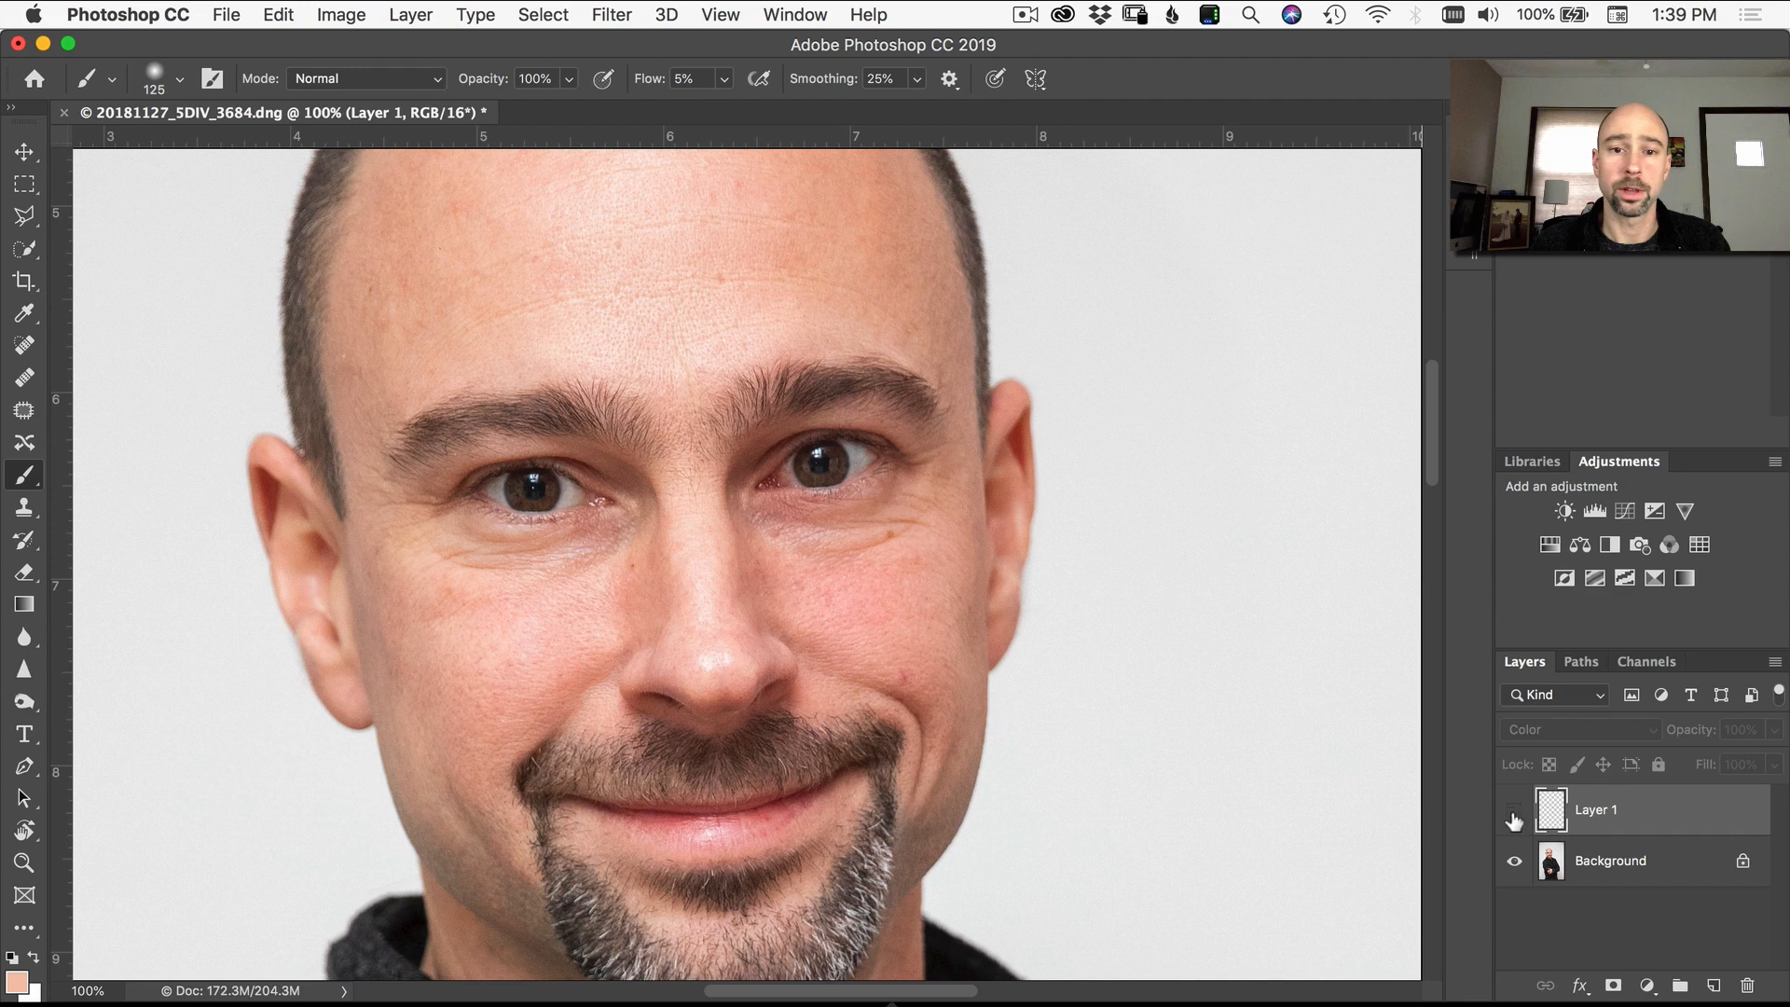
{"action": "left_click", "coordinate": [1513, 810]}
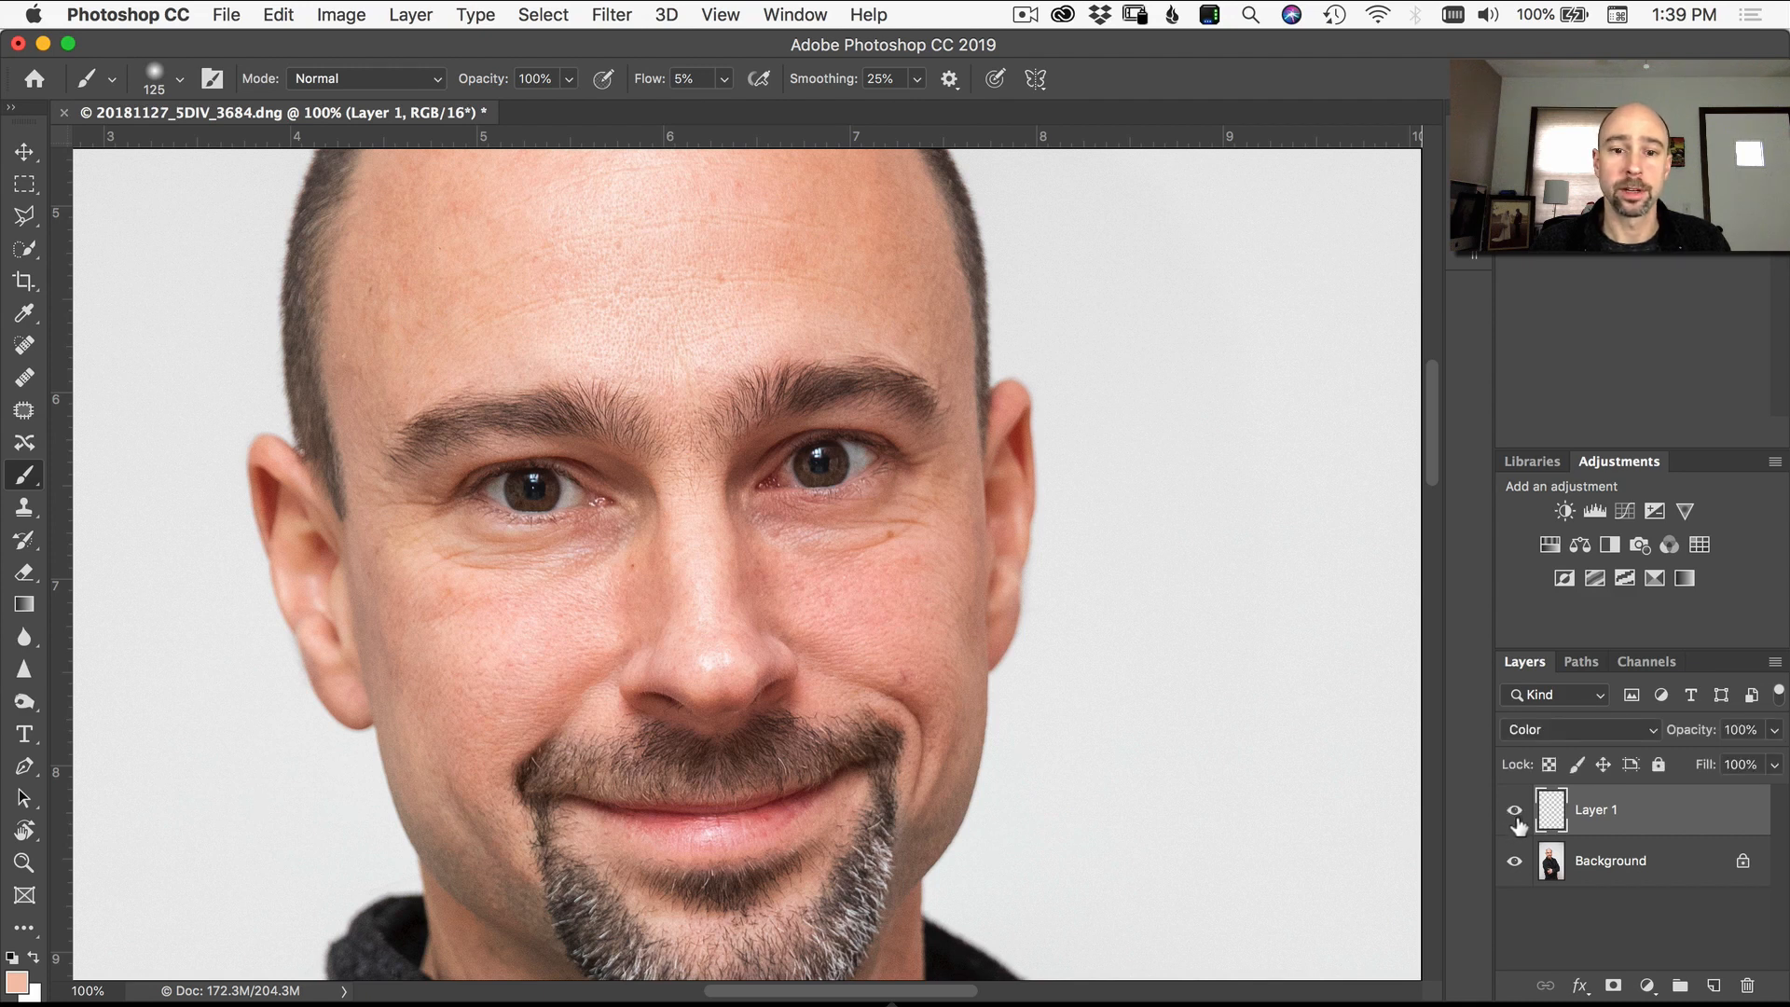
{"action": "left_click", "coordinate": [1512, 810]}
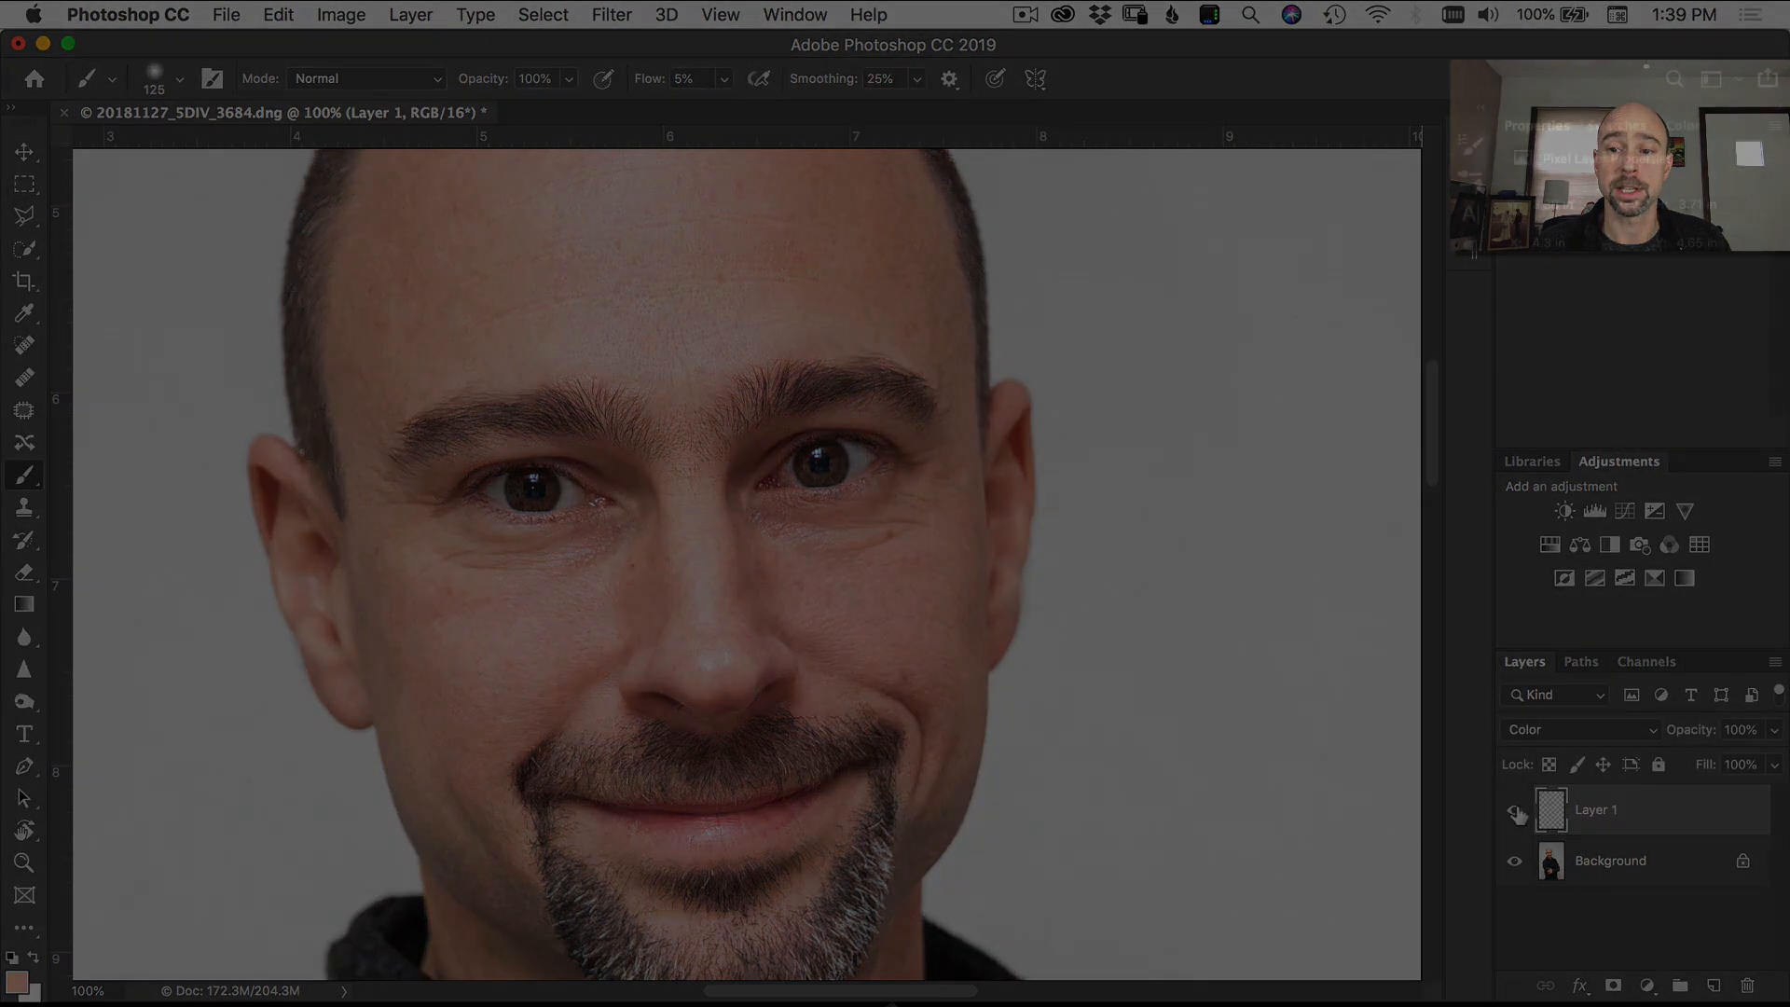